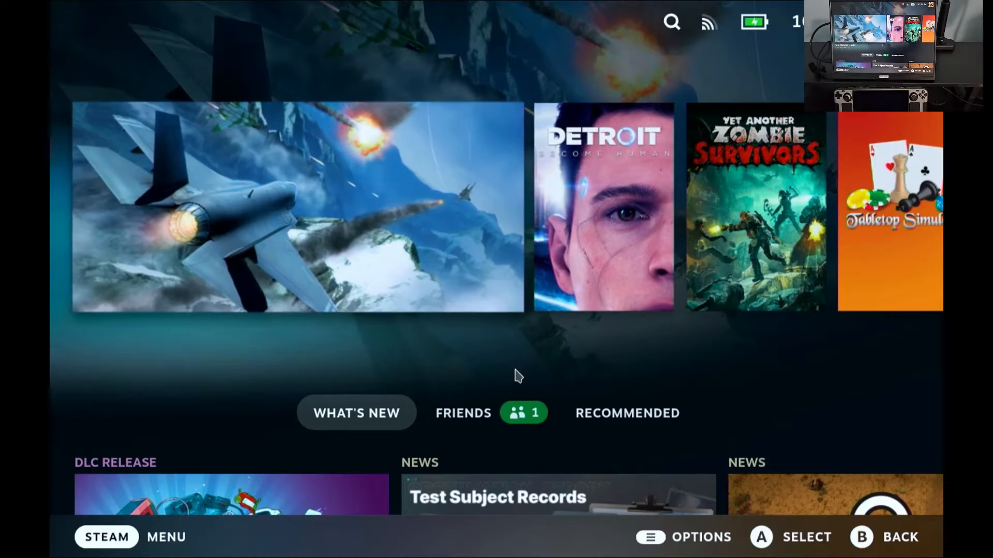
Exit Gaming Mode via the Steam menu's Power > Switch to Desktop
{"action": "left_click", "coordinate": [107, 537]}
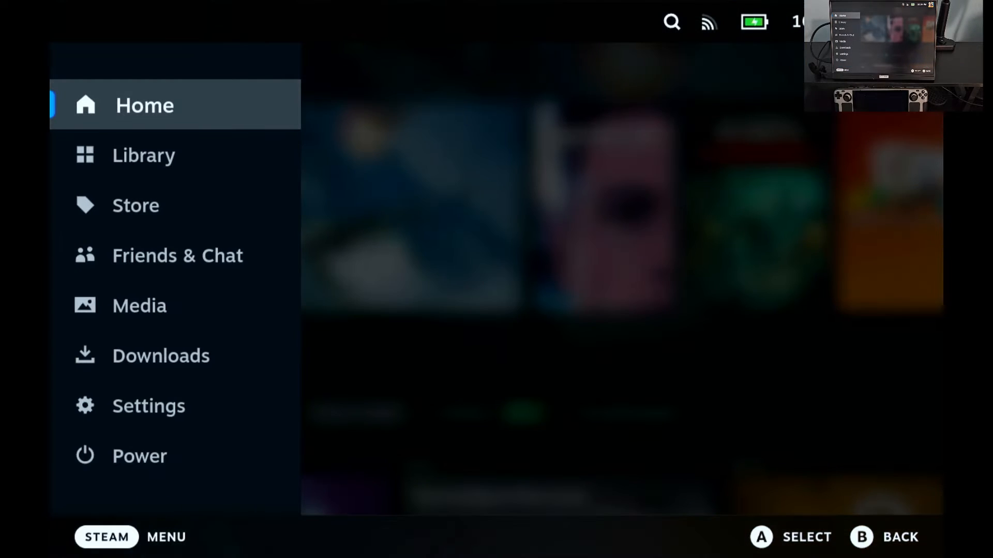
{"action": "left_click", "coordinate": [139, 456]}
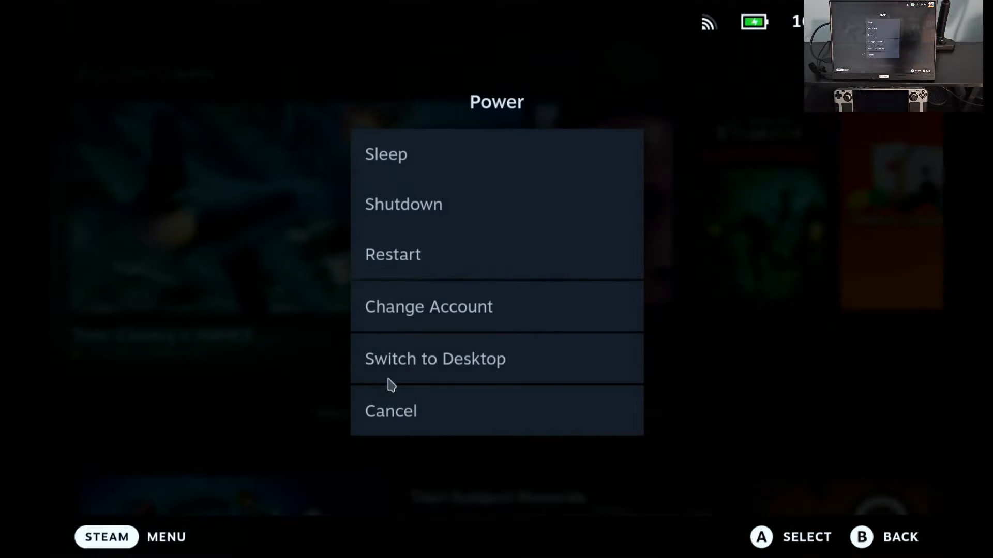
{"action": "left_click", "coordinate": [434, 358]}
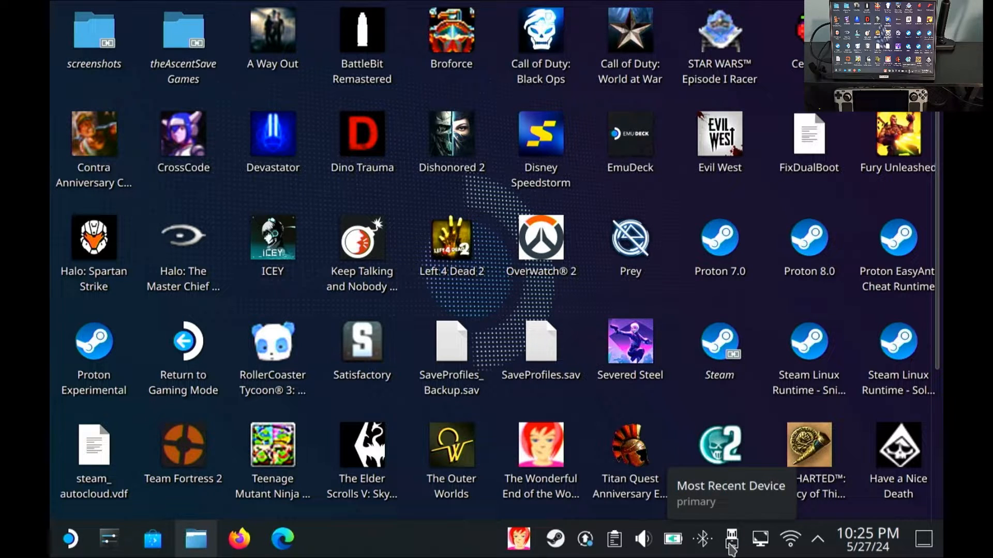
Mount the GRAW disc from Disks & Devices, view its setup files, then close Dolphin
{"action": "left_click", "coordinate": [731, 539]}
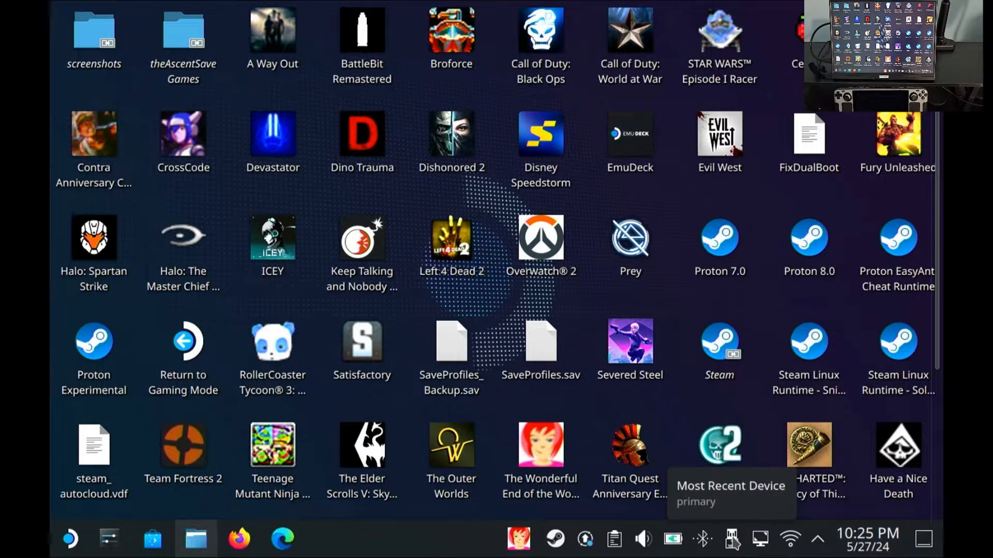
{"action": "left_click", "coordinate": [730, 539]}
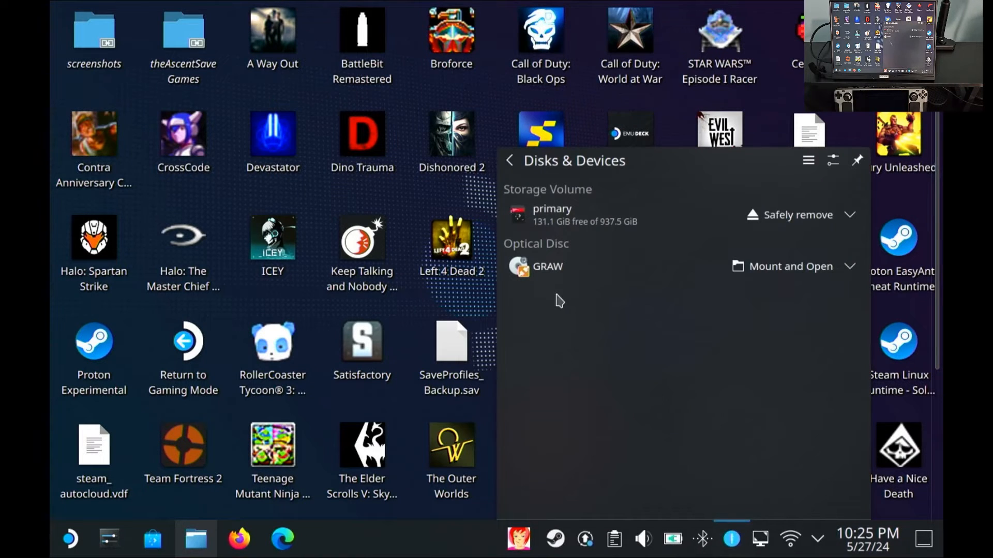
{"action": "mouse_move", "coordinate": [632, 285]}
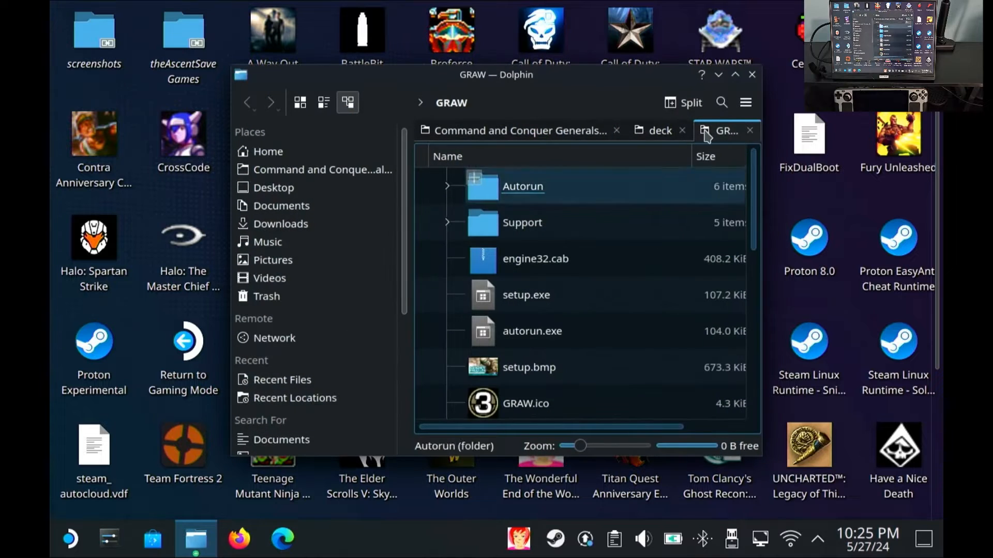
{"action": "left_click", "coordinate": [529, 367]}
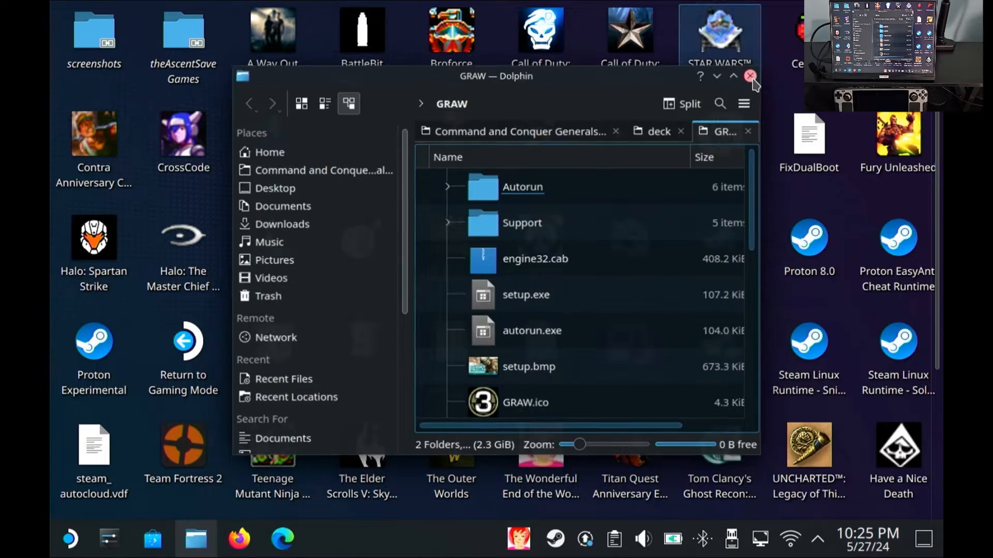
{"action": "left_click", "coordinate": [749, 76]}
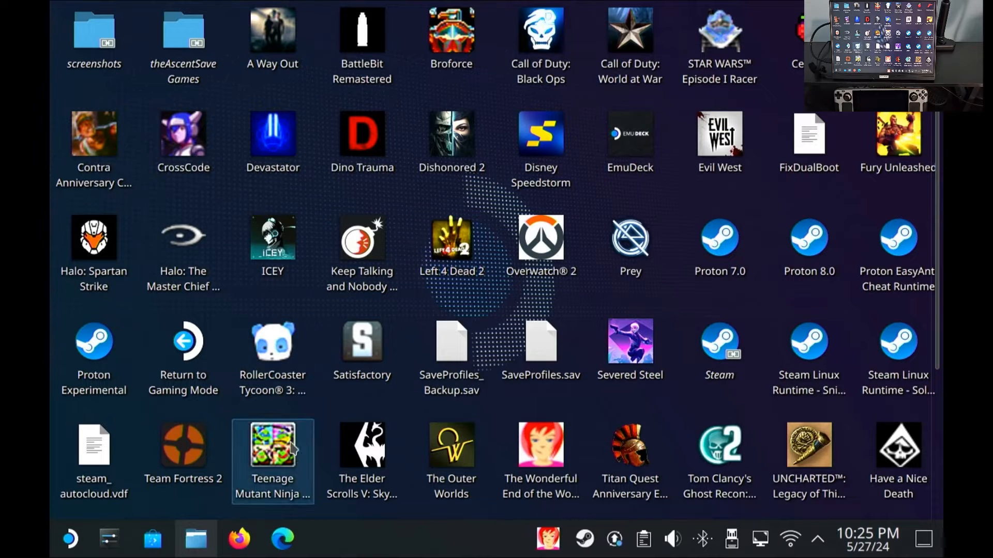
Launch Steam and start adding a non-Steam game from the Games menu
{"action": "left_click", "coordinate": [361, 349]}
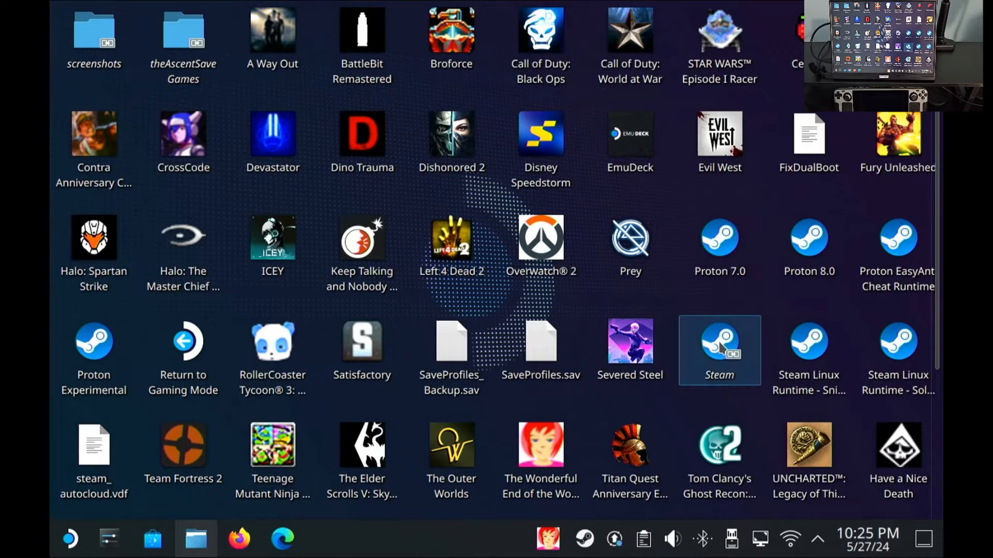
{"action": "double_click", "coordinate": [719, 350]}
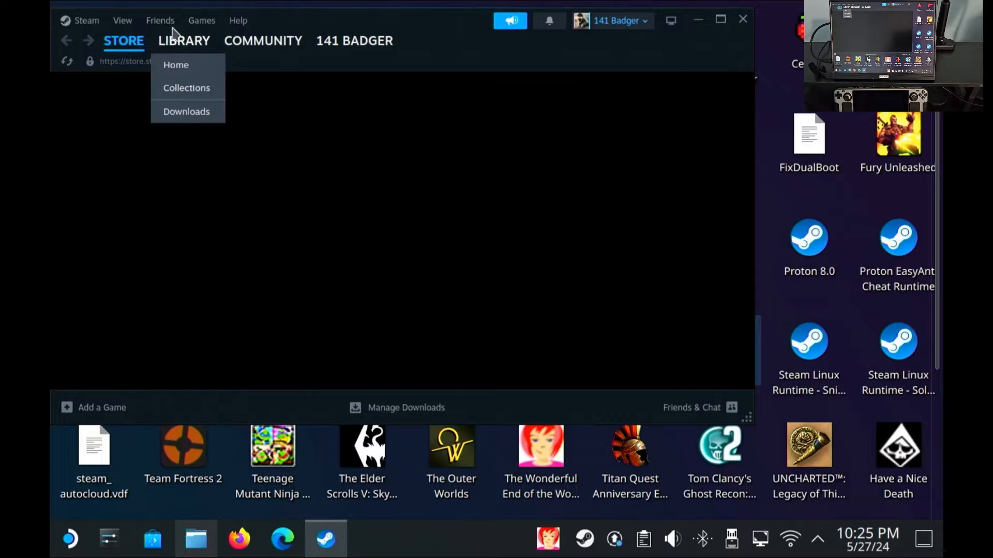
{"action": "left_click", "coordinate": [201, 20]}
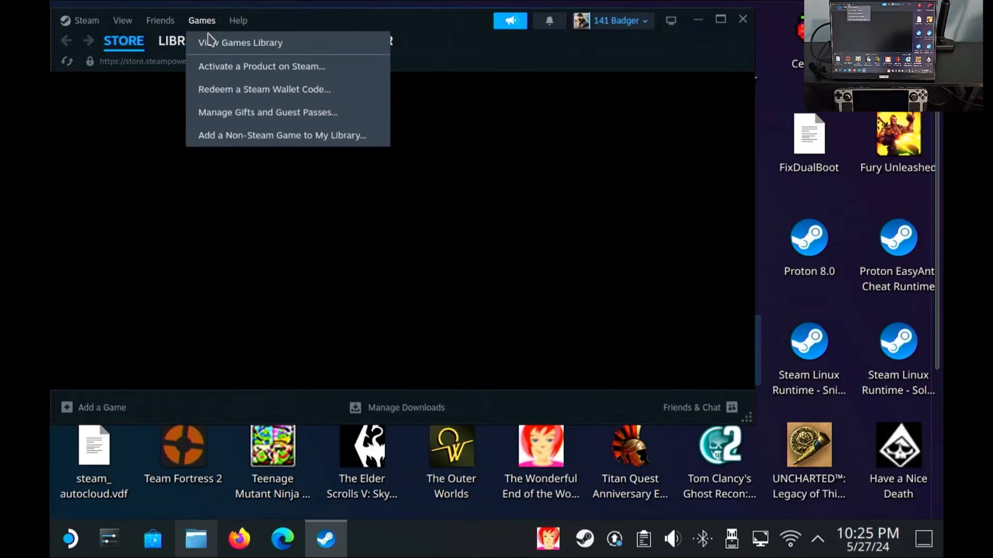
{"action": "left_click", "coordinate": [282, 135]}
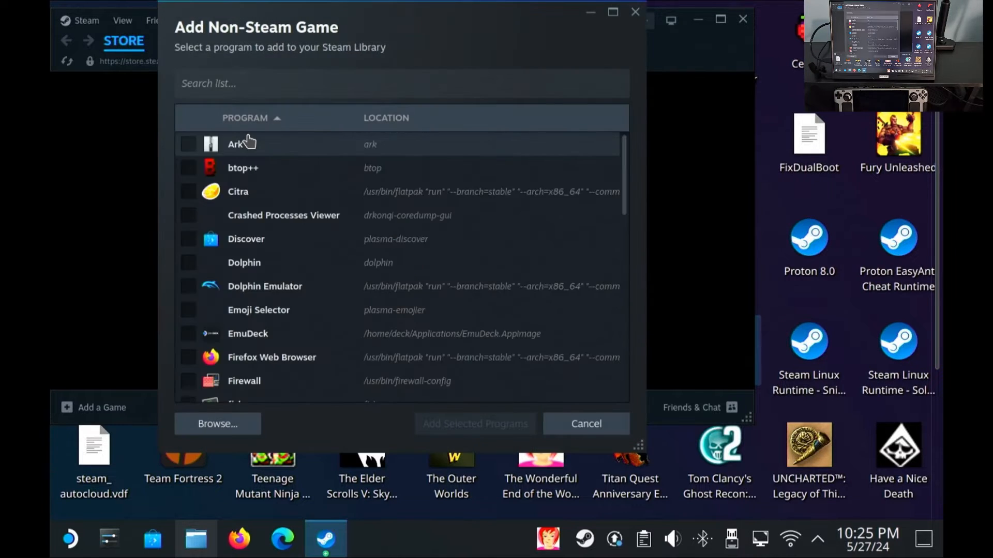
{"action": "scroll", "scroll_direction": "down", "scroll_amount": 3}
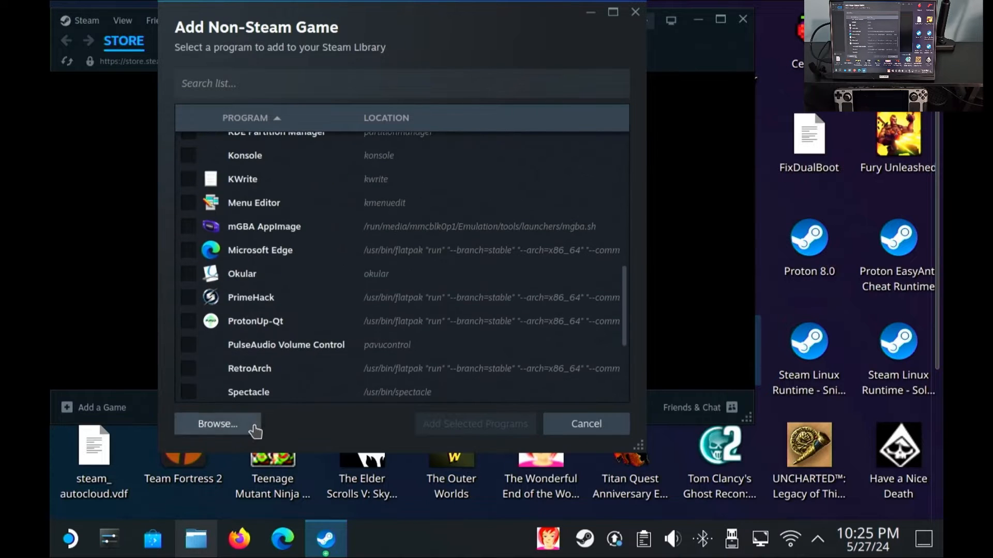
Browse to the GRAW disc and add its setup.exe to the library
{"action": "left_click", "coordinate": [218, 424]}
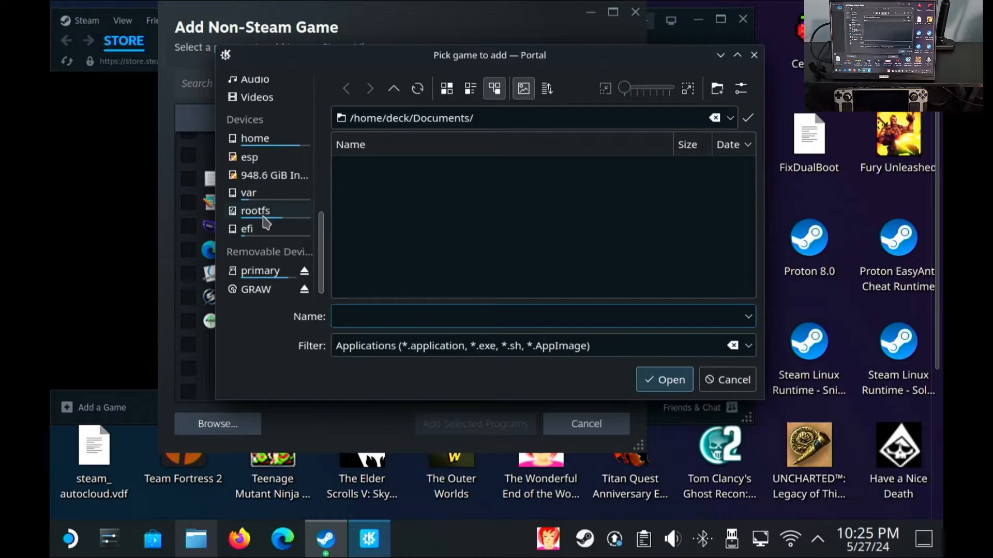
{"action": "left_click", "coordinate": [255, 289]}
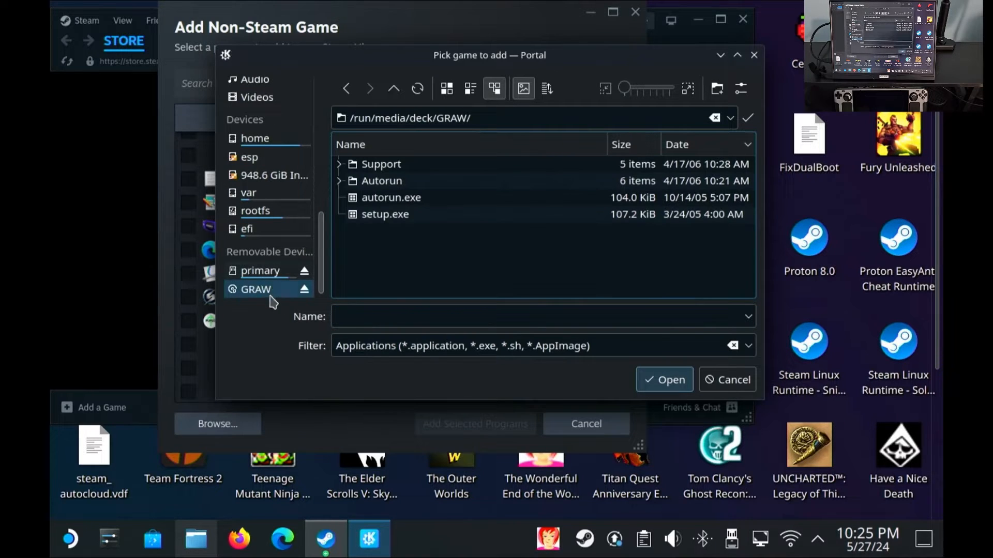
{"action": "left_click", "coordinate": [385, 214]}
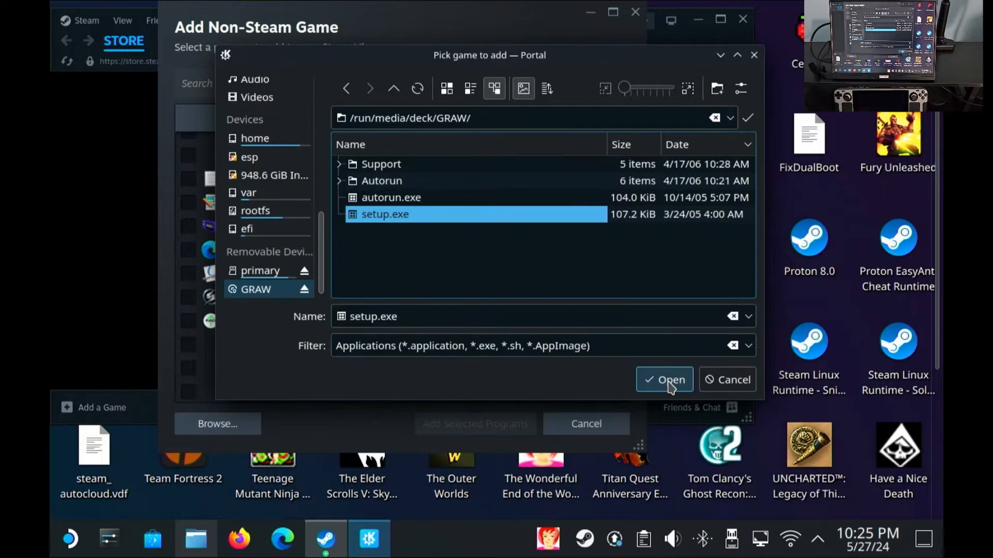
{"action": "left_click", "coordinate": [664, 379]}
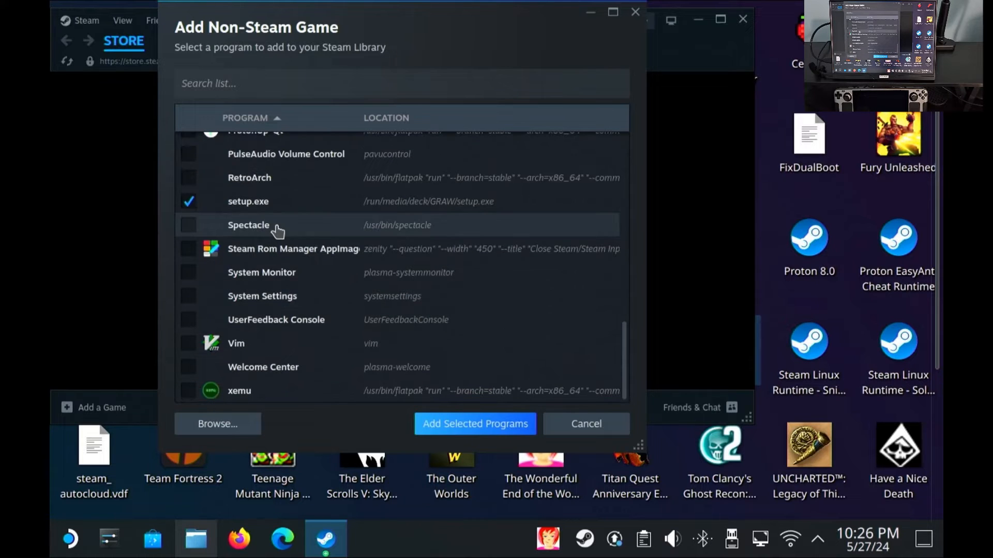
{"action": "left_click", "coordinate": [474, 423]}
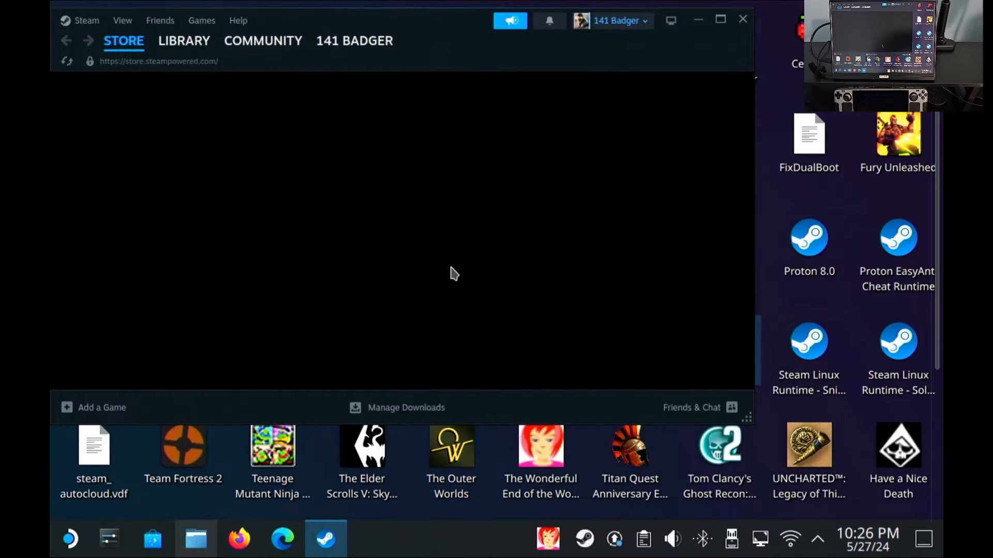
{"action": "mouse_move", "coordinate": [184, 40]}
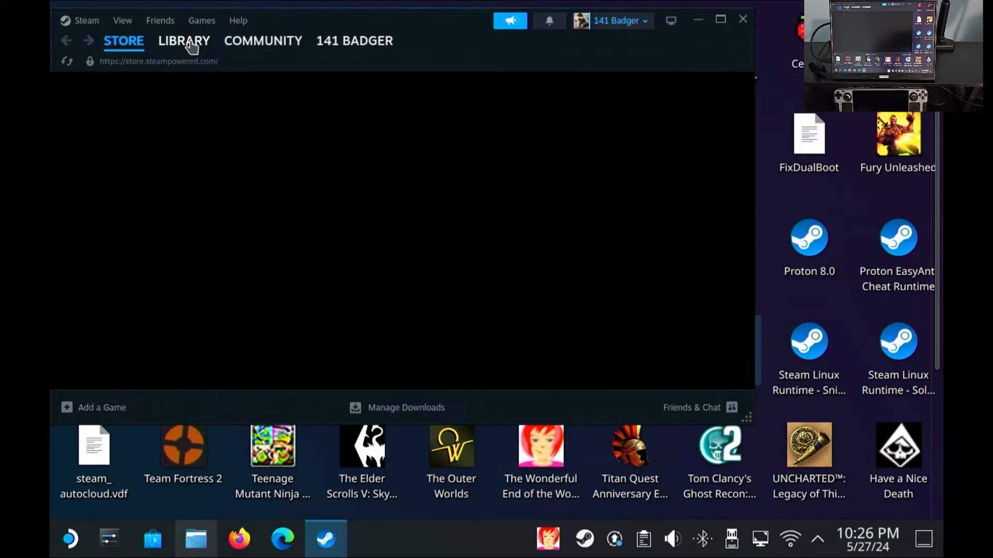
Force the GE-Proton8-11 compatibility tool in setup.exe's Properties
{"action": "left_click", "coordinate": [183, 40]}
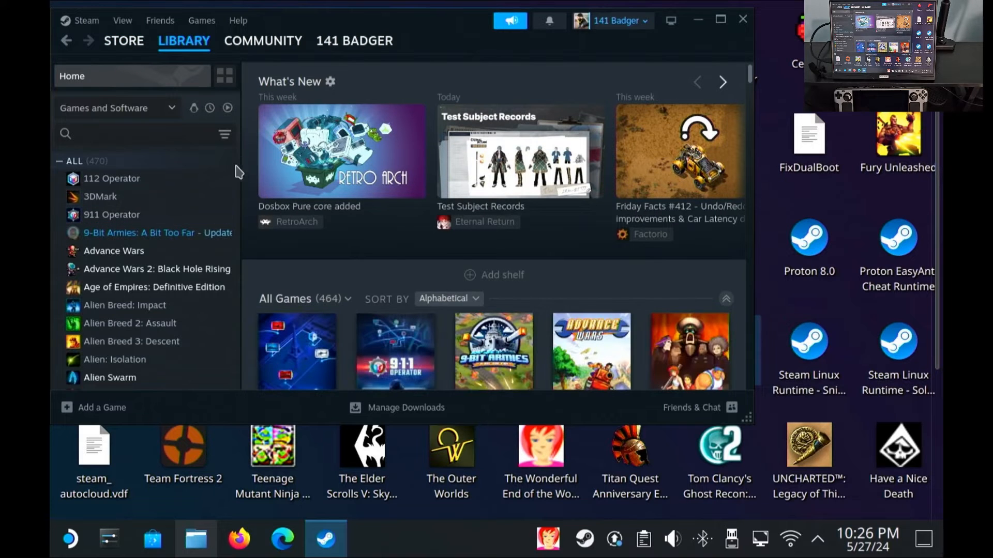
{"action": "left_click", "coordinate": [114, 251]}
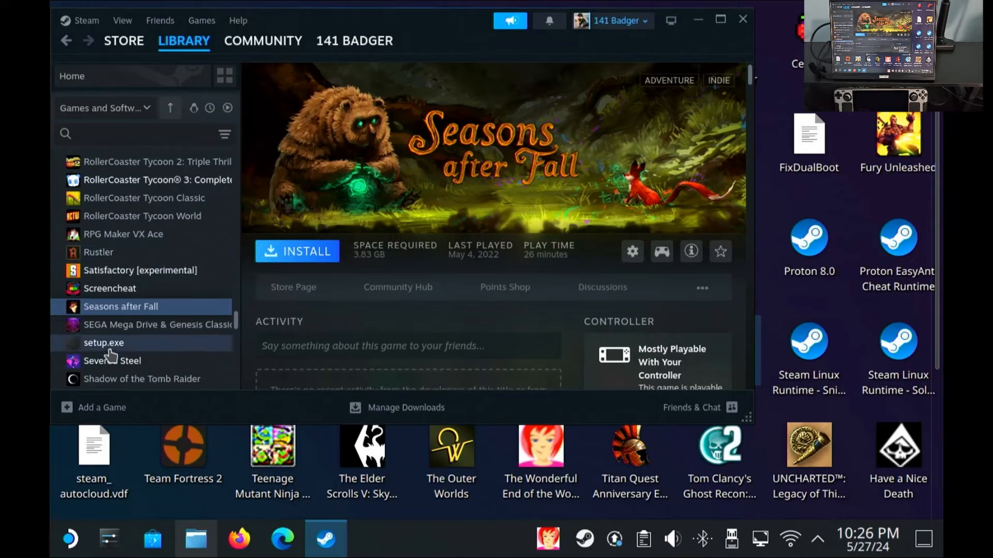
{"action": "left_click", "coordinate": [104, 342]}
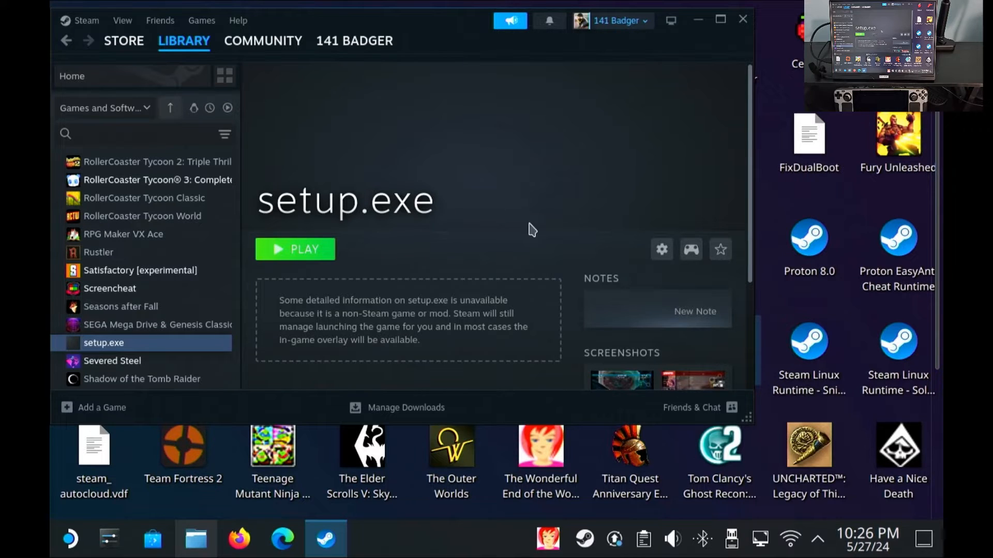
{"action": "left_click", "coordinate": [661, 249]}
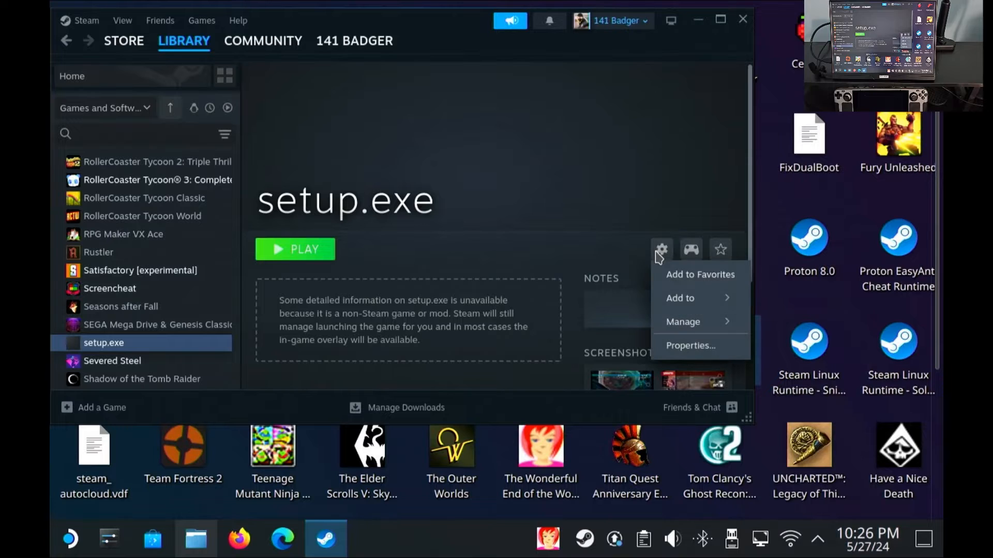
{"action": "mouse_move", "coordinate": [708, 355]}
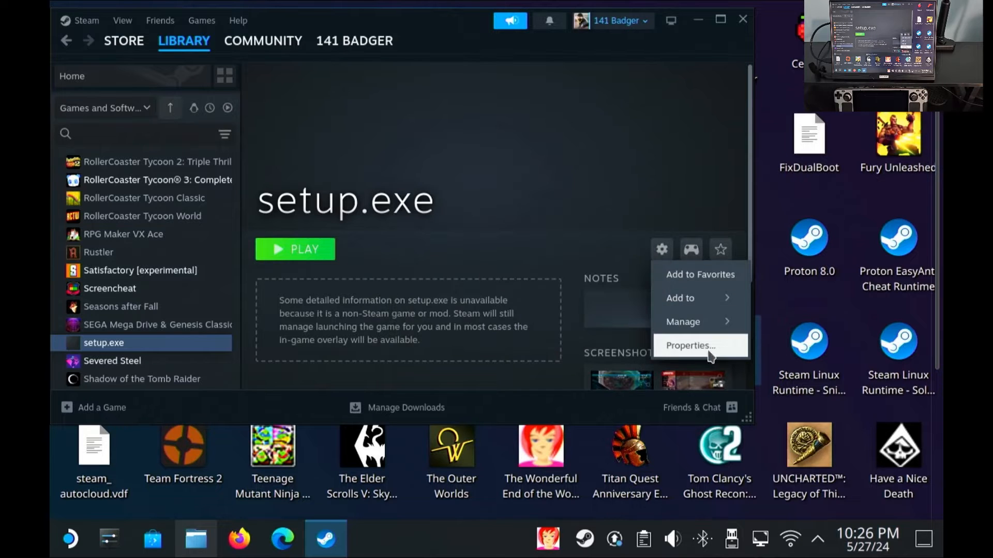
{"action": "left_click", "coordinate": [691, 344]}
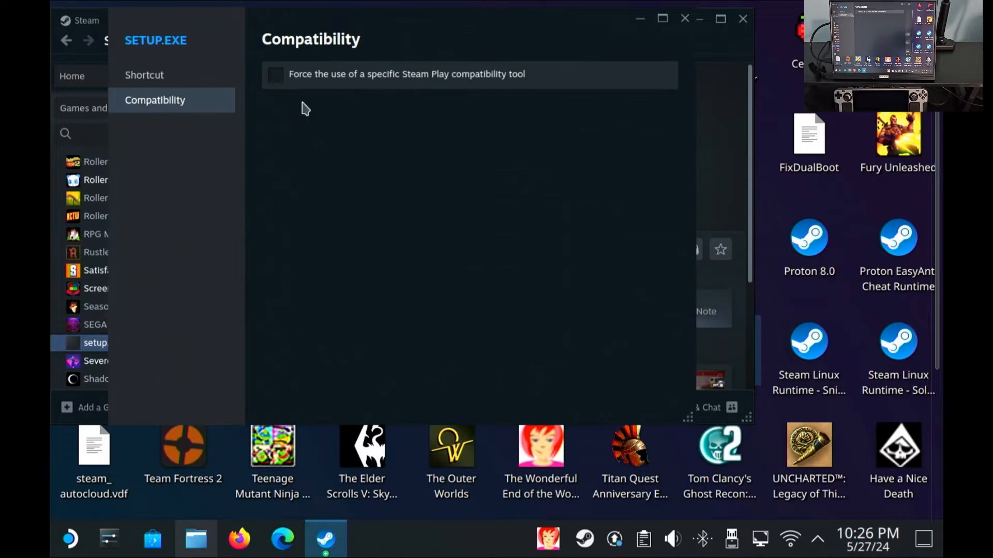
{"action": "left_click", "coordinate": [274, 74]}
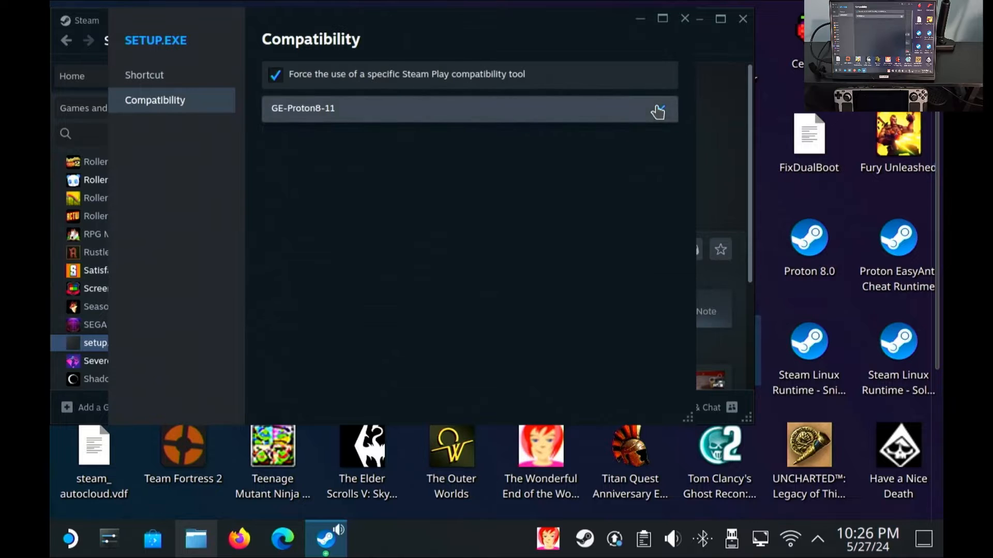
{"action": "left_click", "coordinate": [469, 108]}
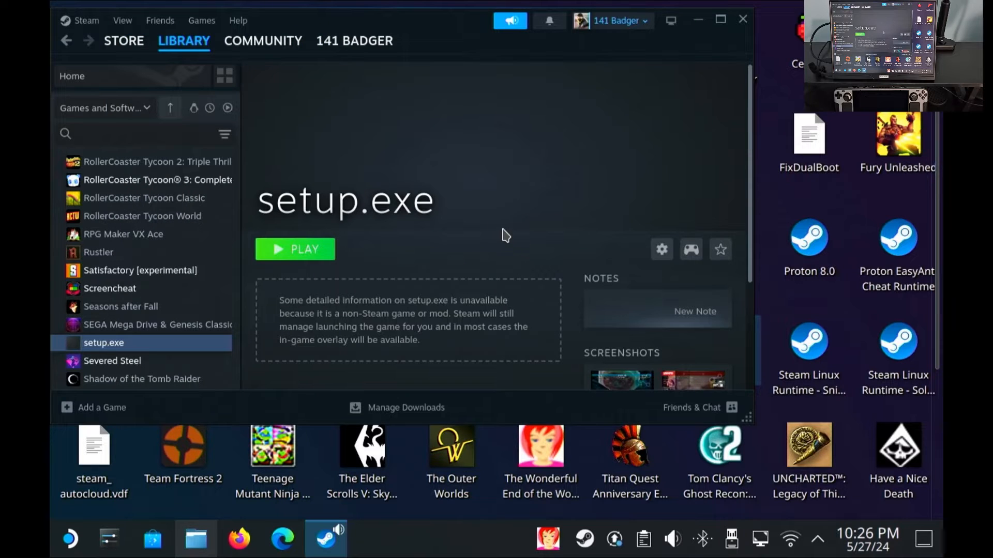
Launch setup.exe and keep English as the InstallShield setup language
{"action": "left_click", "coordinate": [294, 249]}
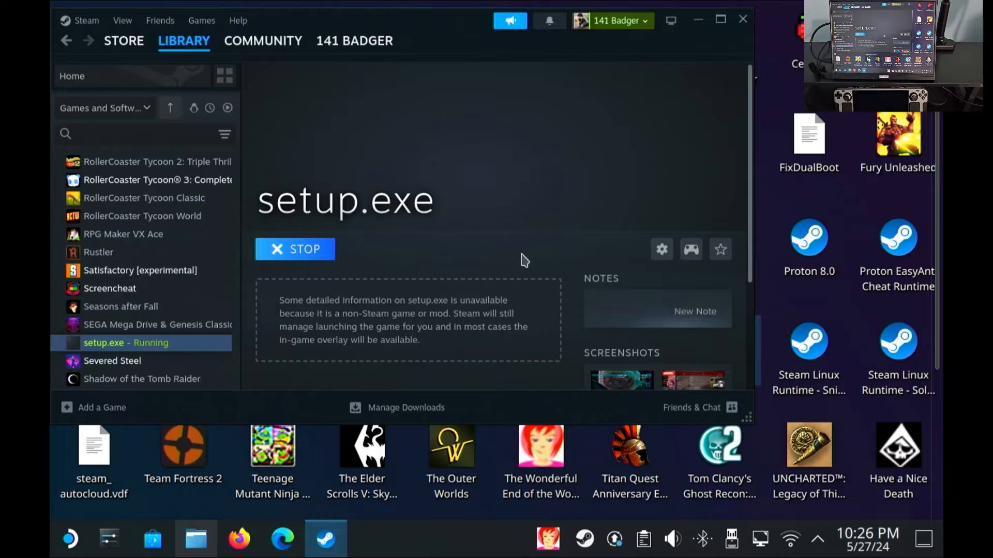
{"action": "mouse_move", "coordinate": [538, 260]}
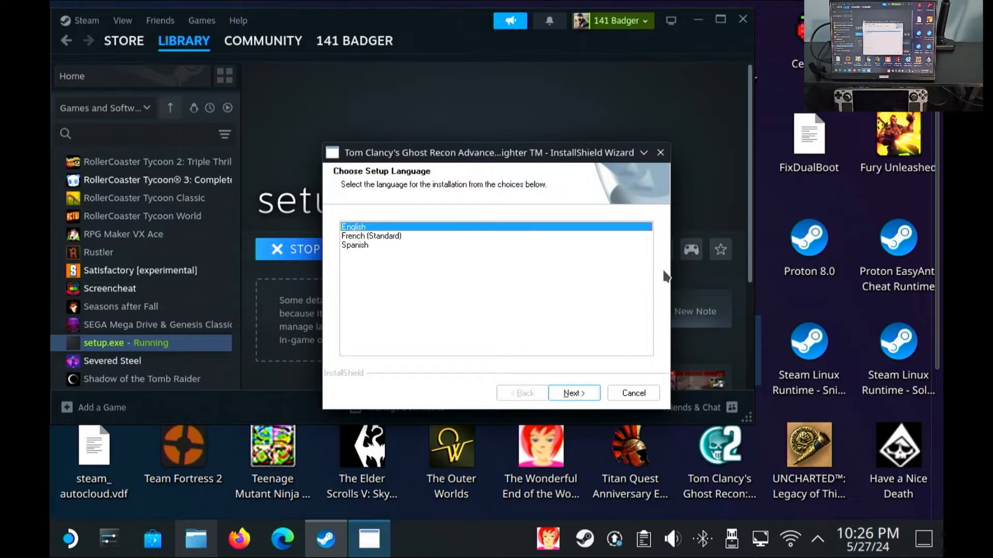
{"action": "mouse_move", "coordinate": [434, 244]}
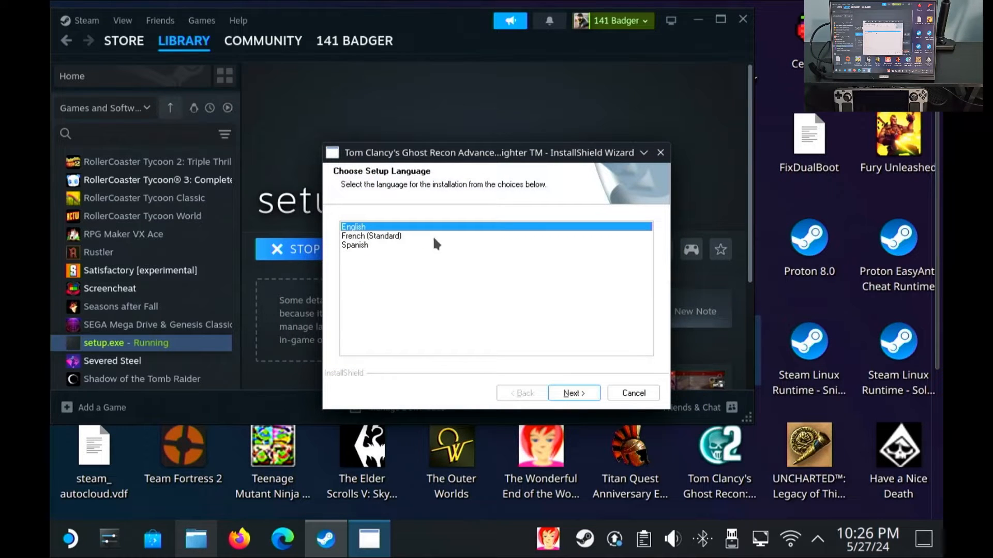
{"action": "mouse_move", "coordinate": [348, 233]}
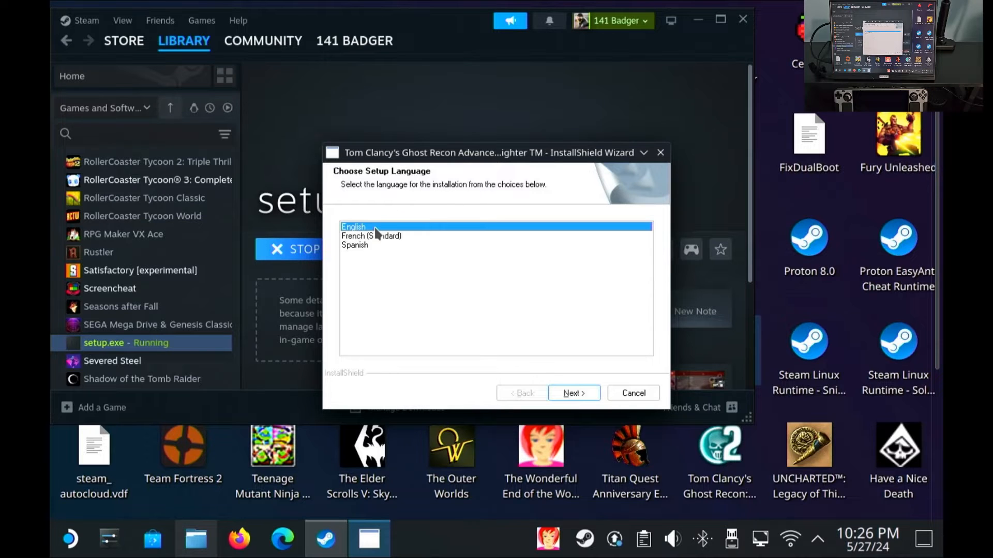
{"action": "mouse_move", "coordinate": [568, 392]}
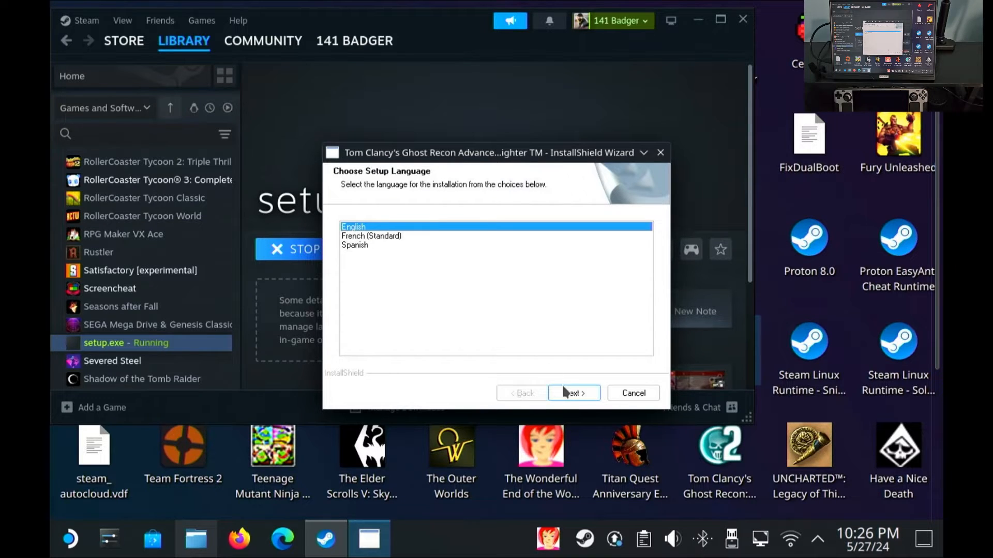
{"action": "left_click", "coordinate": [572, 392]}
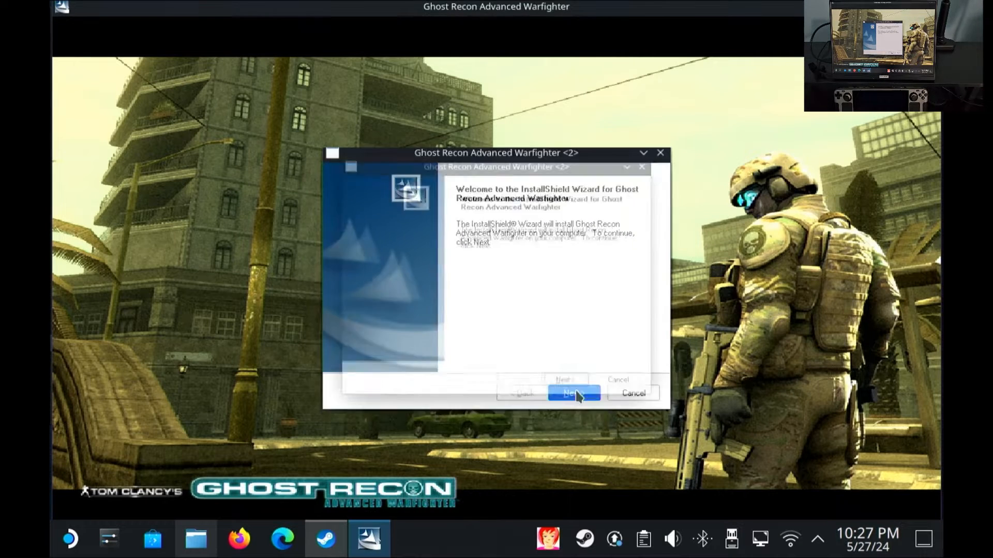
Accept the licence, skip registration, keep the default folder and install Ghost Recon Advanced Warfighter
{"action": "left_click", "coordinate": [573, 393]}
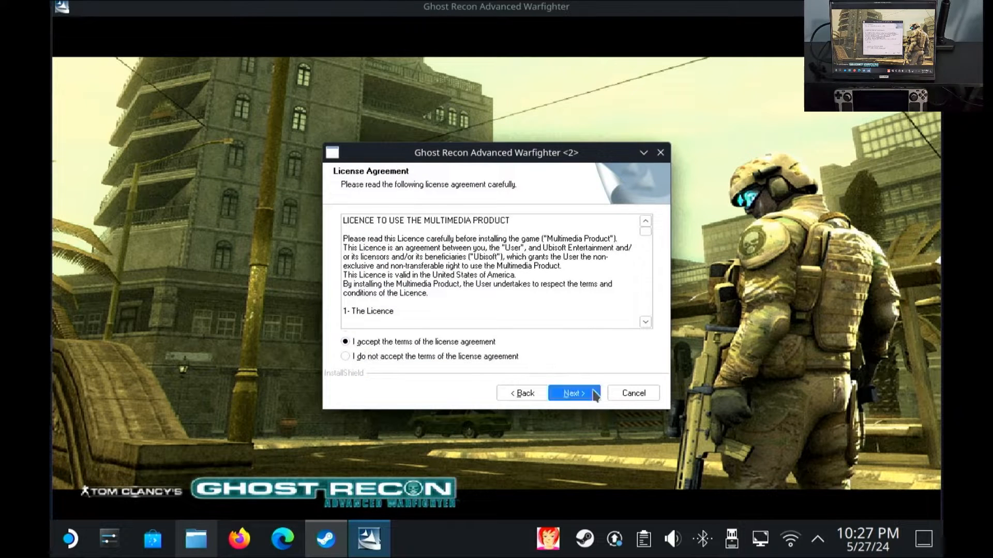
{"action": "left_click", "coordinate": [572, 393]}
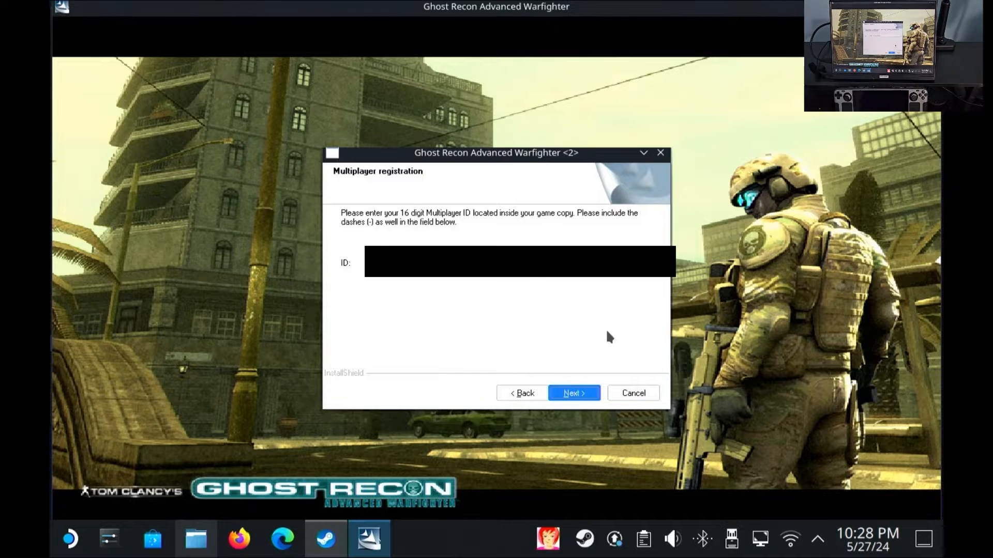
{"action": "left_click", "coordinate": [572, 393]}
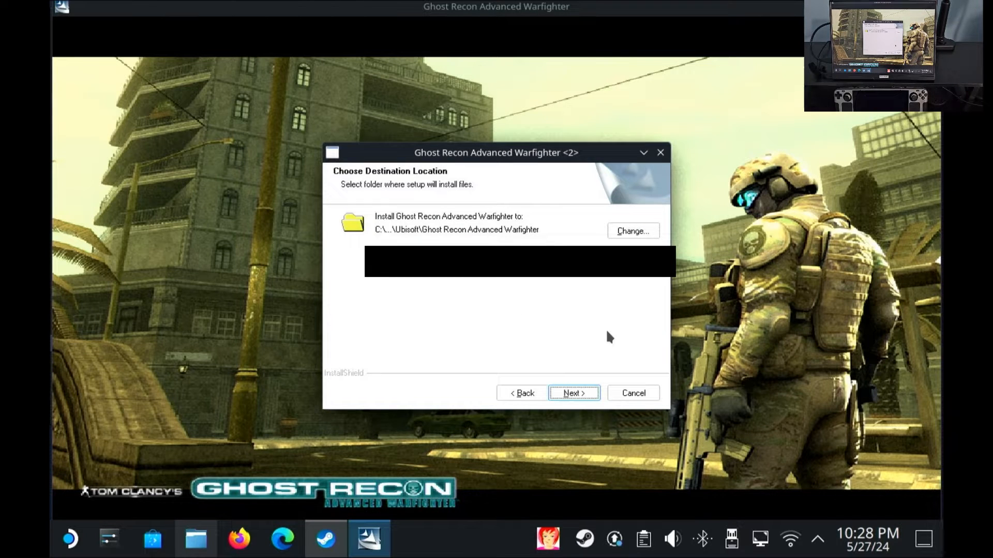
{"action": "left_click", "coordinate": [572, 393]}
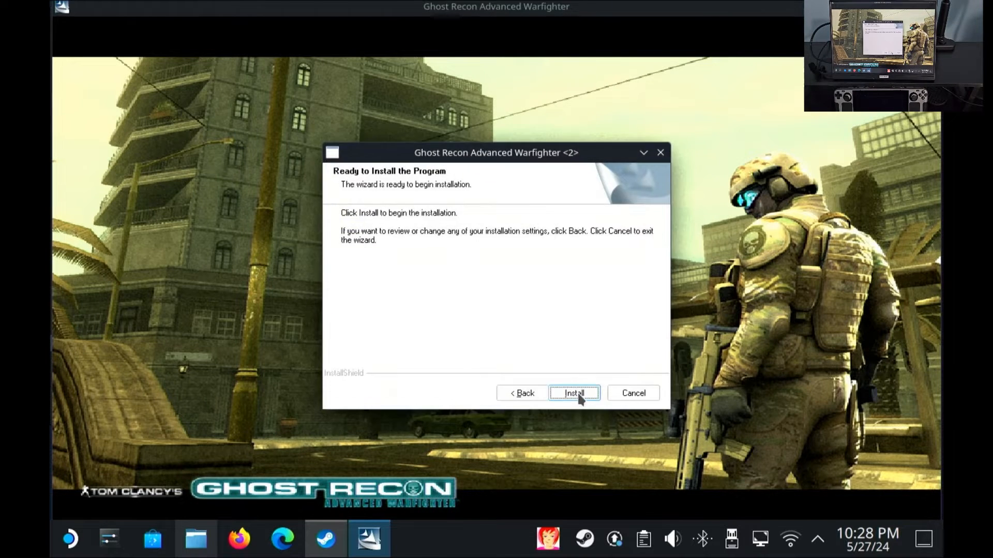
{"action": "left_click", "coordinate": [573, 393]}
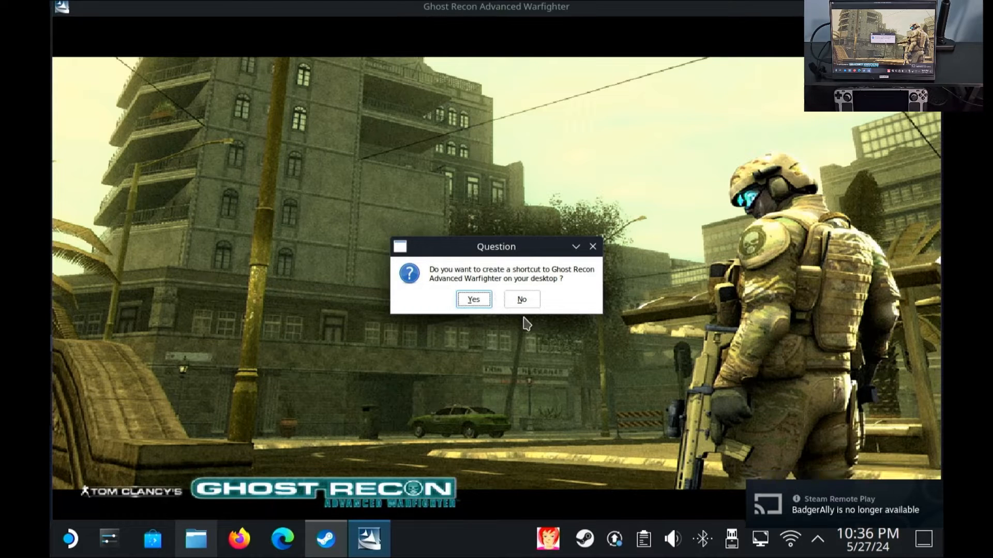
Answer the desktop shortcut prompt and set product registration to Never register
{"action": "left_click", "coordinate": [521, 299]}
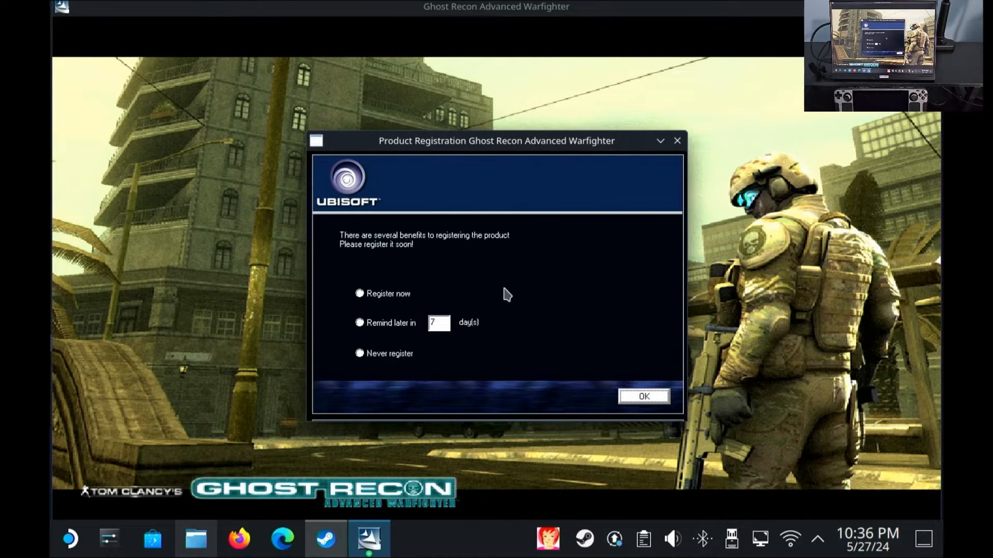
{"action": "left_click", "coordinate": [359, 353]}
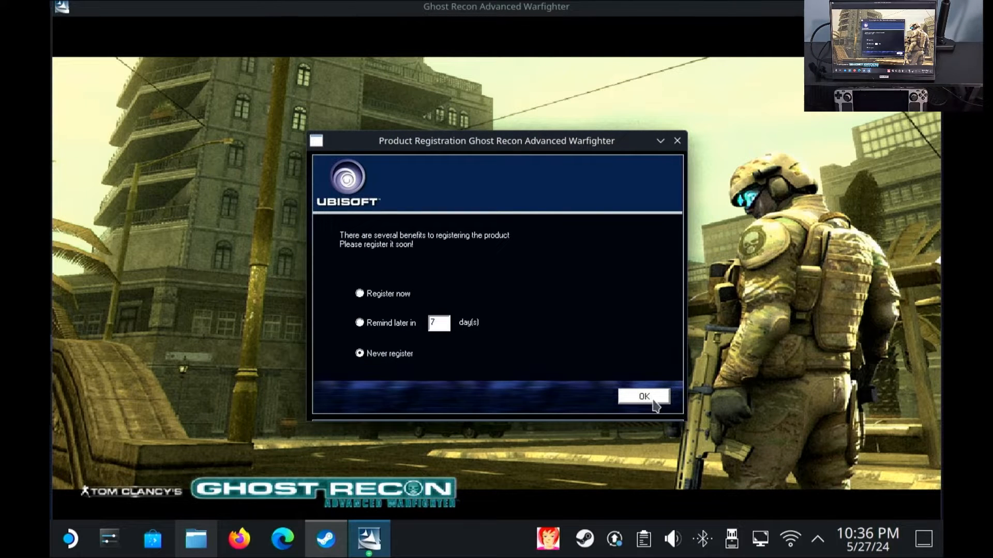
{"action": "left_click", "coordinate": [642, 397]}
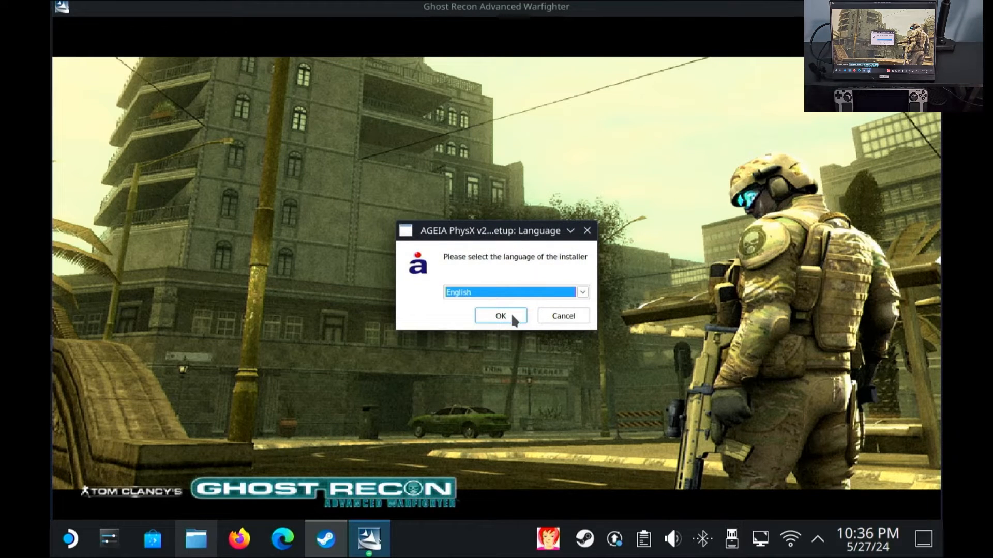
Install AGEIA PhysX in English, agreeing to its licence and dismissing the XP warning
{"action": "left_click", "coordinate": [500, 316]}
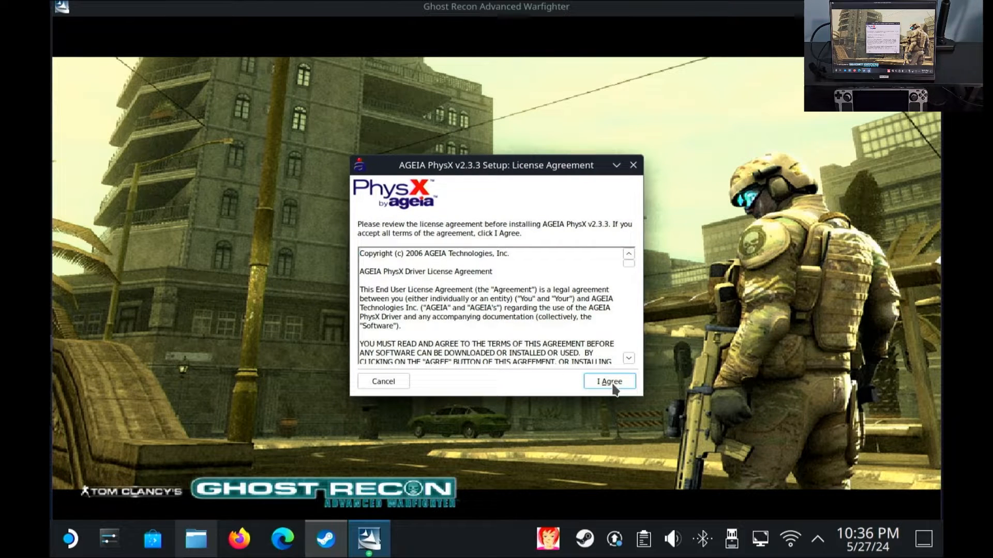
{"action": "left_click", "coordinate": [609, 381]}
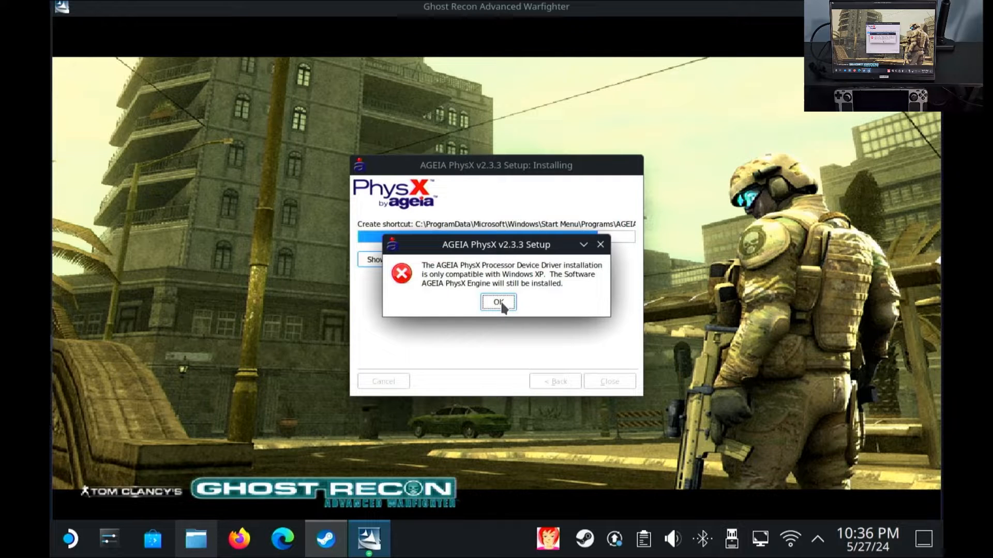
{"action": "left_click", "coordinate": [497, 302]}
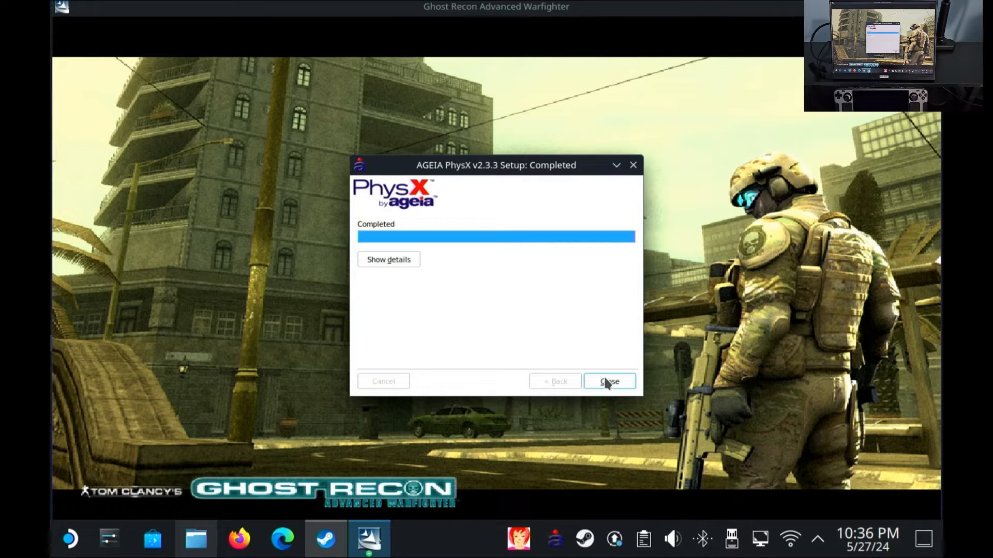
{"action": "left_click", "coordinate": [609, 381]}
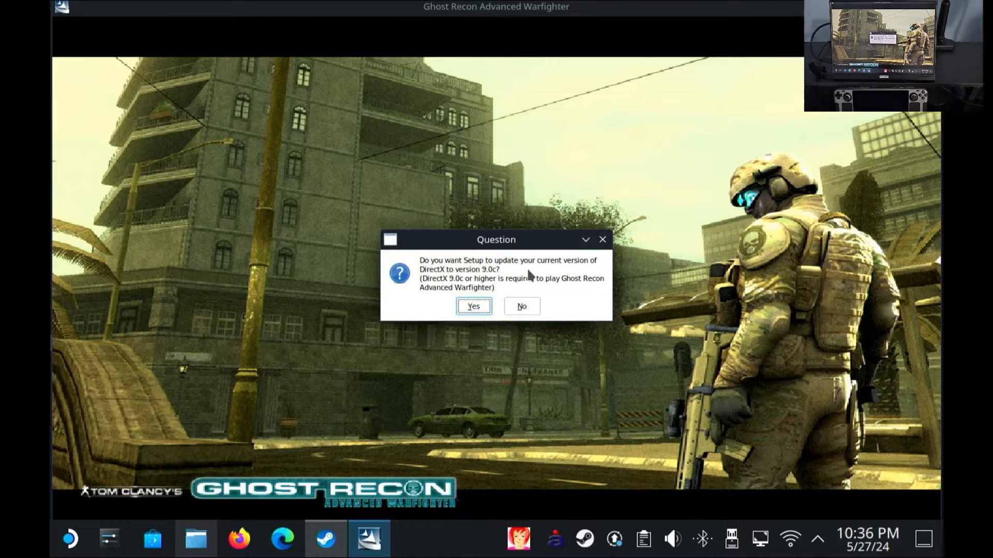
Update DirectX to version 9.0c and acknowledge the successful install
{"action": "left_click", "coordinate": [473, 305]}
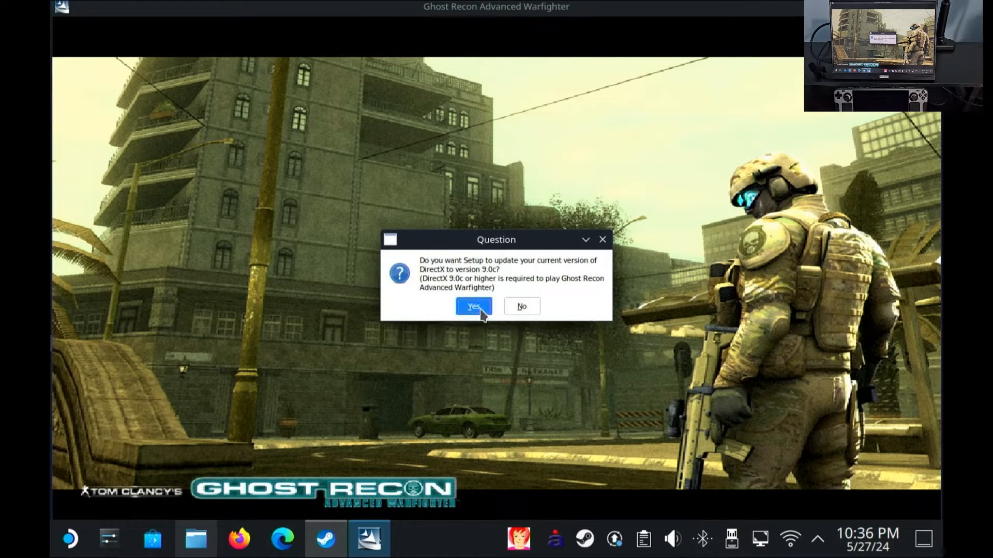
{"action": "left_click", "coordinate": [473, 307]}
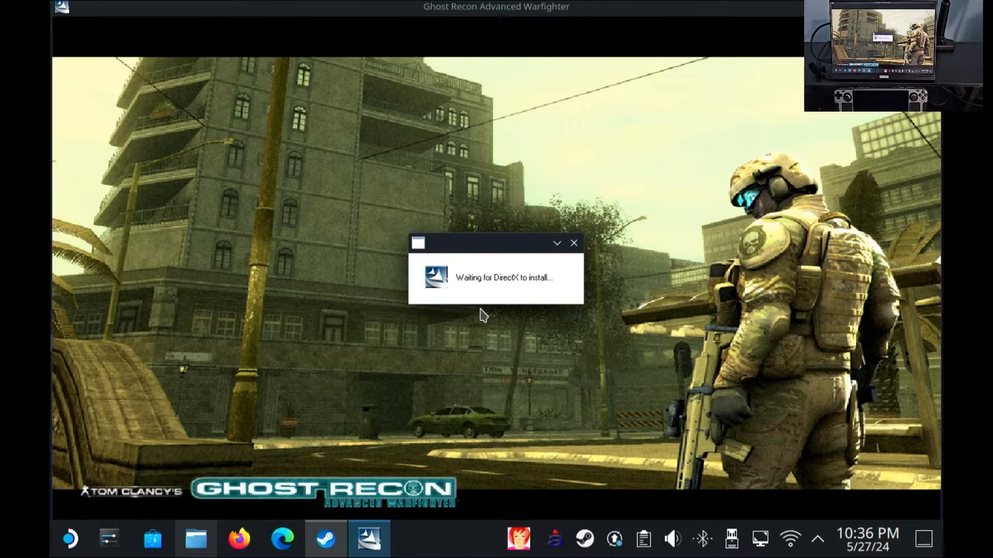
{"action": "mouse_move", "coordinate": [499, 332]}
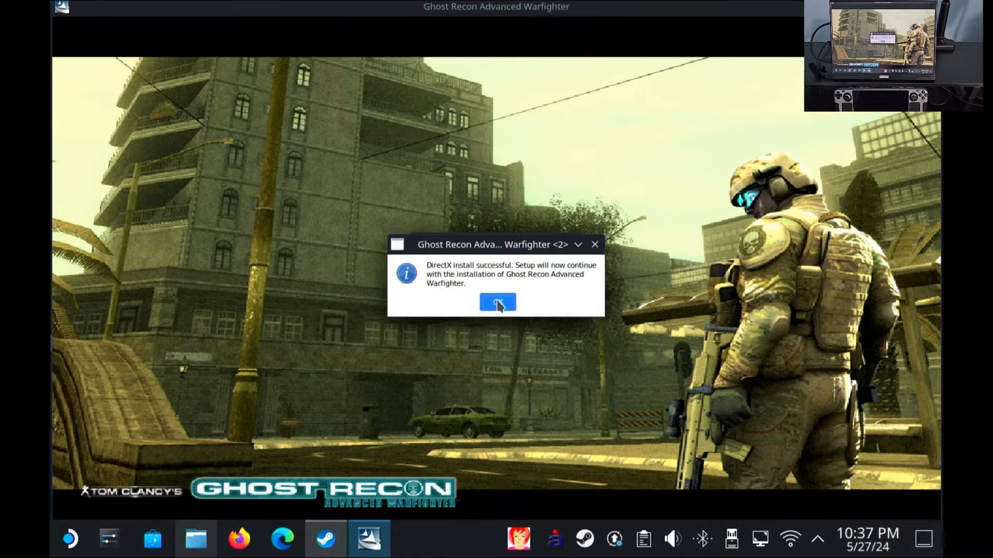
{"action": "left_click", "coordinate": [496, 303]}
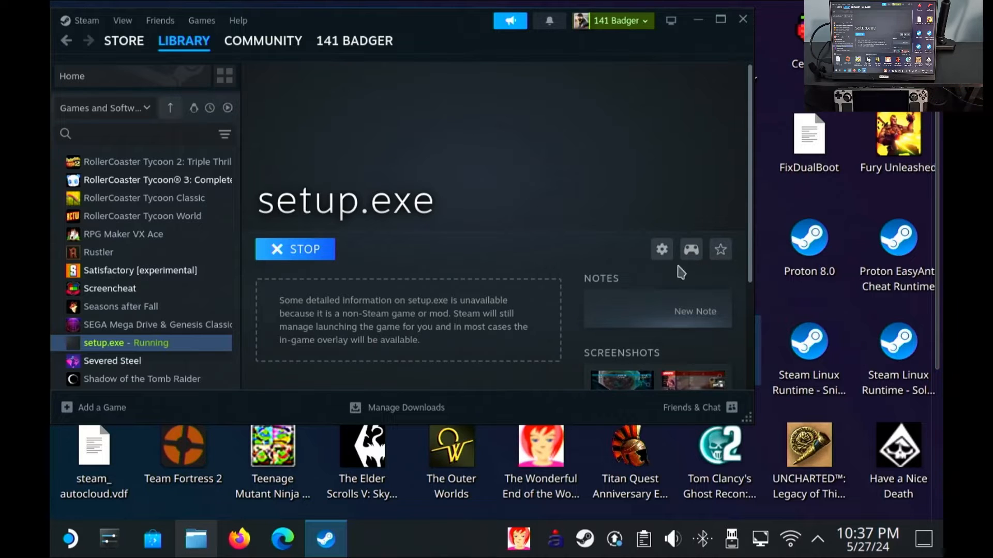
{"action": "mouse_move", "coordinate": [660, 249]}
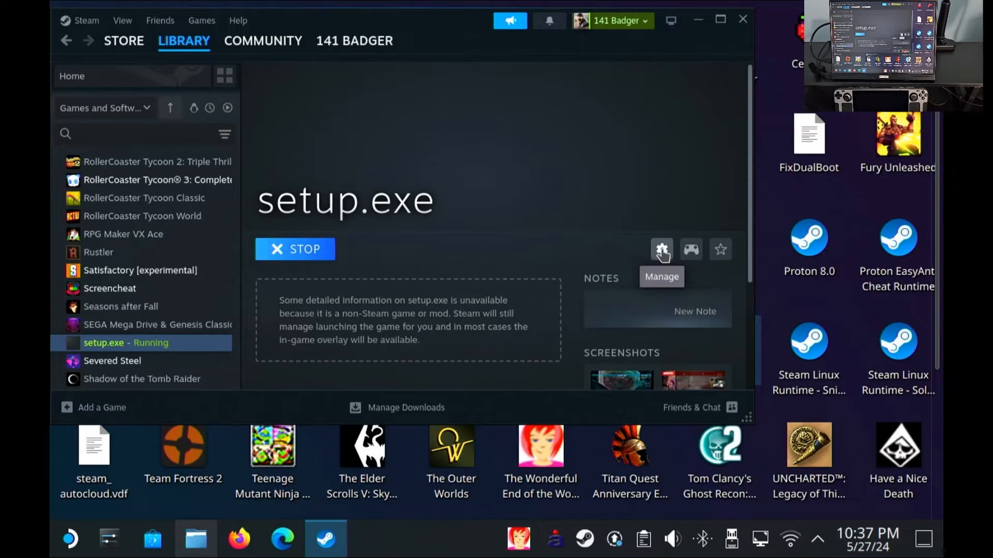
{"action": "left_click", "coordinate": [661, 248]}
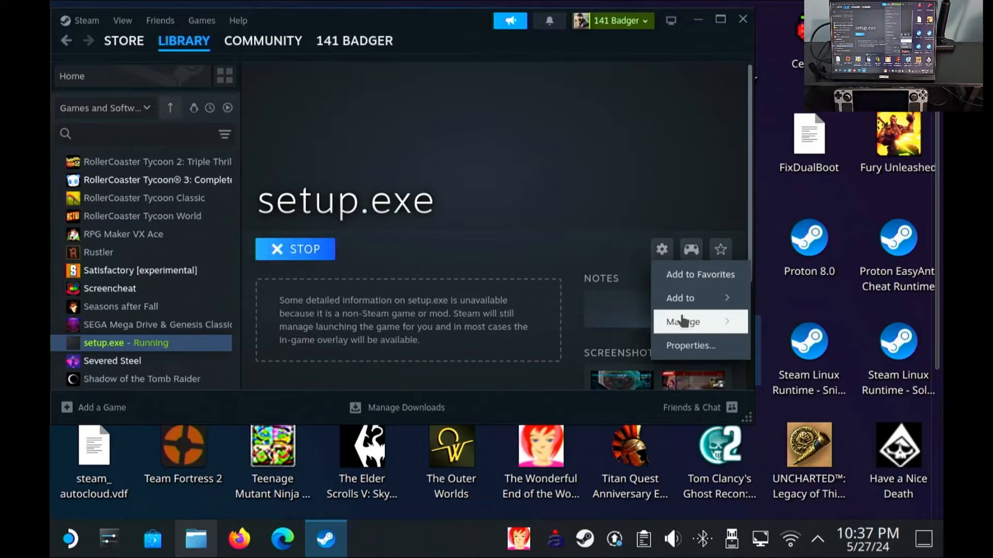
{"action": "left_click", "coordinate": [689, 346]}
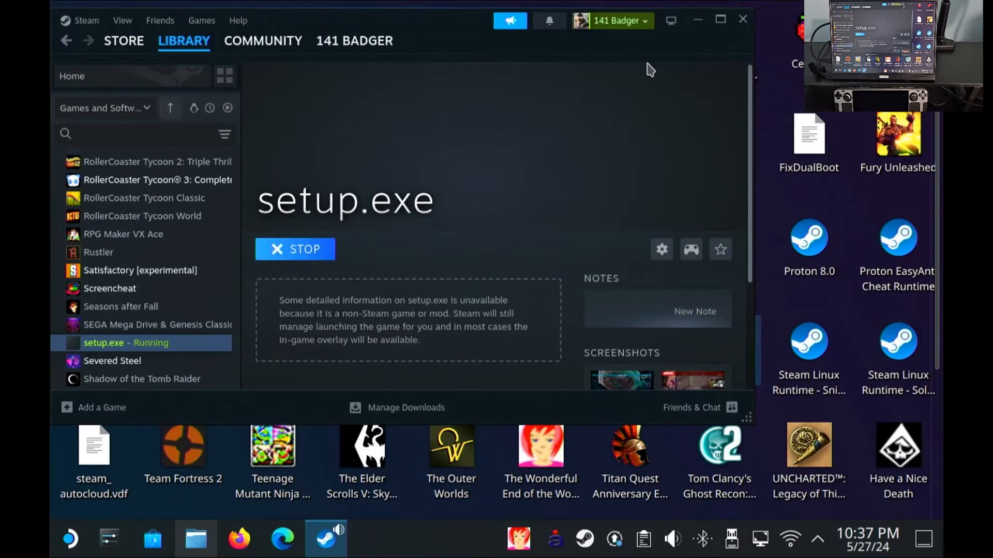
{"action": "mouse_move", "coordinate": [457, 249]}
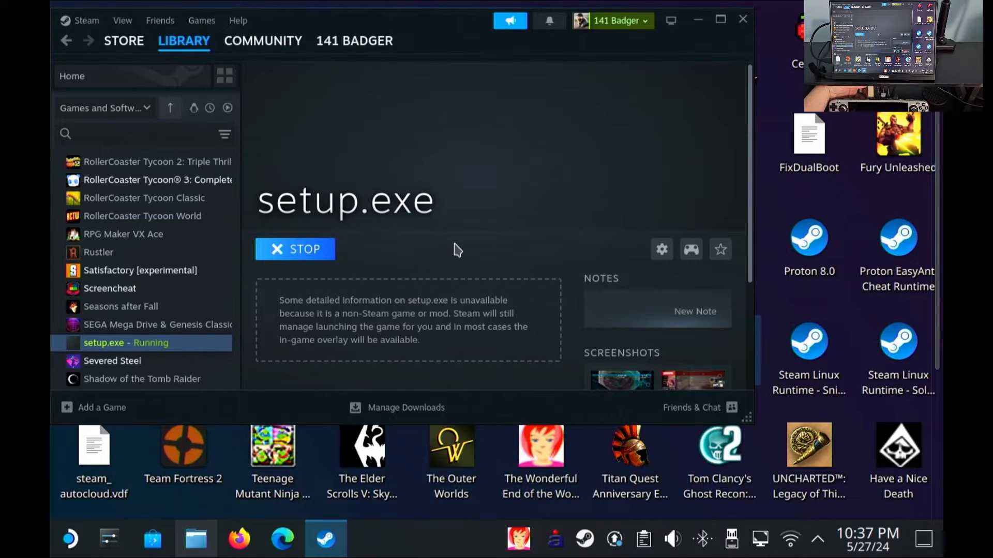
Mount USB3GAMES, browse GRAW's 1.20 patch, and open flt-graw to show GRAW.exe and fltdox.nfo
{"action": "left_click", "coordinate": [732, 539]}
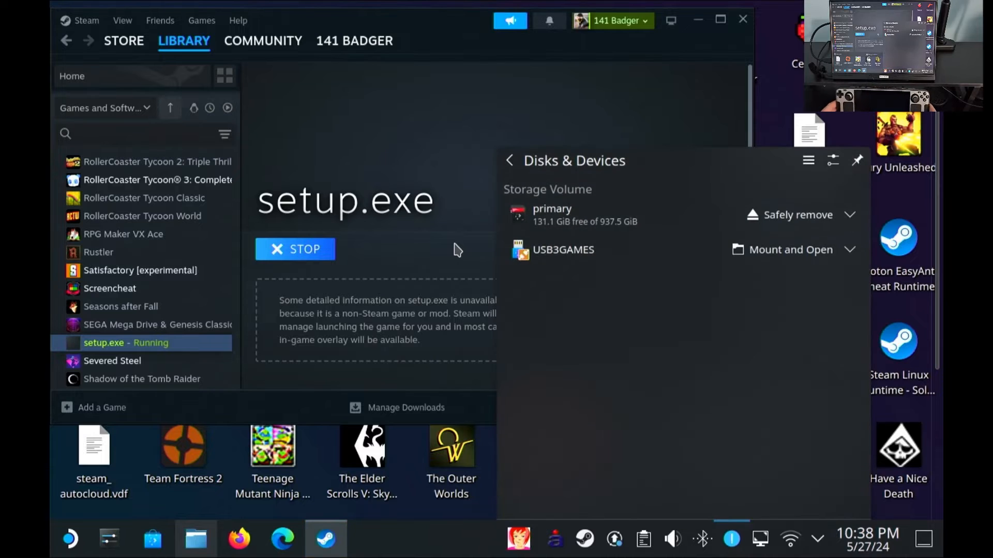
{"action": "mouse_move", "coordinate": [627, 291]}
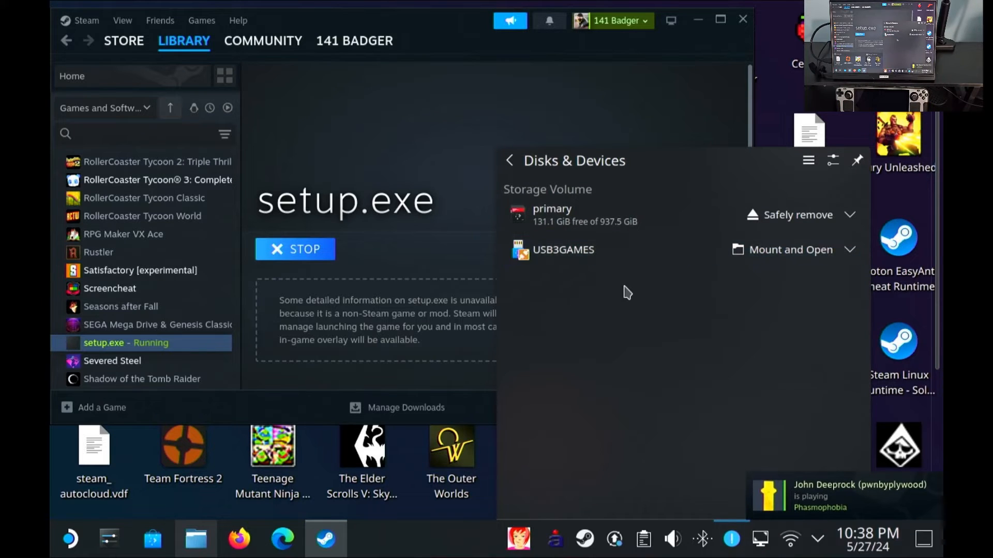
{"action": "left_click", "coordinate": [790, 249]}
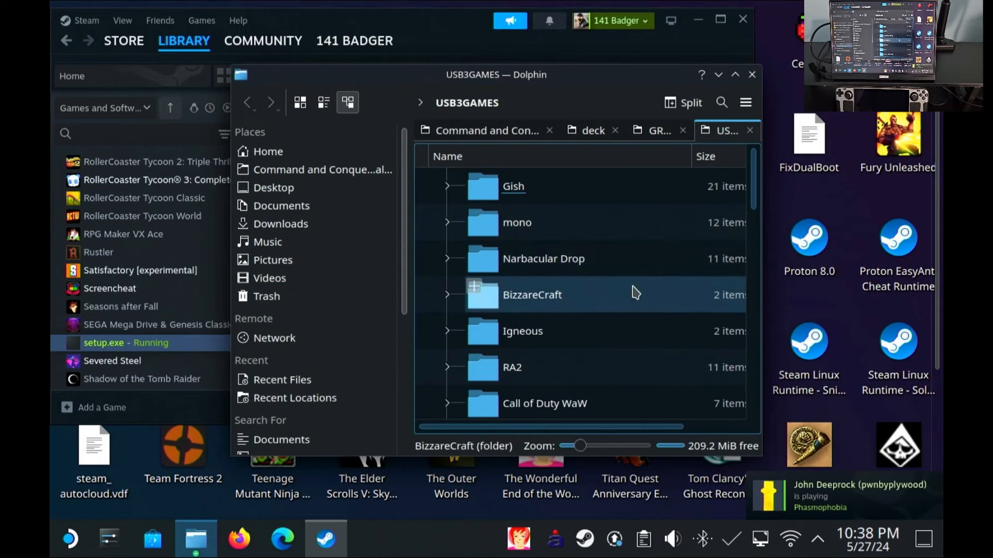
{"action": "scroll", "scroll_direction": "down", "scroll_amount": 3}
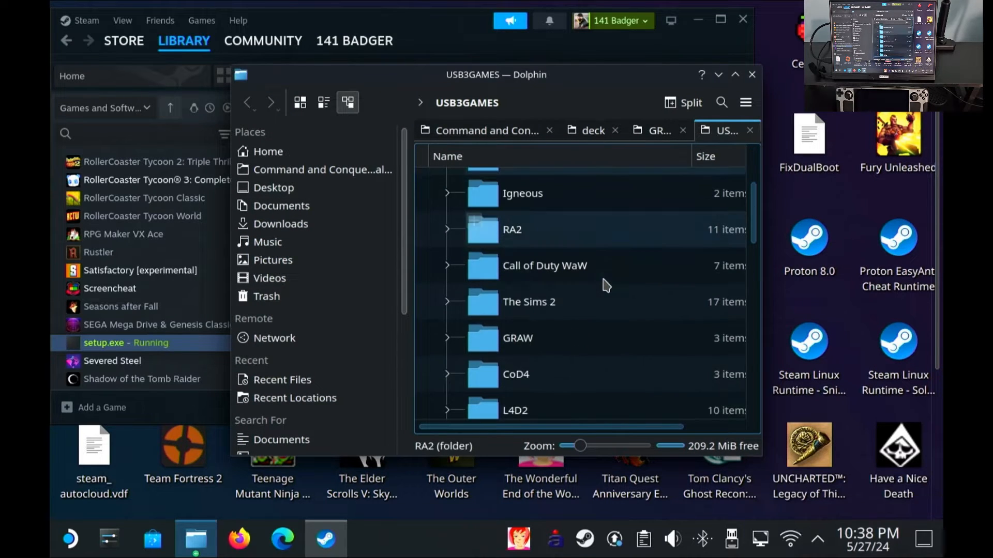
{"action": "double_click", "coordinate": [517, 337]}
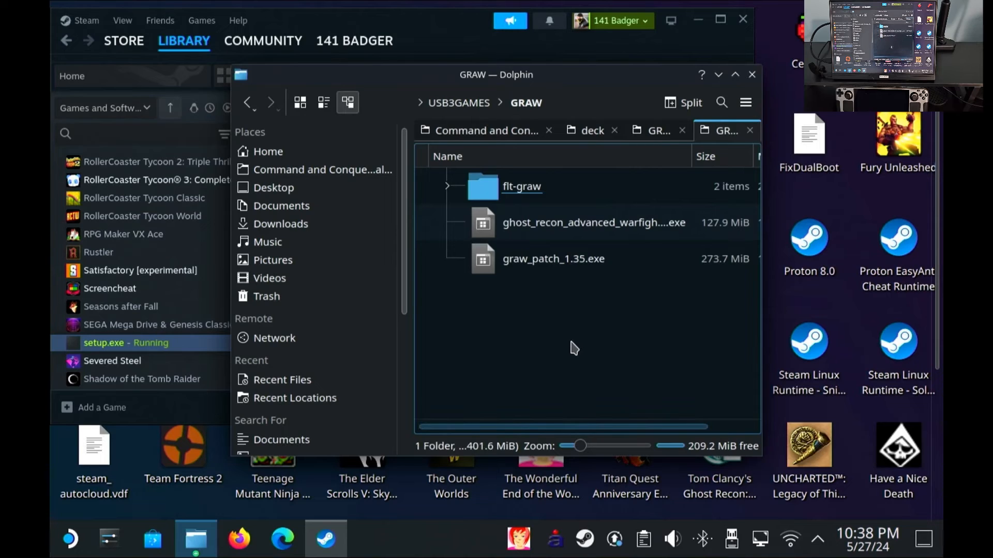
{"action": "left_click", "coordinate": [593, 222]}
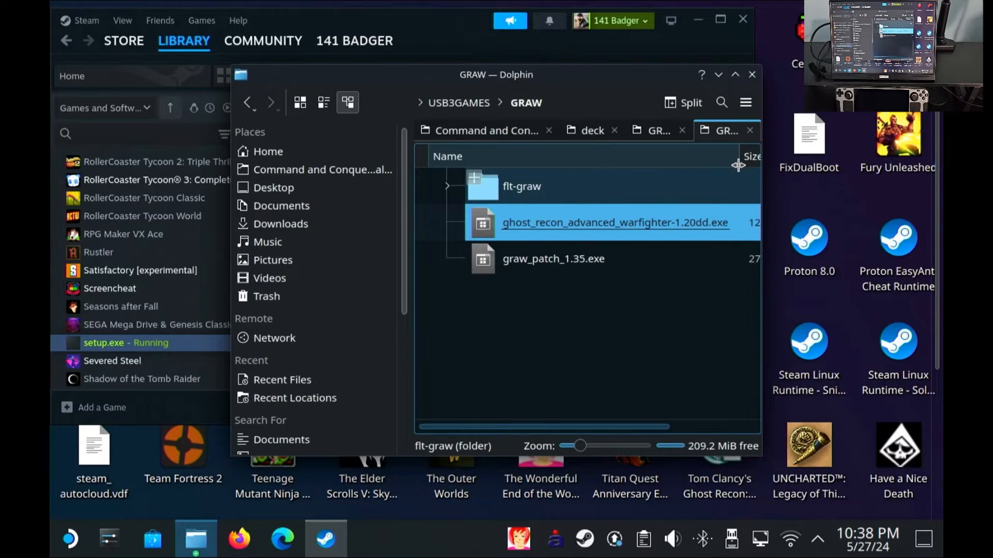
{"action": "left_click", "coordinate": [552, 258]}
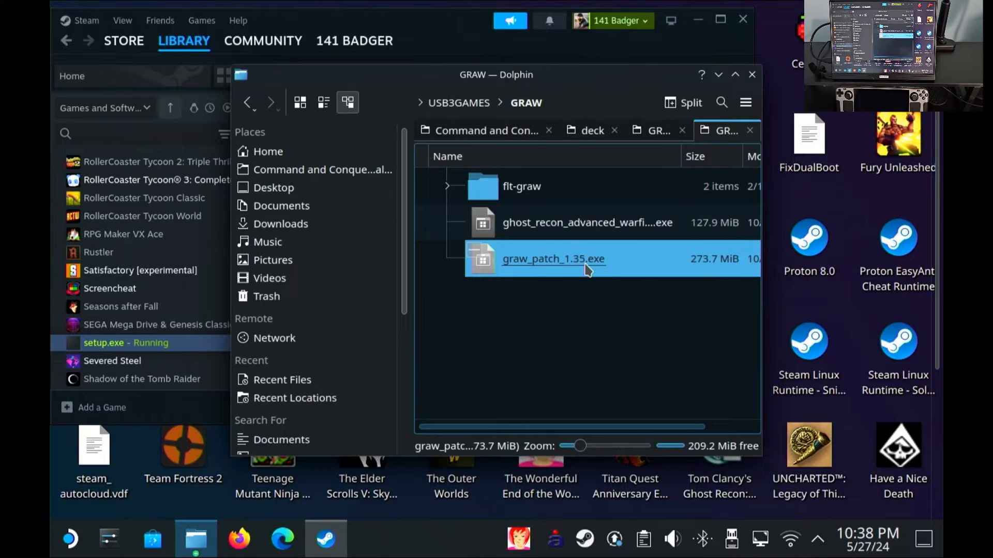
{"action": "double_click", "coordinate": [521, 186]}
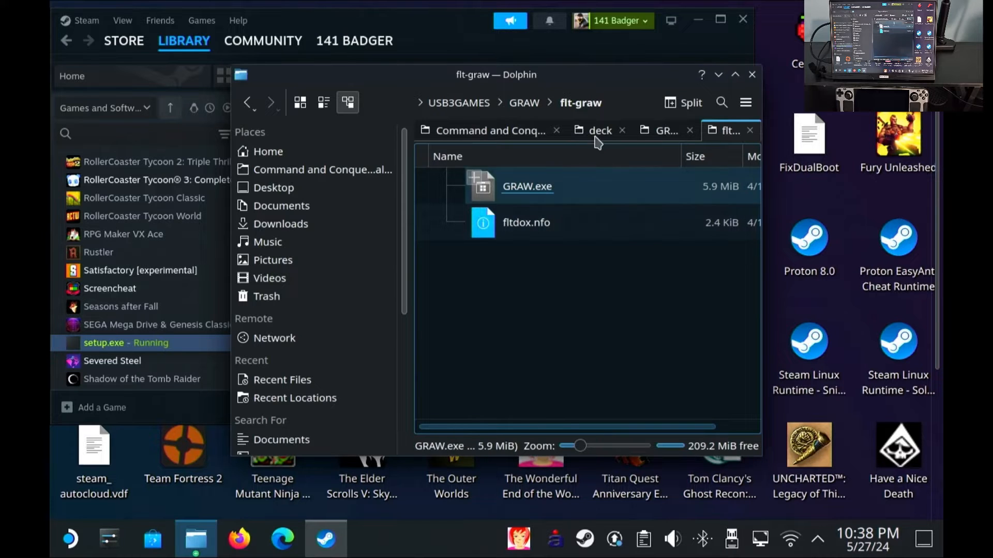
{"action": "left_click", "coordinate": [524, 102]}
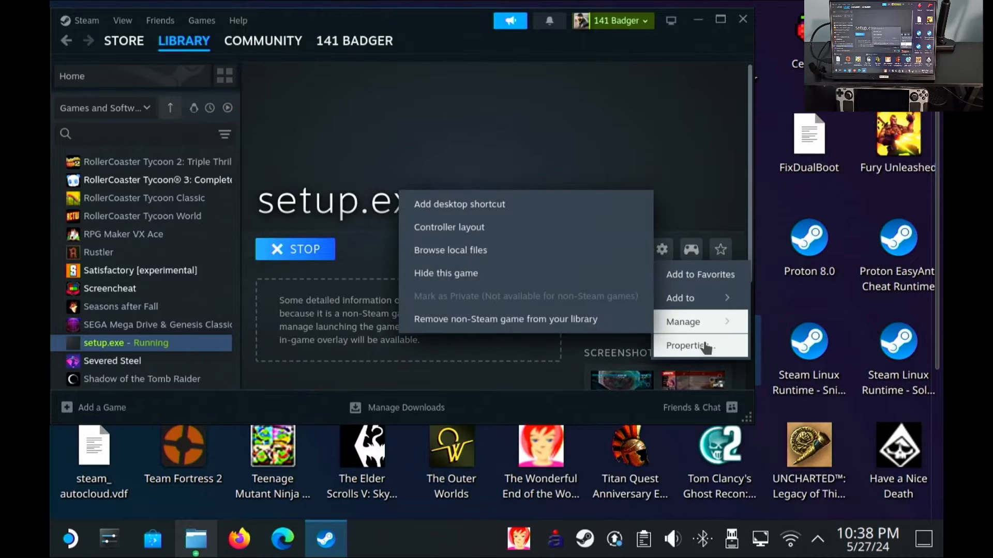
Set the shortcut target to ghost_recon_advanced_warfighter-1.20dd.exe in Properties
{"action": "left_click", "coordinate": [687, 346]}
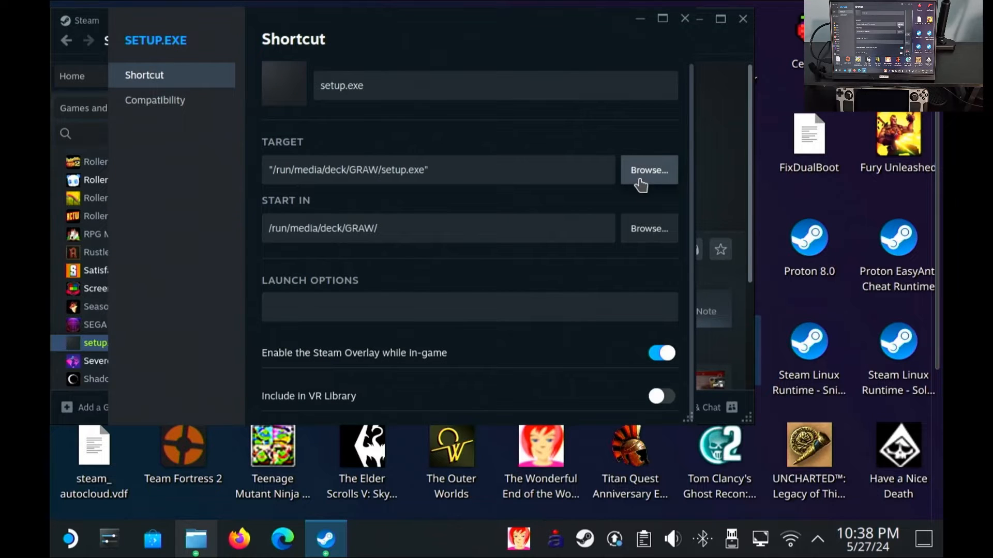
{"action": "left_click", "coordinate": [648, 170]}
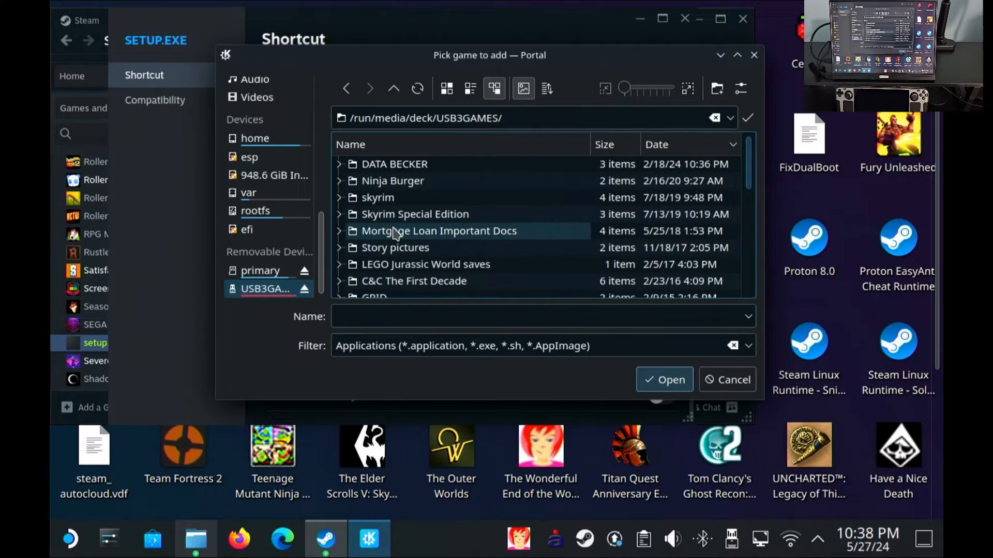
{"action": "mouse_move", "coordinate": [380, 269]}
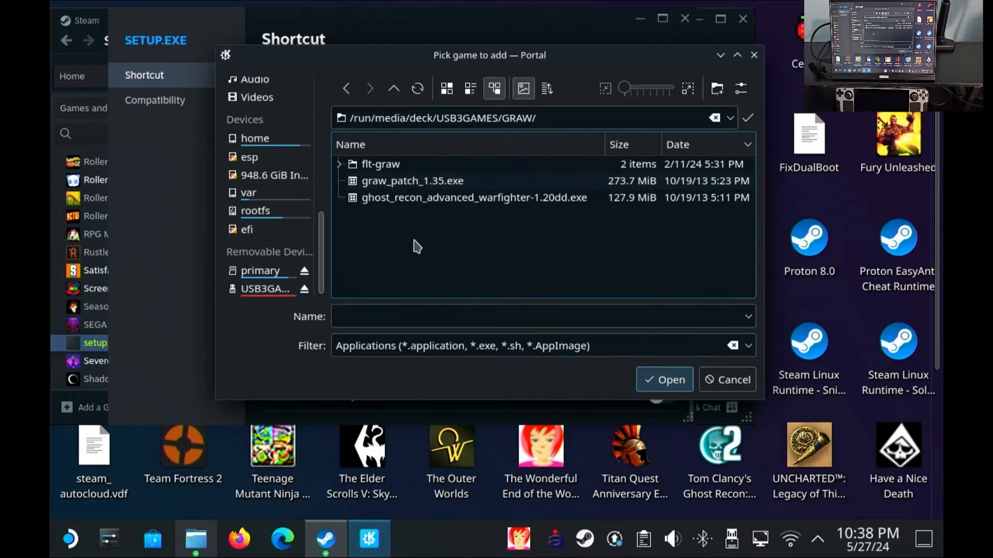
{"action": "left_click", "coordinate": [473, 197]}
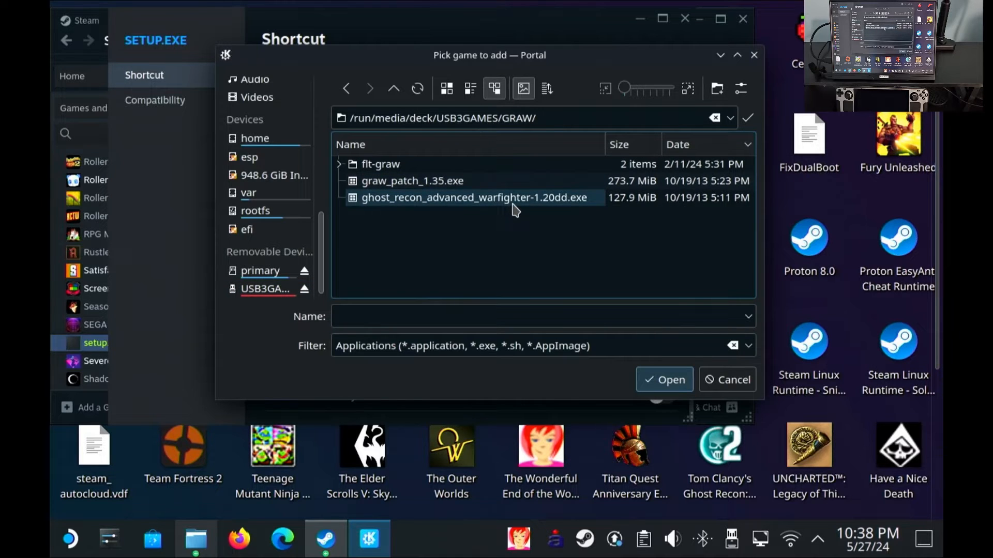
{"action": "left_click", "coordinate": [474, 198]}
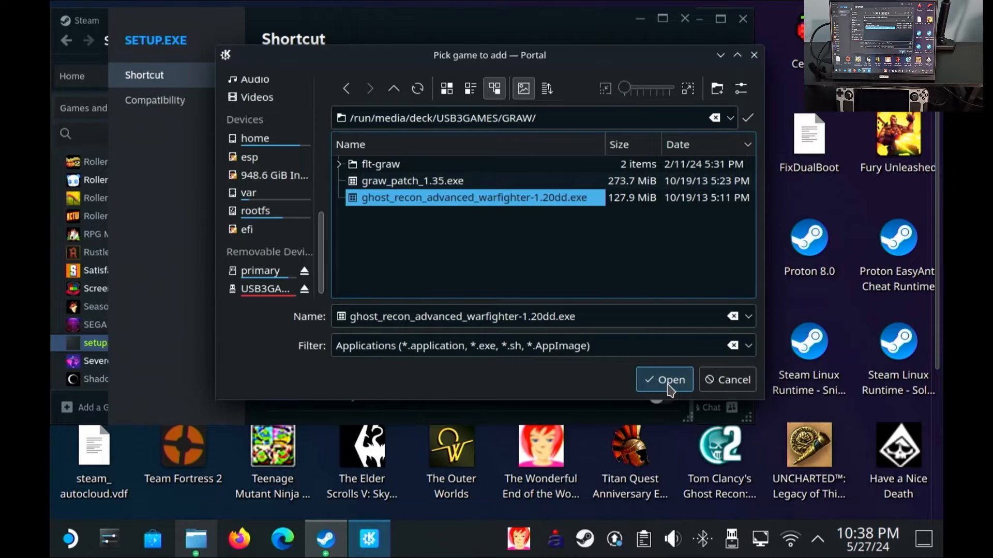
{"action": "left_click", "coordinate": [664, 379]}
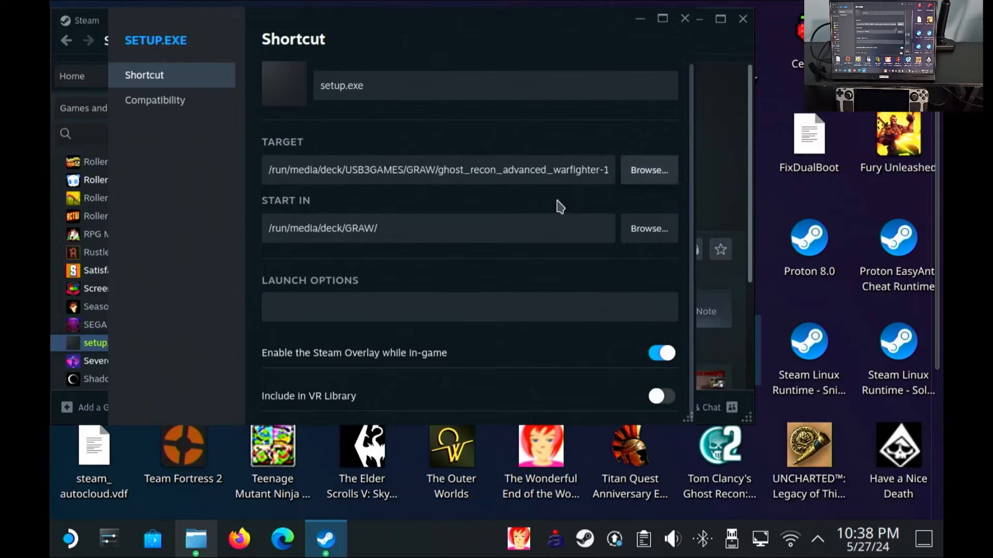
Wrap the target path in quotes and edit the Start In folder path
{"action": "left_click", "coordinate": [437, 170]}
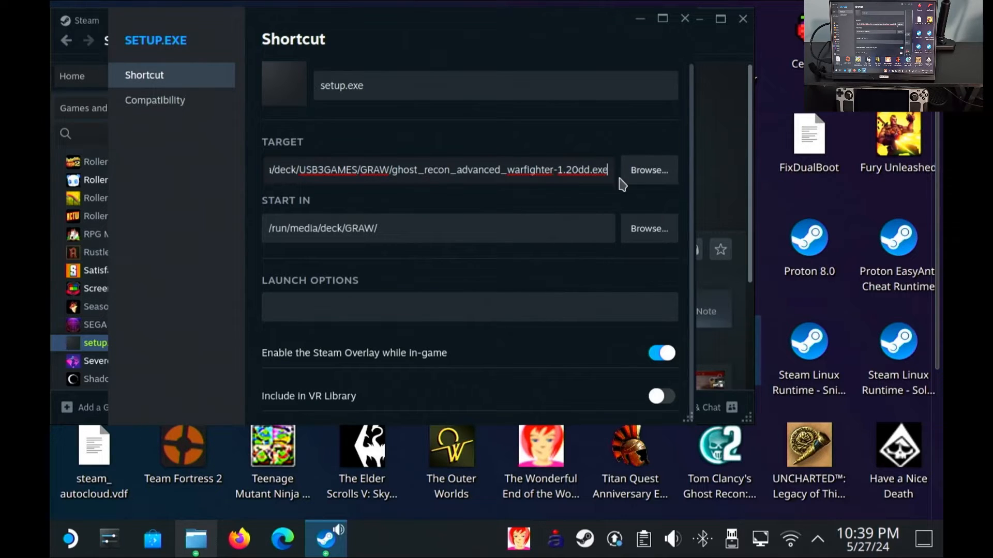
{"action": "type", "text": "\""}
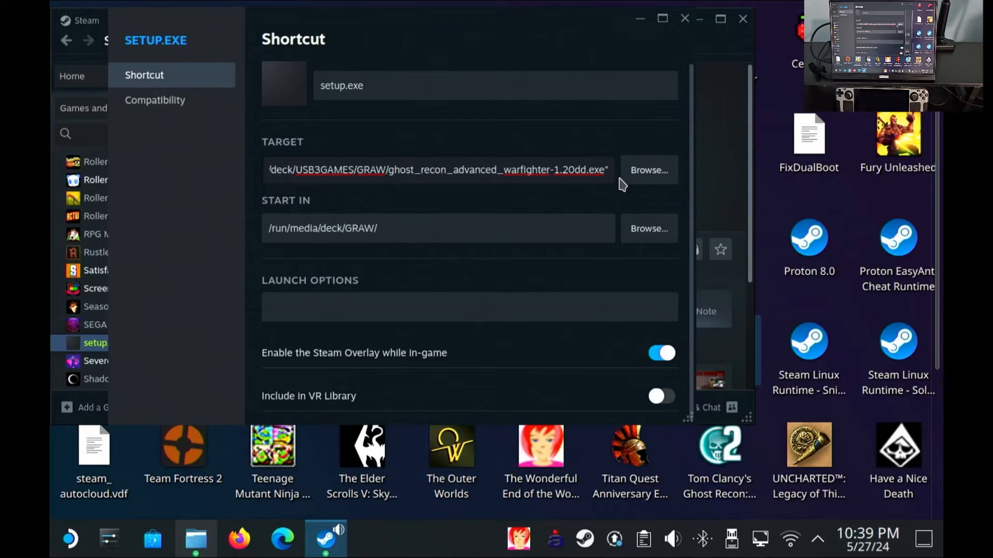
{"action": "left_click", "coordinate": [437, 228]}
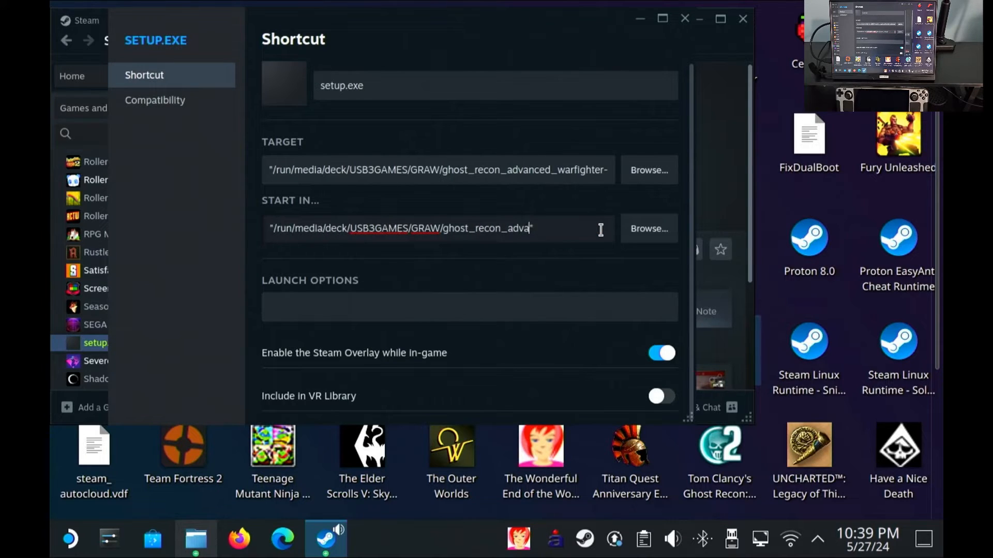
{"action": "key", "text": "Backspace"}
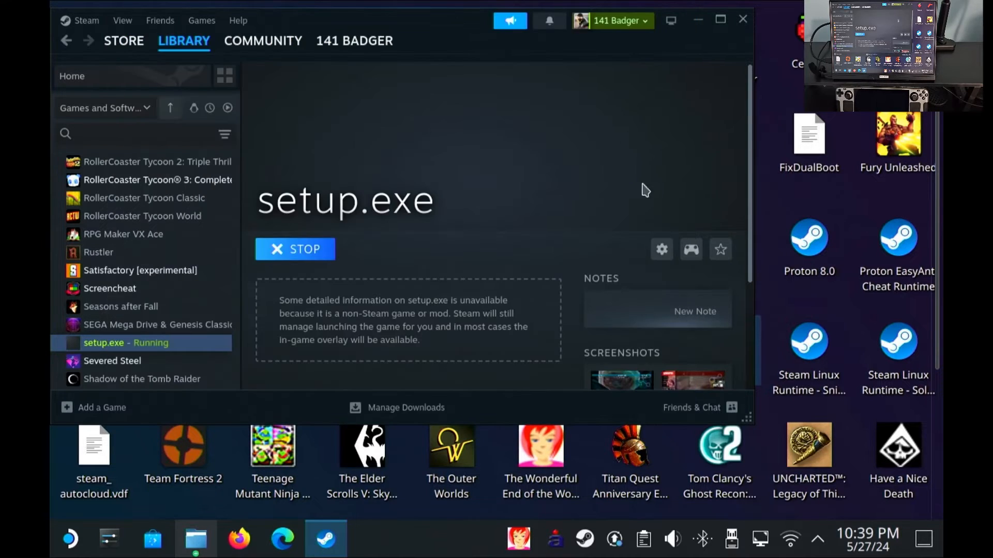
Stop the running setup.exe, confirm exiting, and relaunch the retargeted shortcut
{"action": "left_click", "coordinate": [295, 249]}
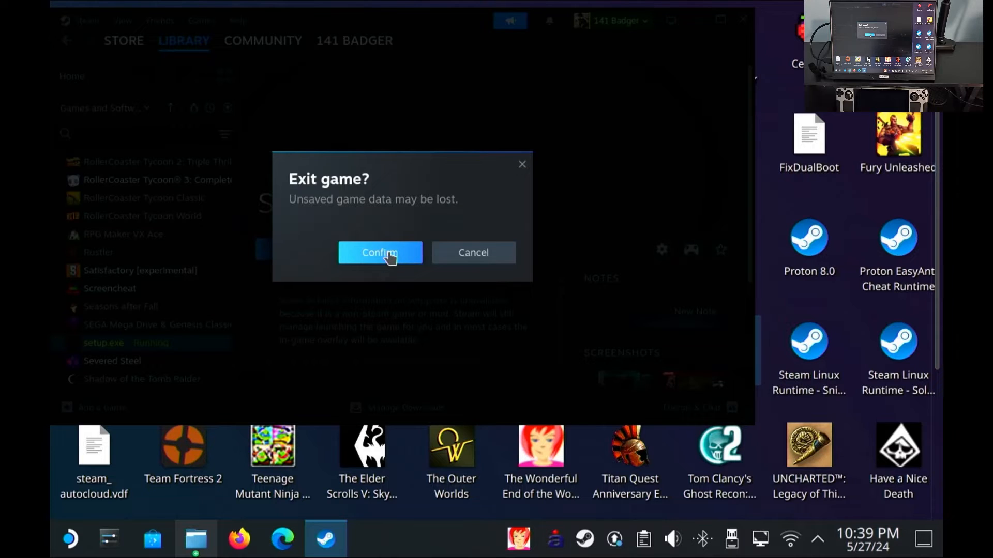
{"action": "left_click", "coordinate": [379, 252]}
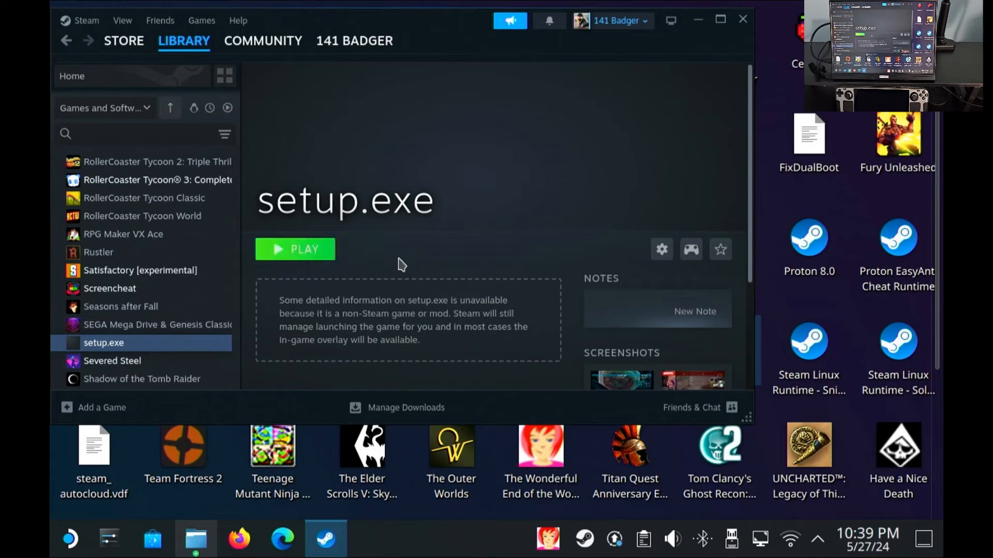
{"action": "left_click", "coordinate": [296, 249]}
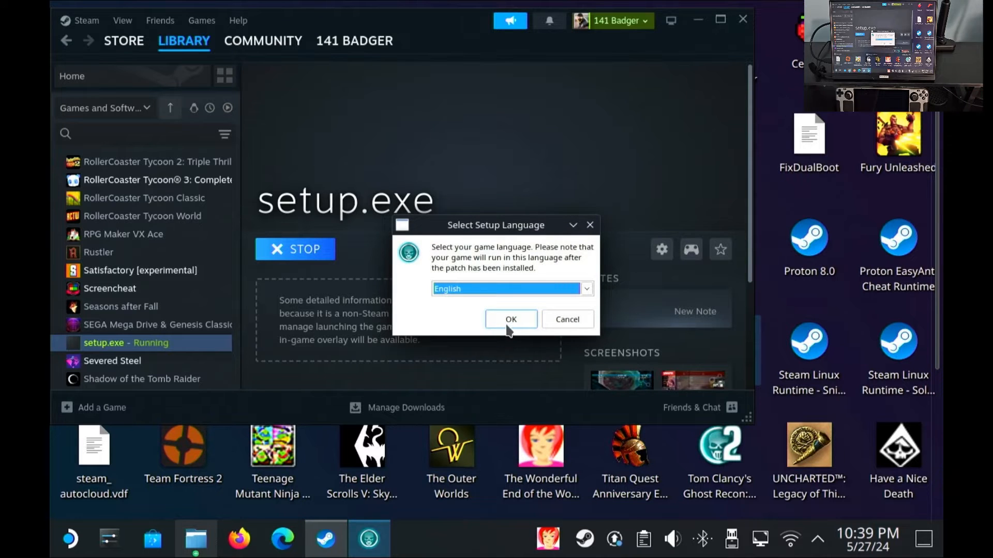
Run GRAW Patch 1.20 setup in English through welcome, notes and default Start Menu folder
{"action": "left_click", "coordinate": [511, 319]}
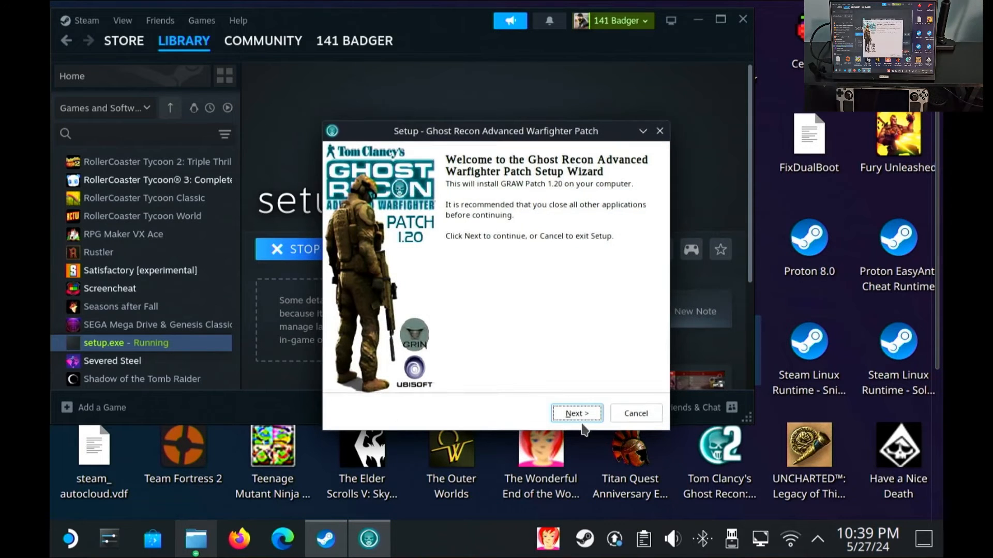
{"action": "left_click", "coordinate": [575, 412]}
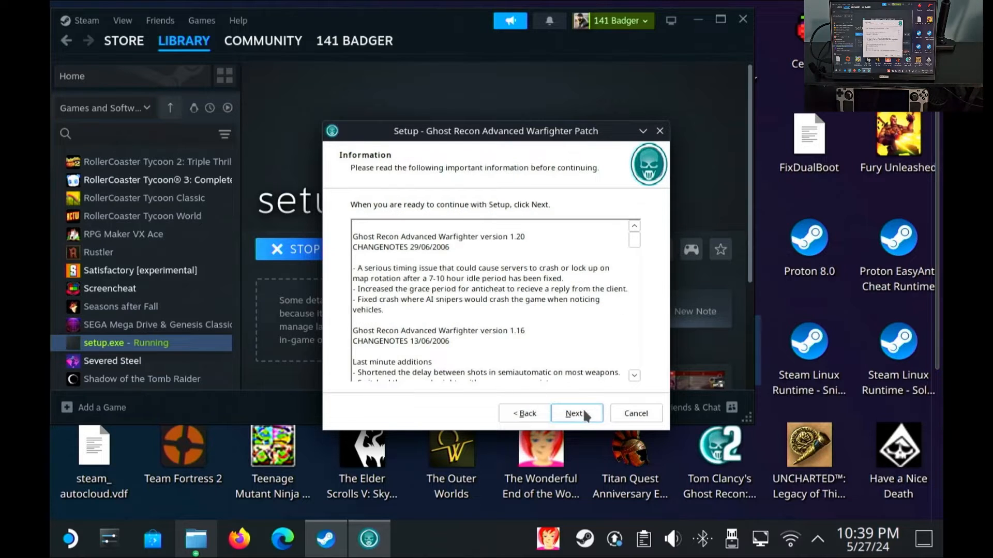
{"action": "left_click", "coordinate": [575, 412]}
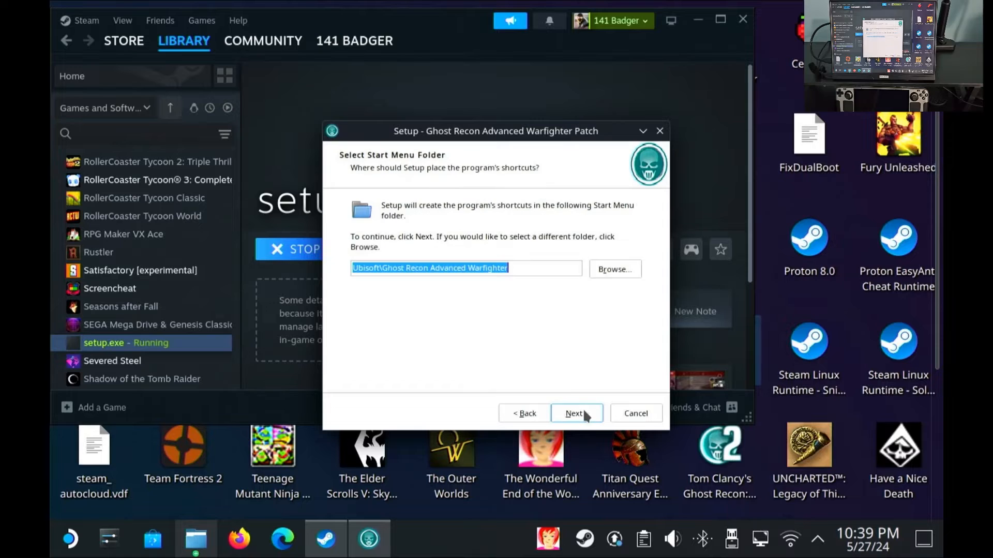
{"action": "left_click", "coordinate": [574, 412]}
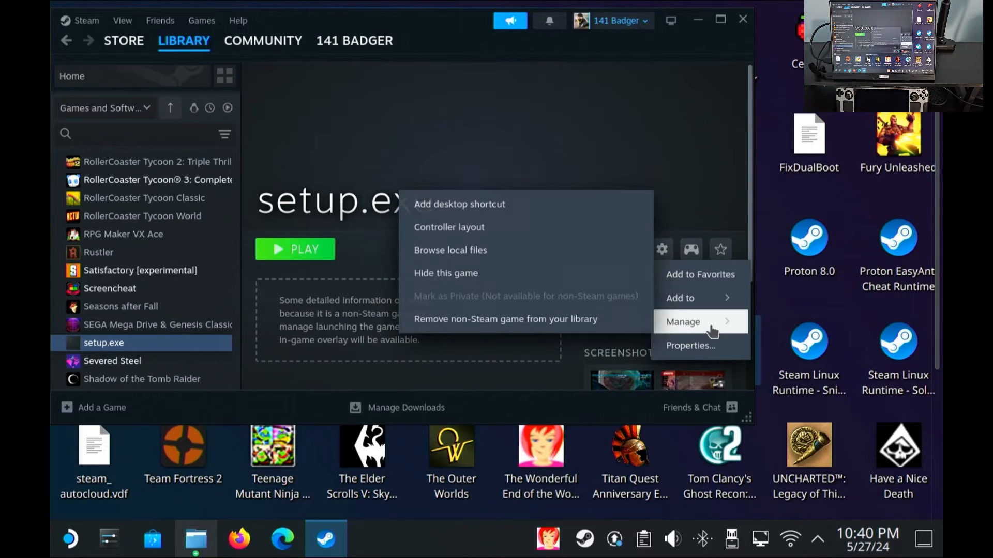
Set the shortcut's Target in Properties to graw_patch_1.35.exe on USB3GAMES
{"action": "left_click", "coordinate": [689, 346]}
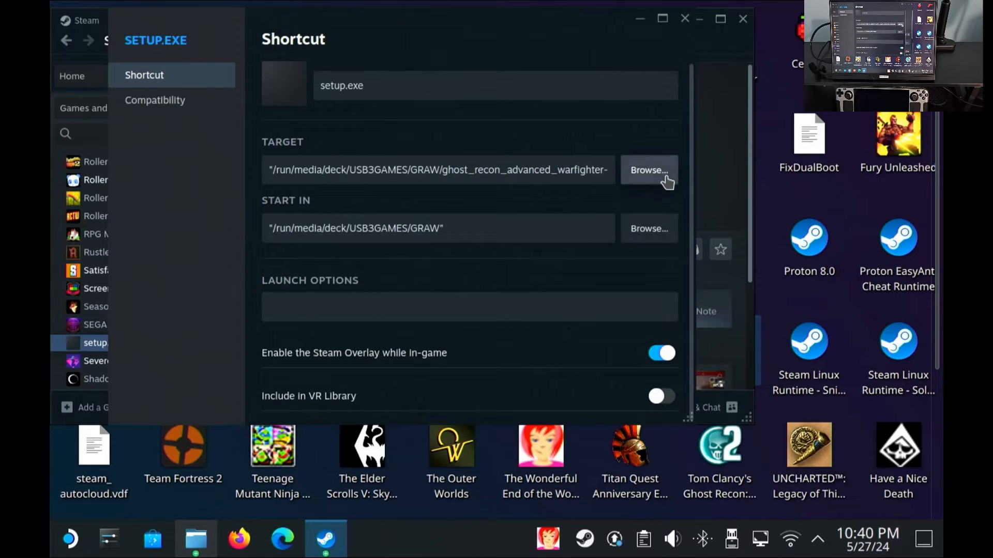
{"action": "left_click", "coordinate": [648, 169]}
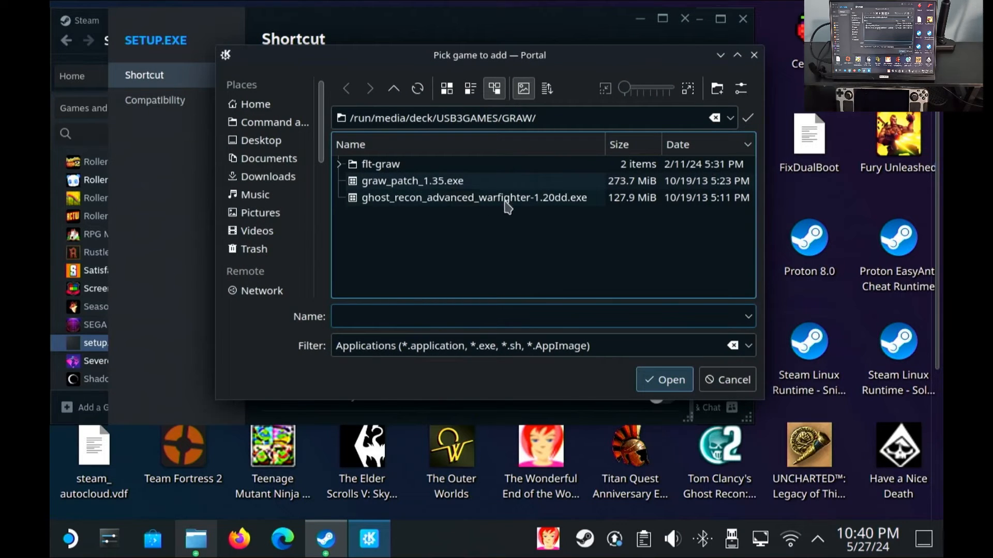
{"action": "left_click", "coordinate": [411, 180]}
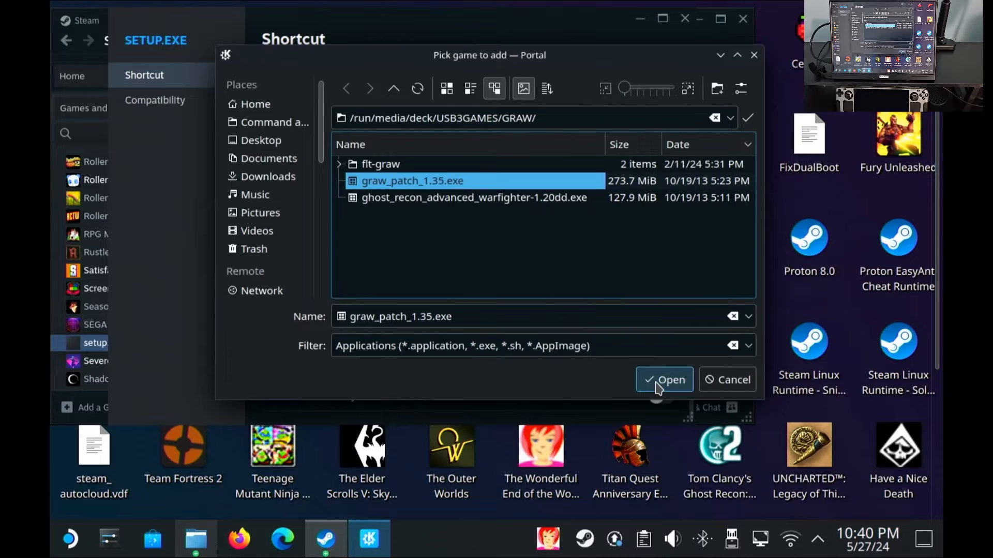
{"action": "left_click", "coordinate": [664, 379]}
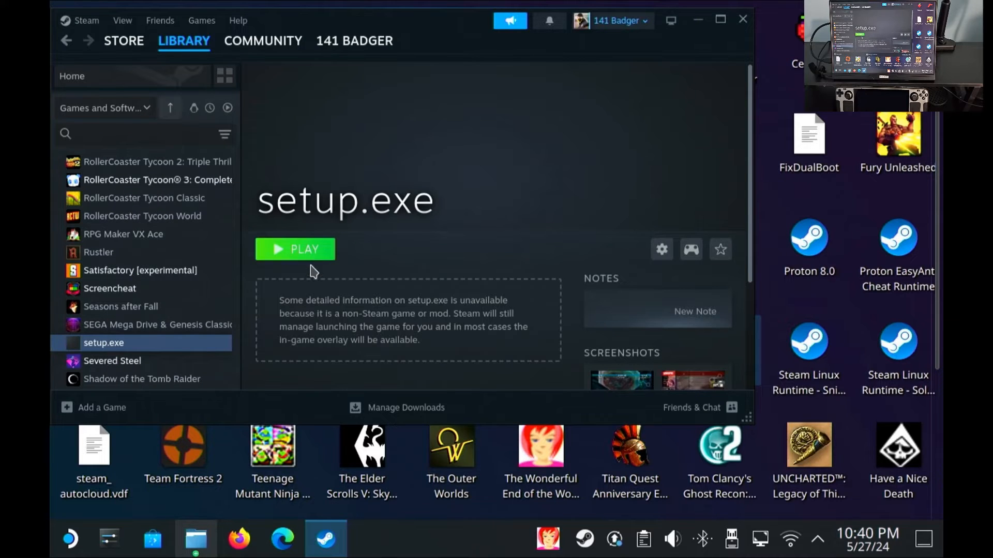
Relaunch and run Patch 1.35 setup: English, welcome, notes, DVD or CD components
{"action": "left_click", "coordinate": [295, 248]}
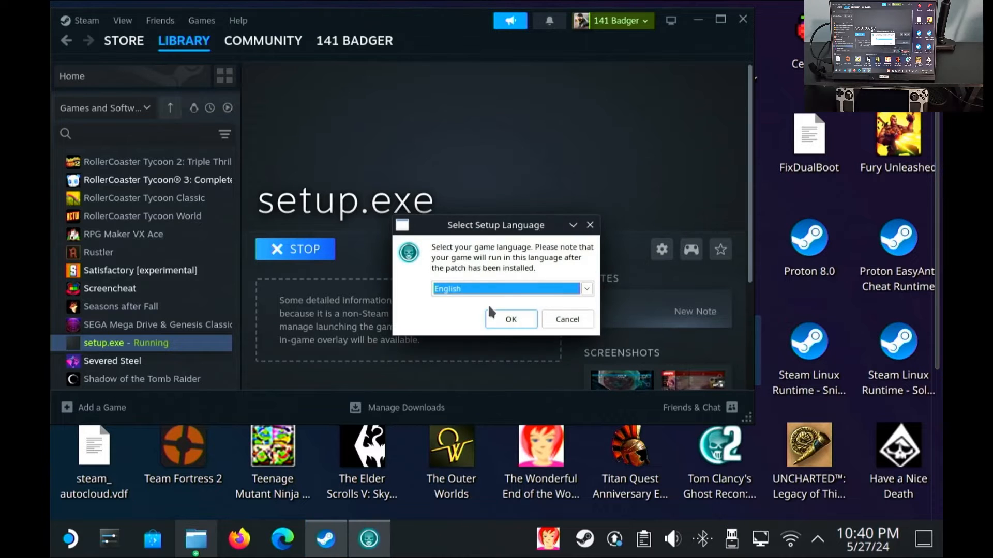
{"action": "left_click", "coordinate": [510, 319]}
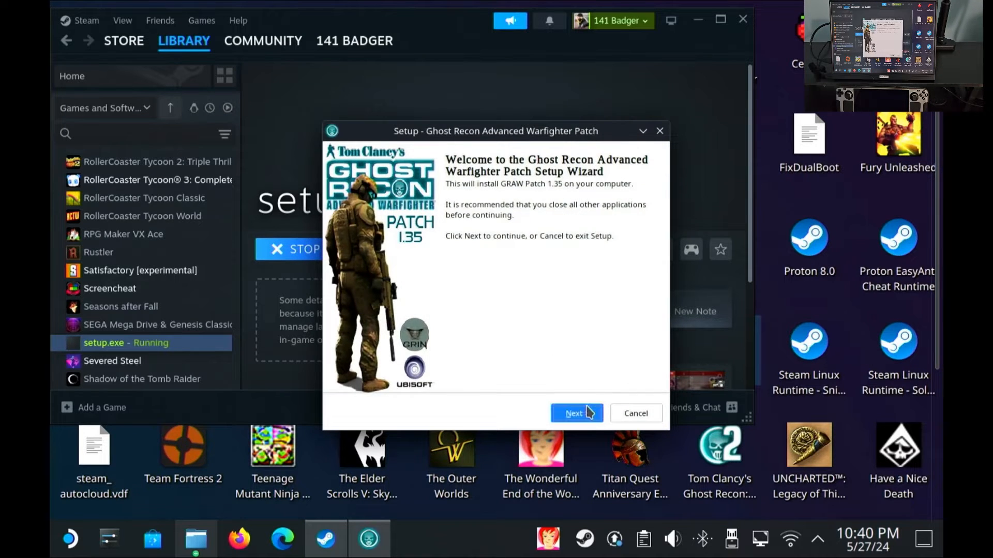
{"action": "left_click", "coordinate": [573, 412]}
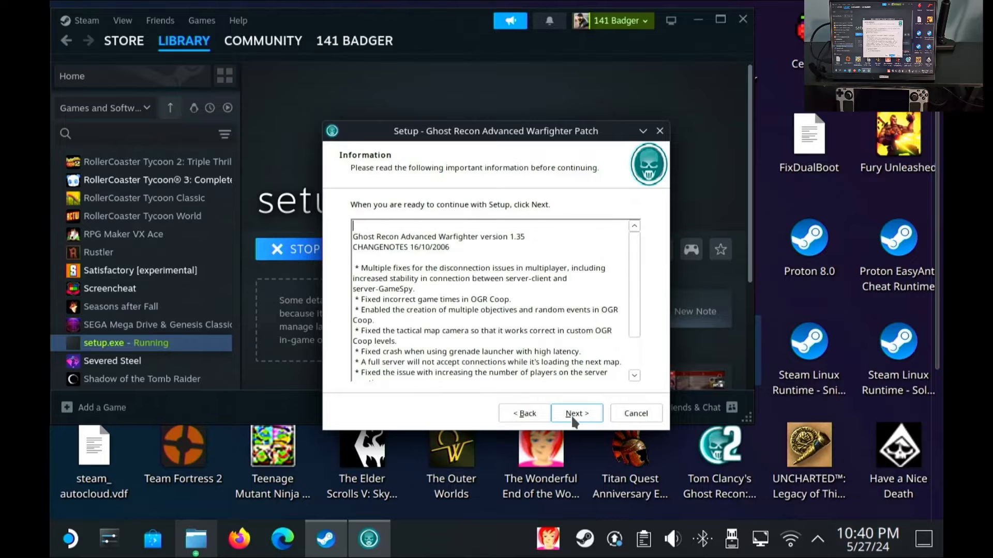
{"action": "left_click", "coordinate": [575, 412]}
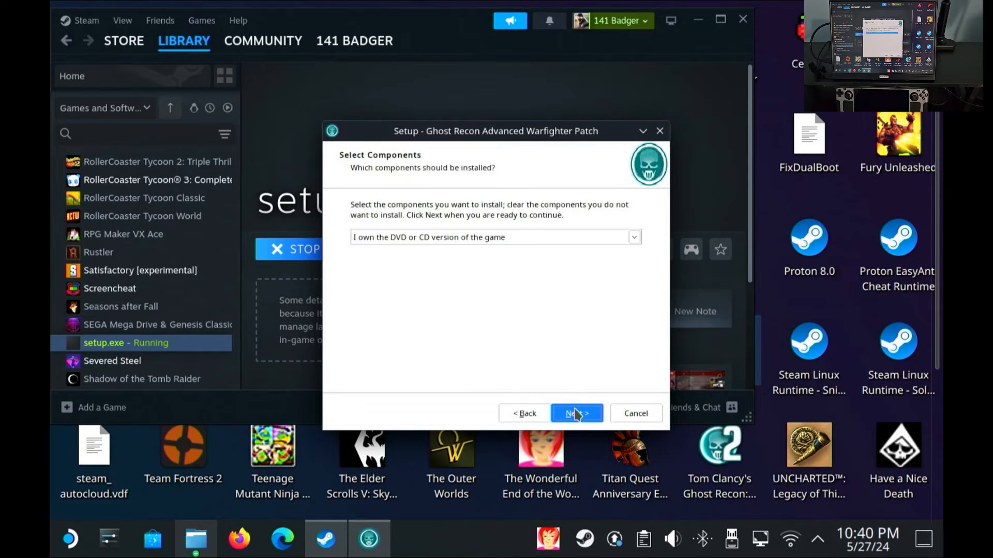
{"action": "left_click", "coordinate": [575, 412]}
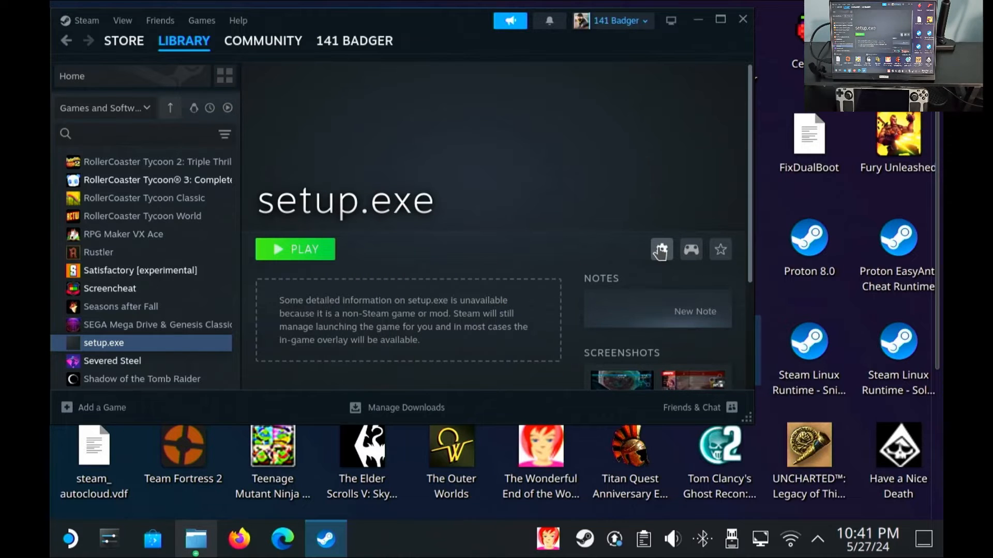
{"action": "mouse_move", "coordinate": [661, 249]}
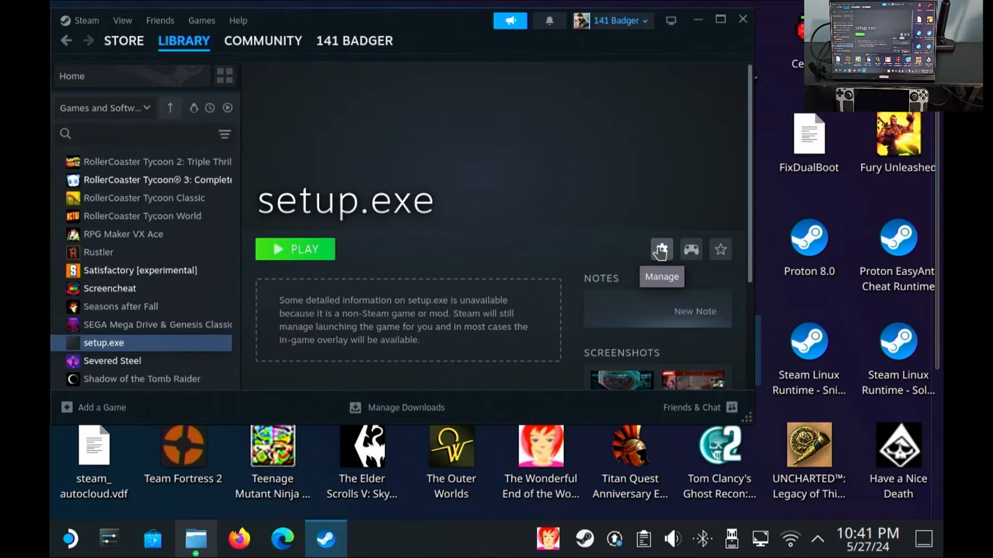
Browse for a new shortcut target, navigating from home into ~/.local/share/Steam/steamapps
{"action": "left_click", "coordinate": [661, 249]}
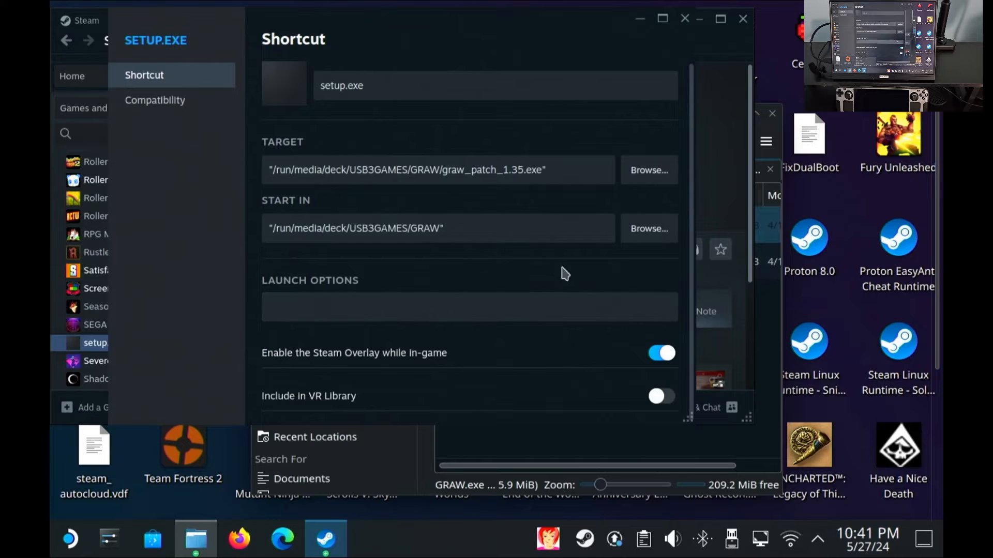
{"action": "left_click", "coordinate": [648, 170]}
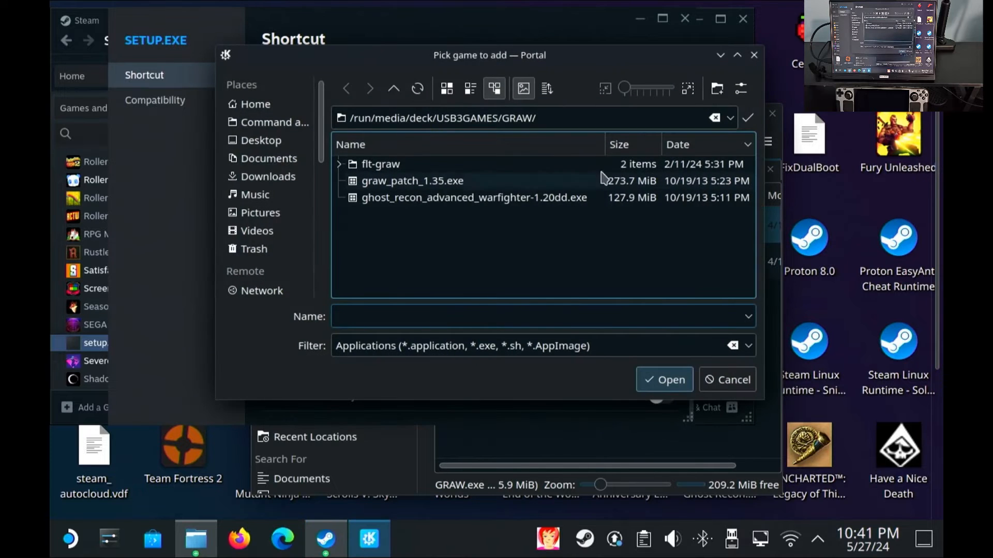
{"action": "left_click", "coordinate": [254, 104]}
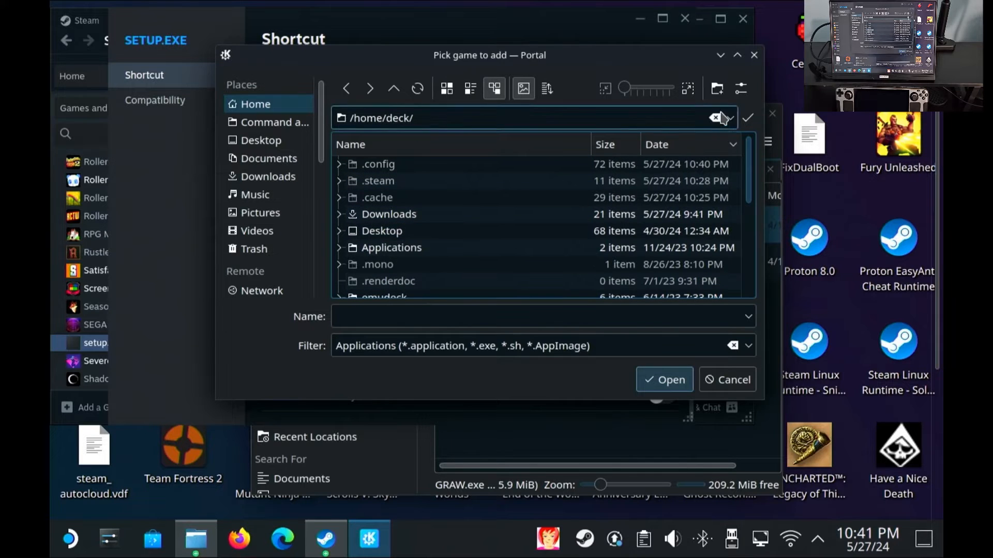
{"action": "left_click", "coordinate": [740, 88]}
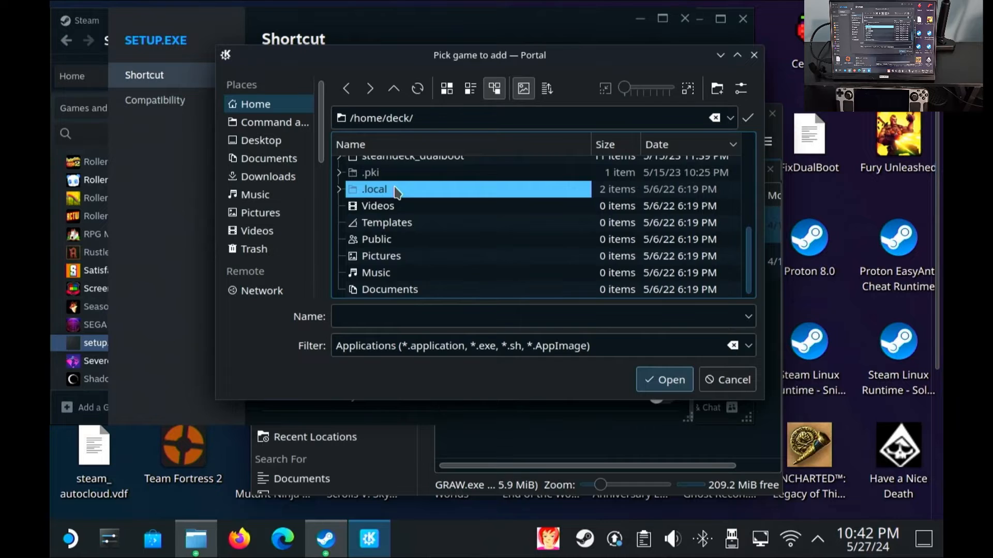
{"action": "double_click", "coordinate": [373, 188]}
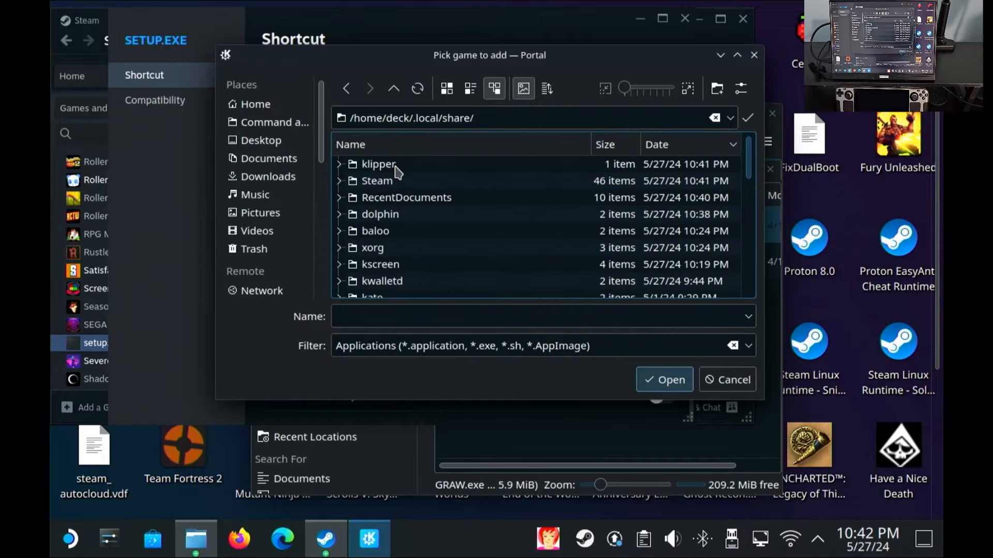
{"action": "double_click", "coordinate": [377, 181]}
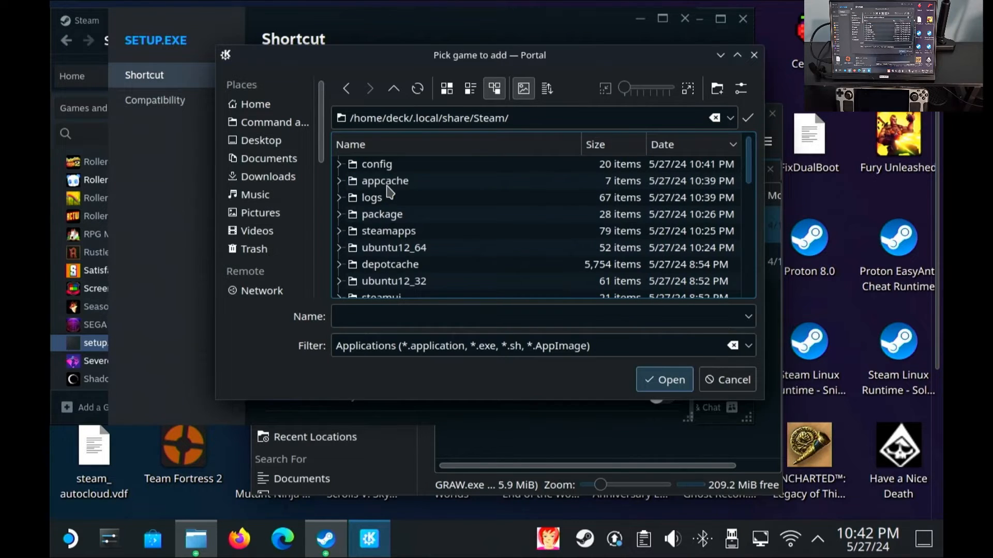
{"action": "left_click", "coordinate": [387, 231]}
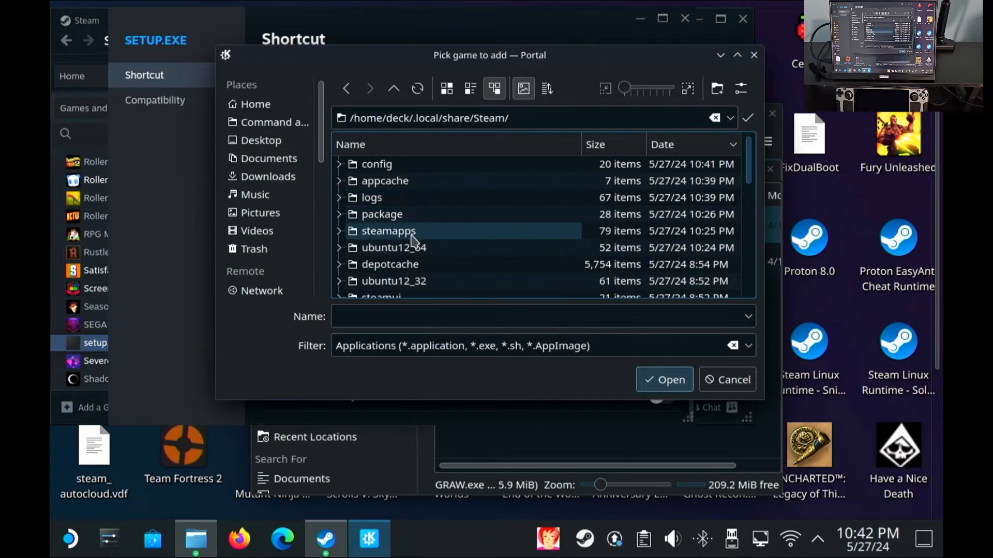
{"action": "double_click", "coordinate": [387, 231]}
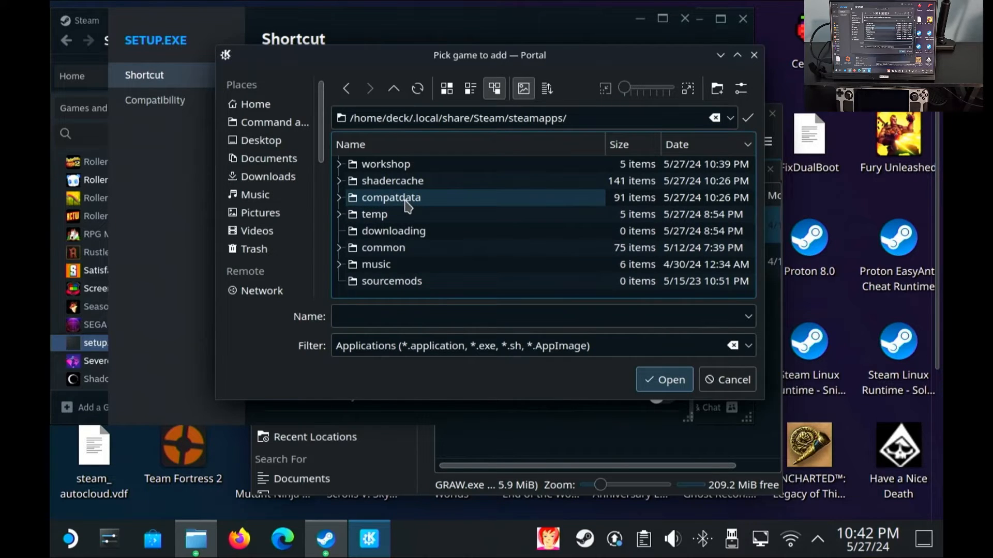
{"action": "double_click", "coordinate": [391, 197]}
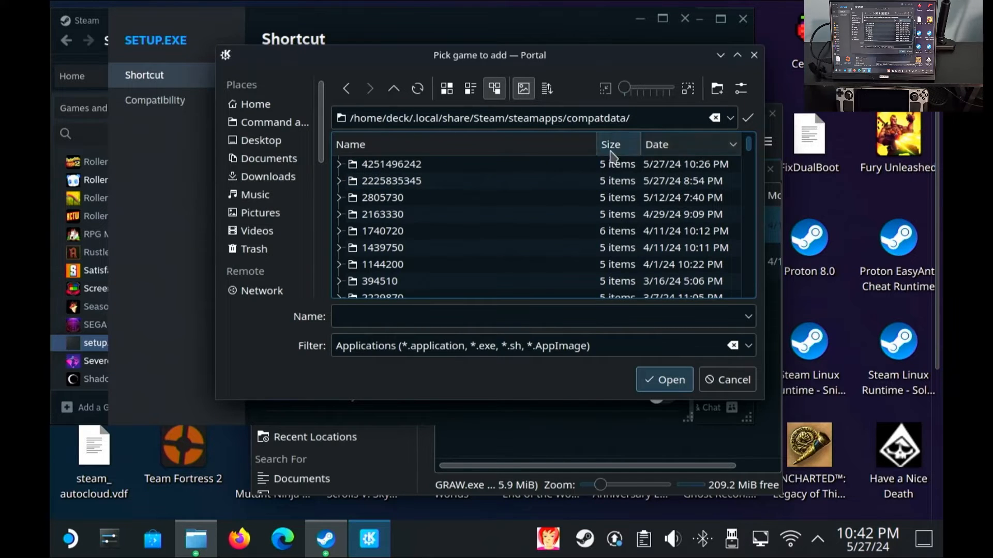
{"action": "left_click", "coordinate": [391, 164]}
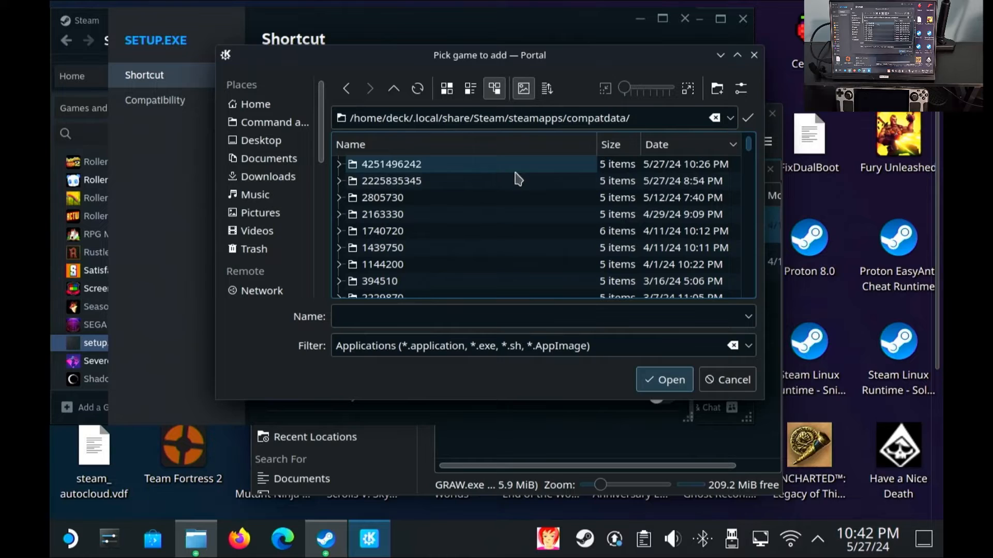
{"action": "mouse_move", "coordinate": [452, 176]}
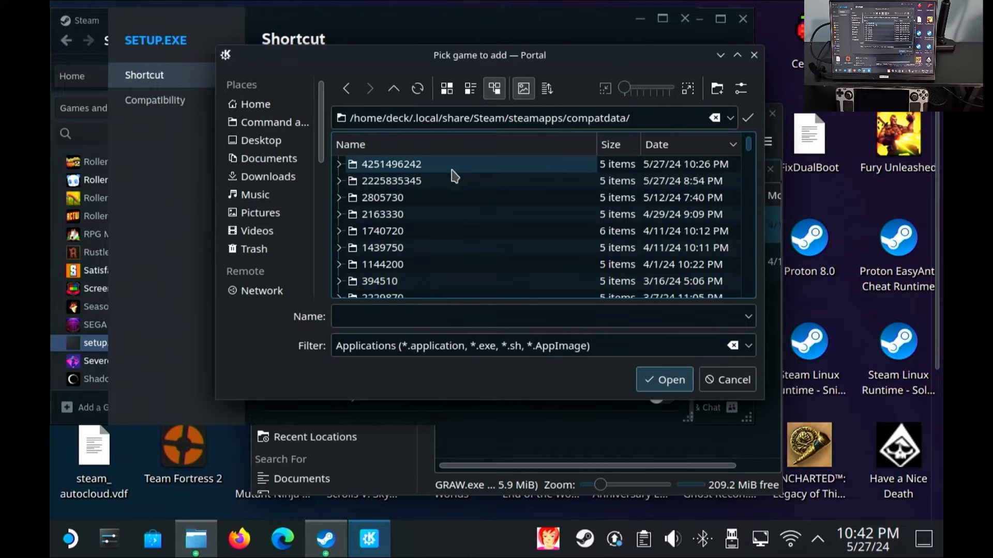
{"action": "double_click", "coordinate": [391, 164]}
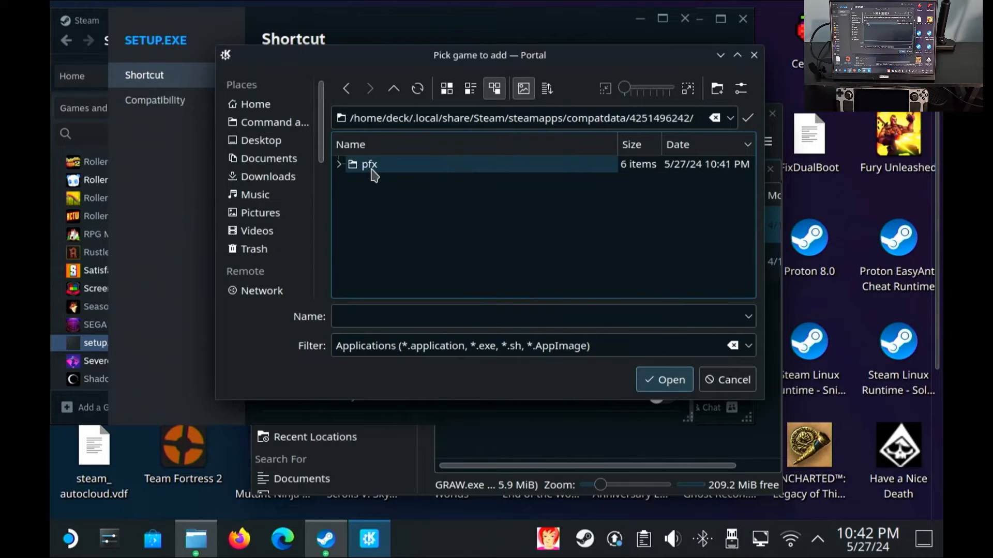
{"action": "left_click", "coordinate": [369, 163]}
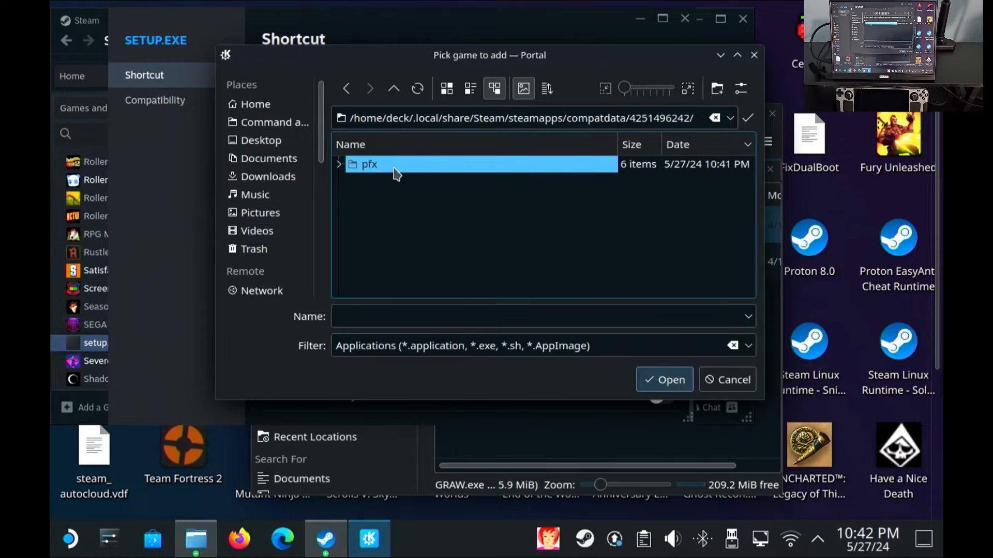
{"action": "double_click", "coordinate": [369, 163]}
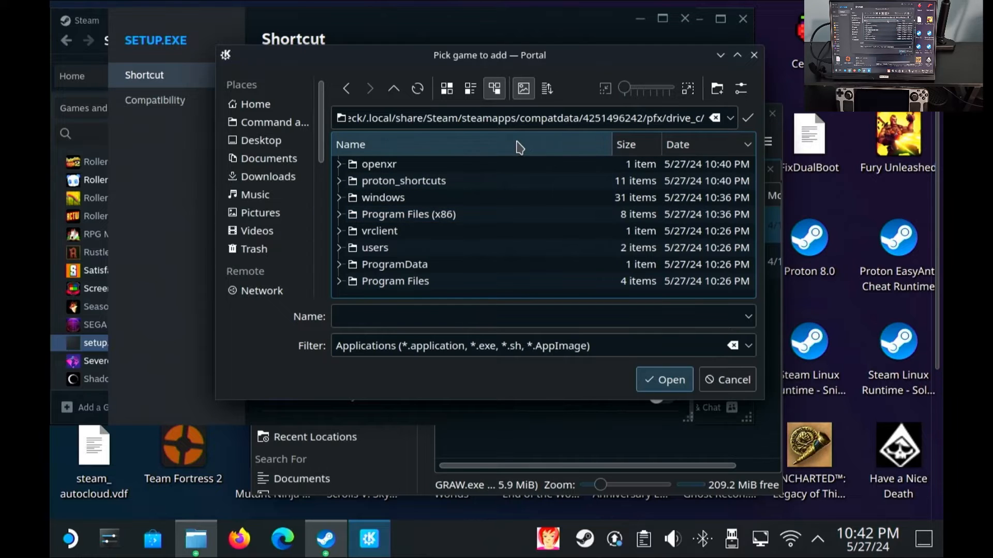
{"action": "left_click", "coordinate": [350, 145]}
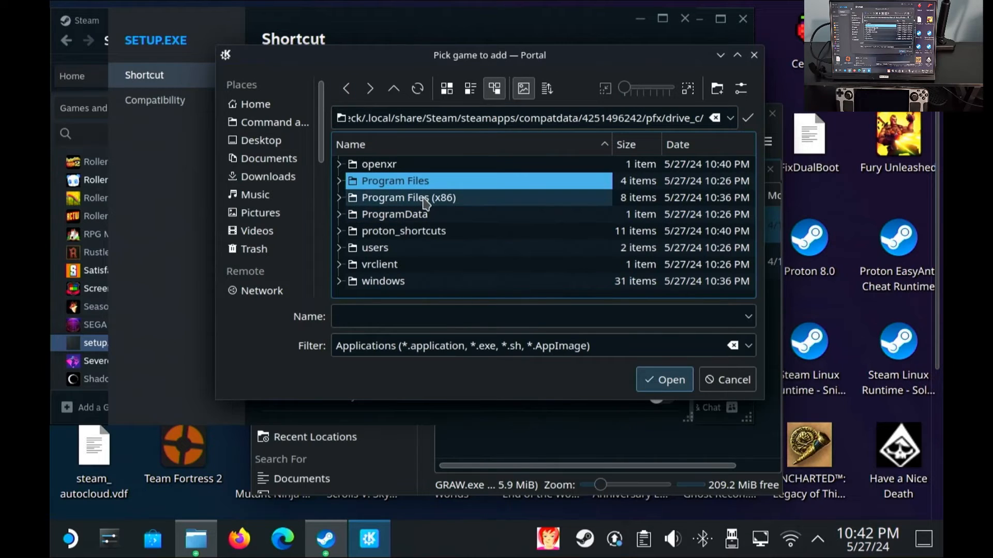
{"action": "double_click", "coordinate": [408, 198]}
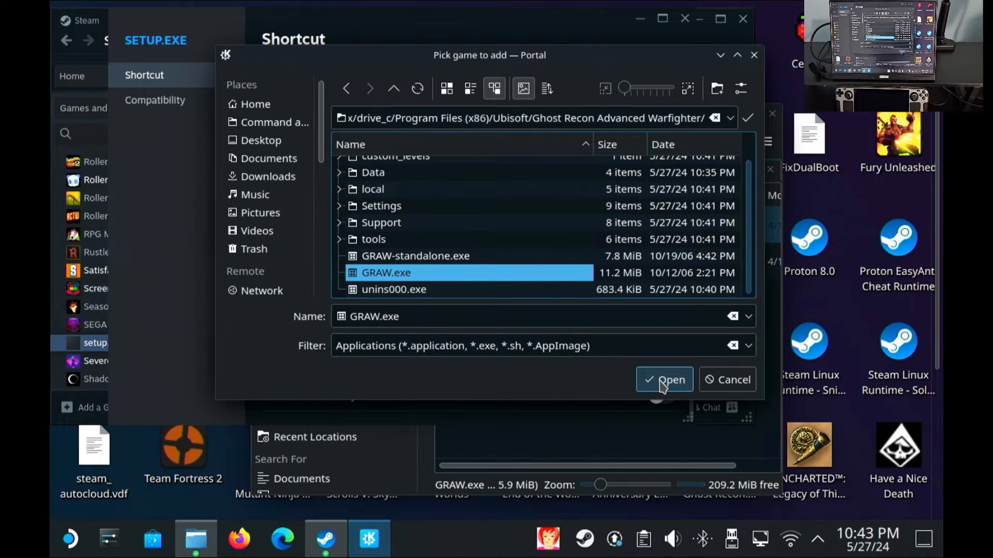
{"action": "left_click", "coordinate": [663, 381]}
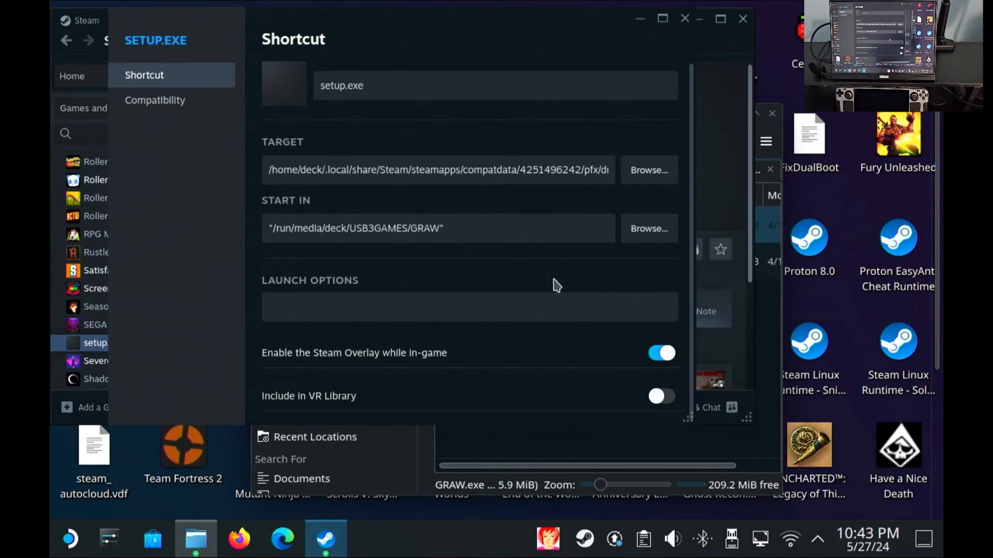
Copy the target path into Start In and select GRAW.exe at its end for removal
{"action": "triple_click", "coordinate": [437, 170]}
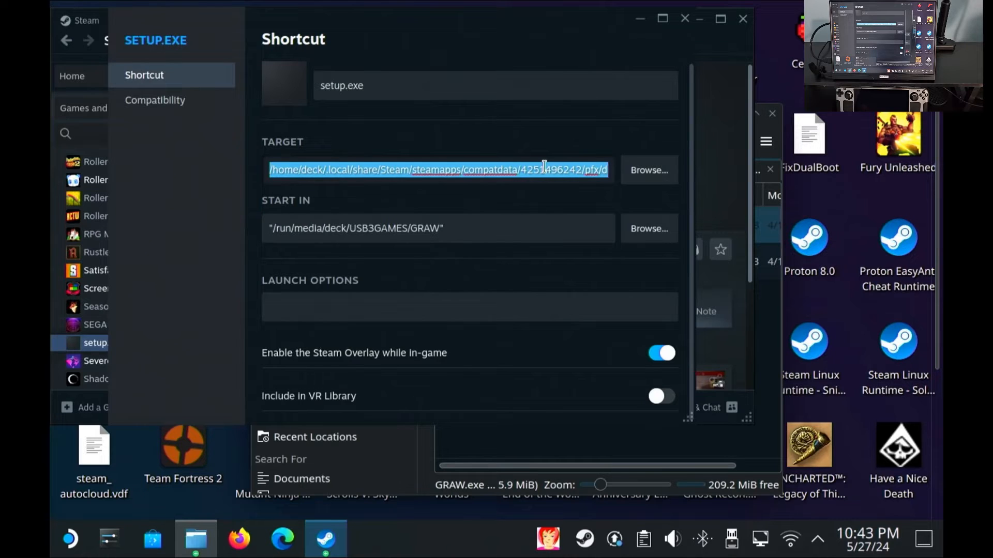
{"action": "left_click", "coordinate": [310, 170]}
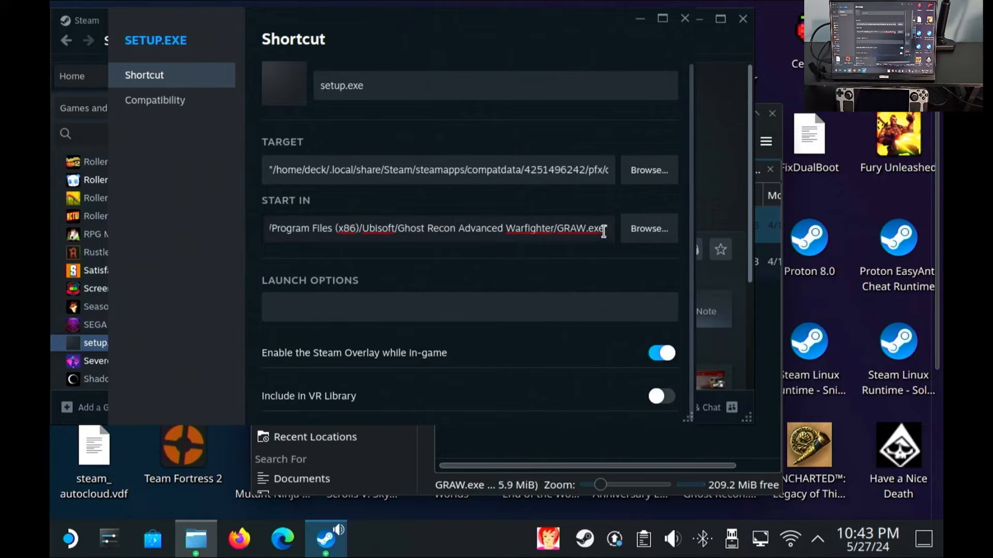
{"action": "left_click", "coordinate": [601, 229]}
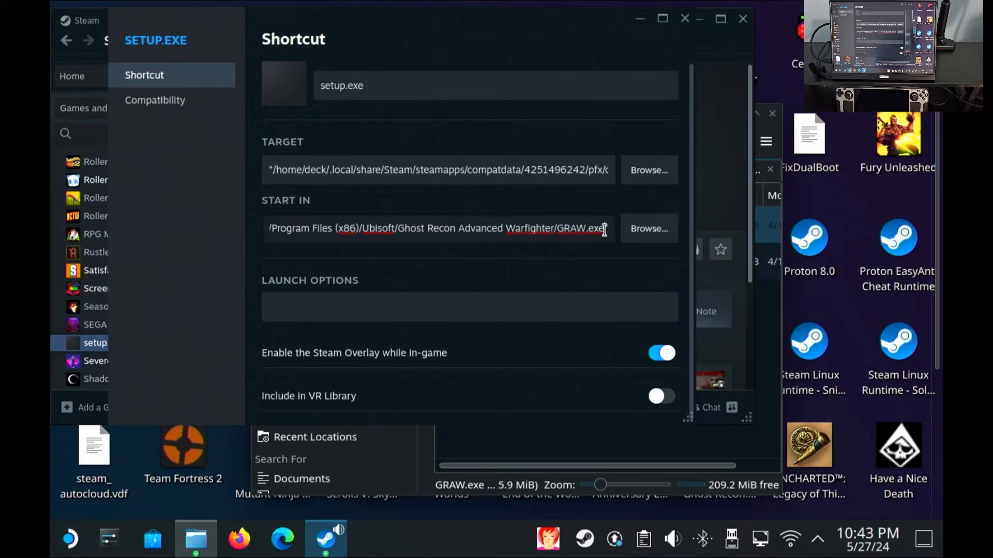
{"action": "double_click", "coordinate": [578, 228]}
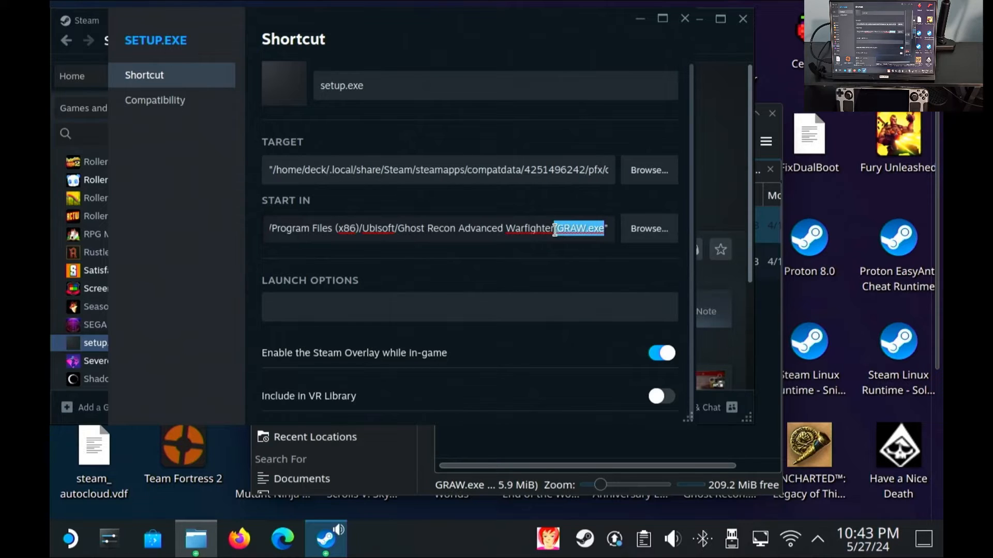
{"action": "mouse_move", "coordinate": [582, 249]}
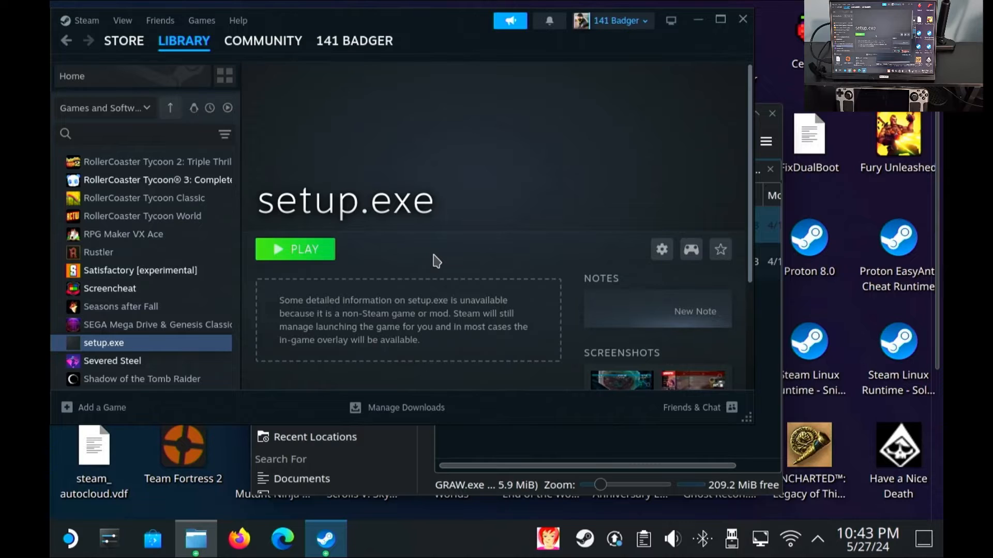
{"action": "mouse_move", "coordinate": [592, 254]}
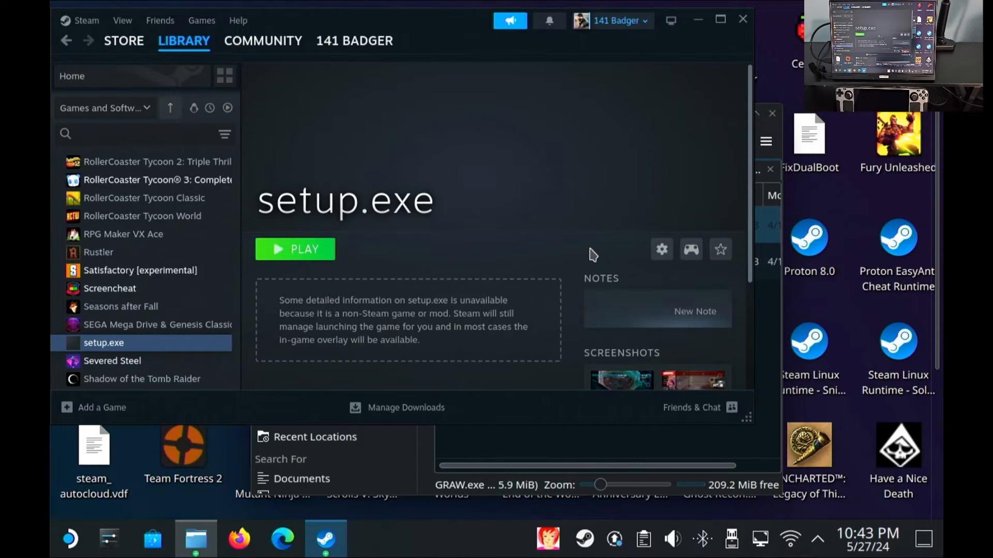
{"action": "left_click", "coordinate": [295, 248]}
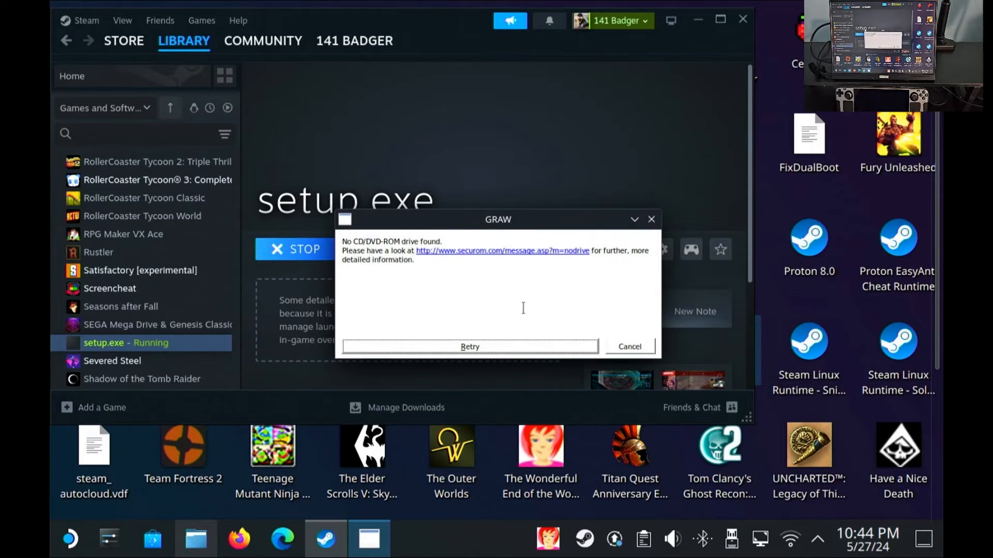
{"action": "left_click", "coordinate": [628, 347]}
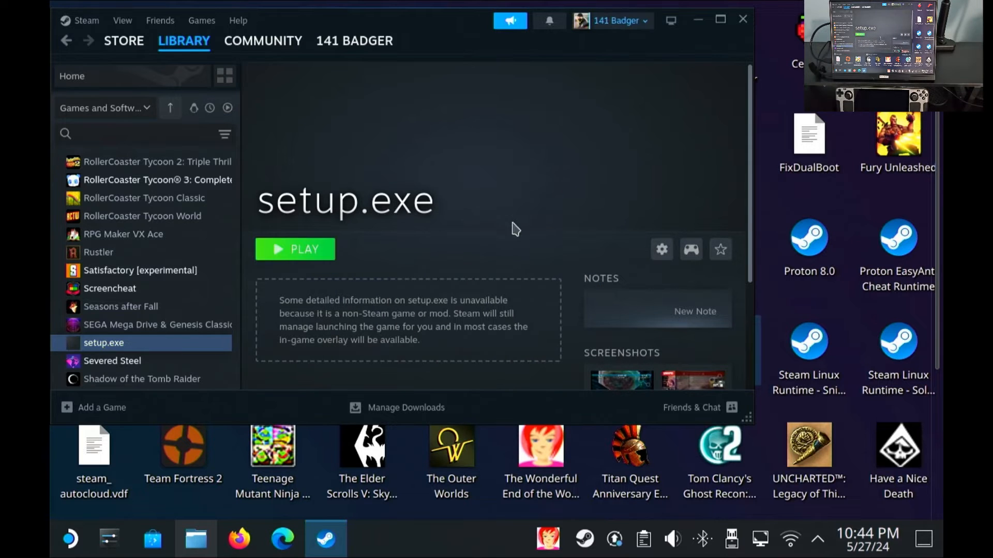
{"action": "mouse_move", "coordinate": [564, 262]}
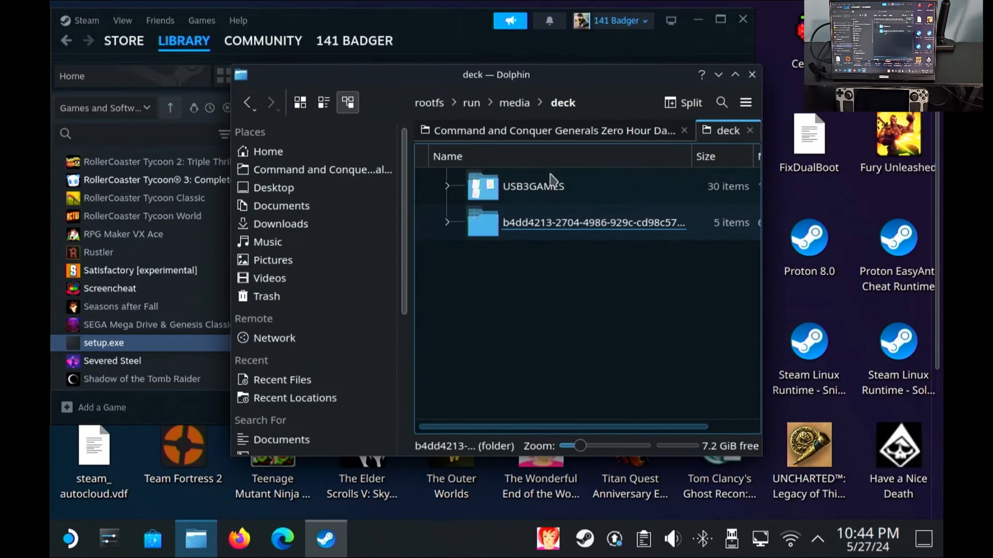
Open USB3GAMES > GRAW > flt-graw in Dolphin and select its GRAW.exe
{"action": "scroll", "scroll_direction": "down", "scroll_amount": 3}
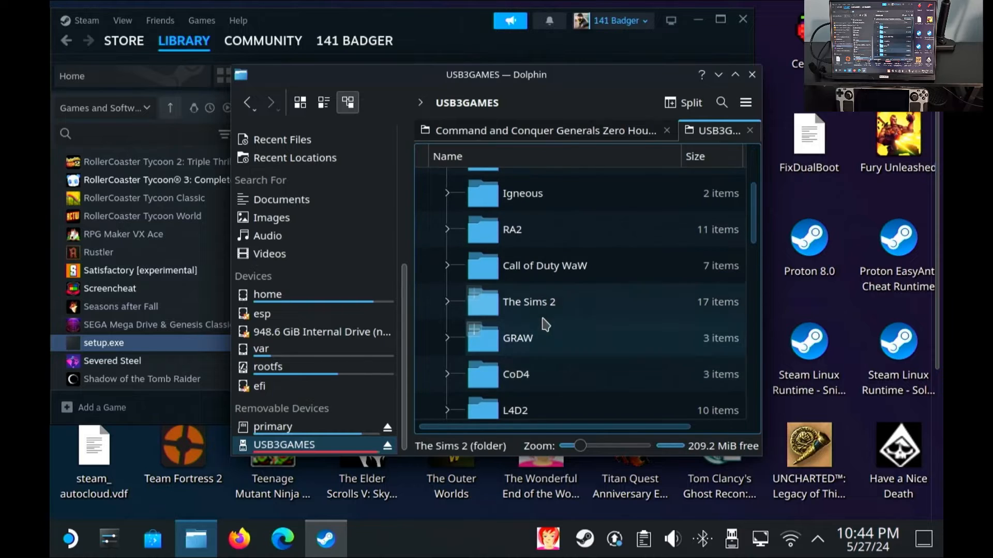
{"action": "double_click", "coordinate": [517, 338]}
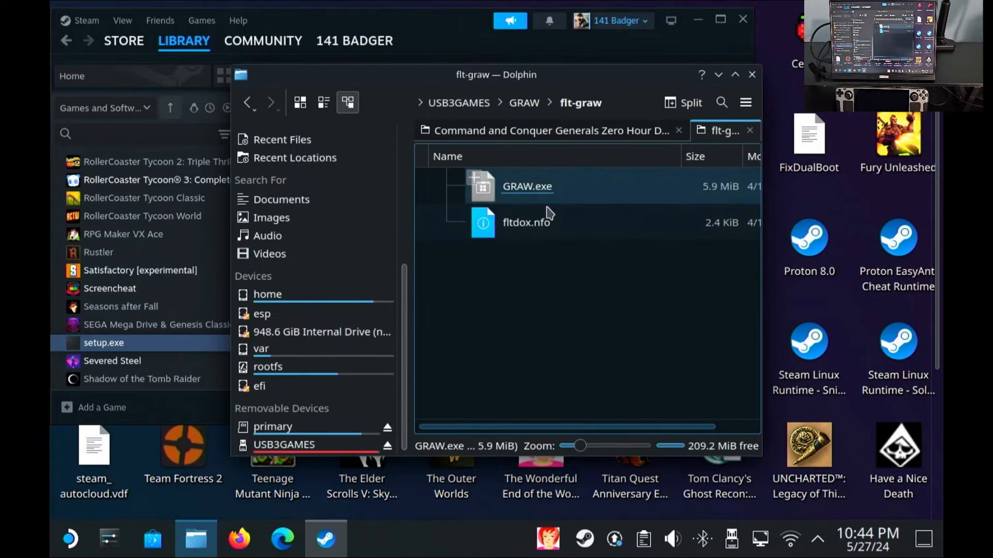
{"action": "left_click", "coordinate": [527, 187]}
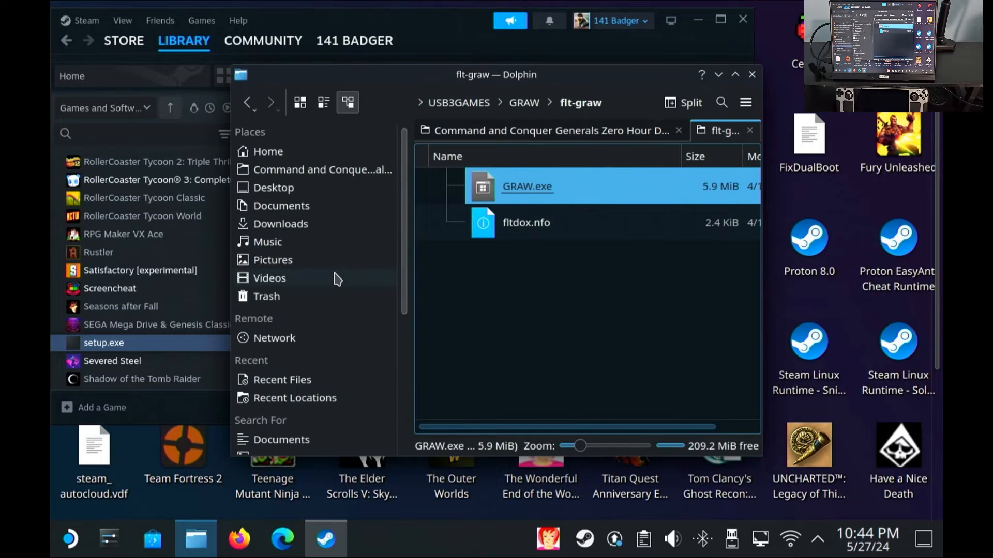
Navigate Dolphin from home into ~/.local/share/Steam/steamapps
{"action": "left_click", "coordinate": [268, 151]}
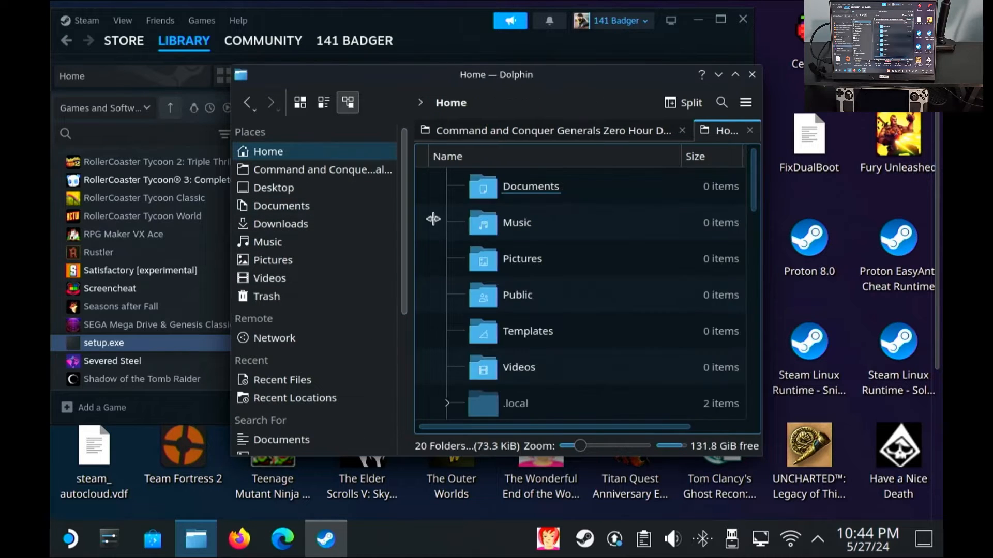
{"action": "double_click", "coordinate": [515, 403]}
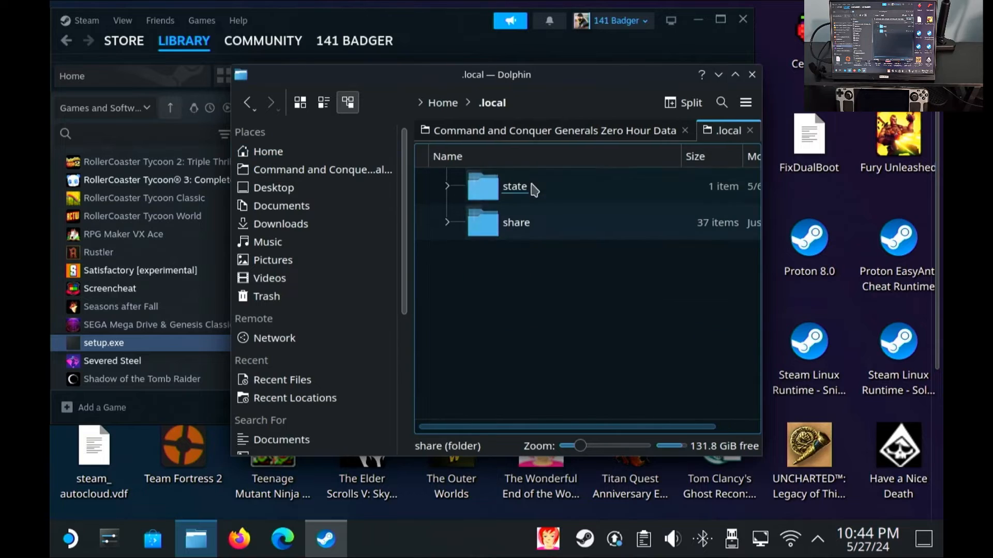
{"action": "double_click", "coordinate": [516, 222]}
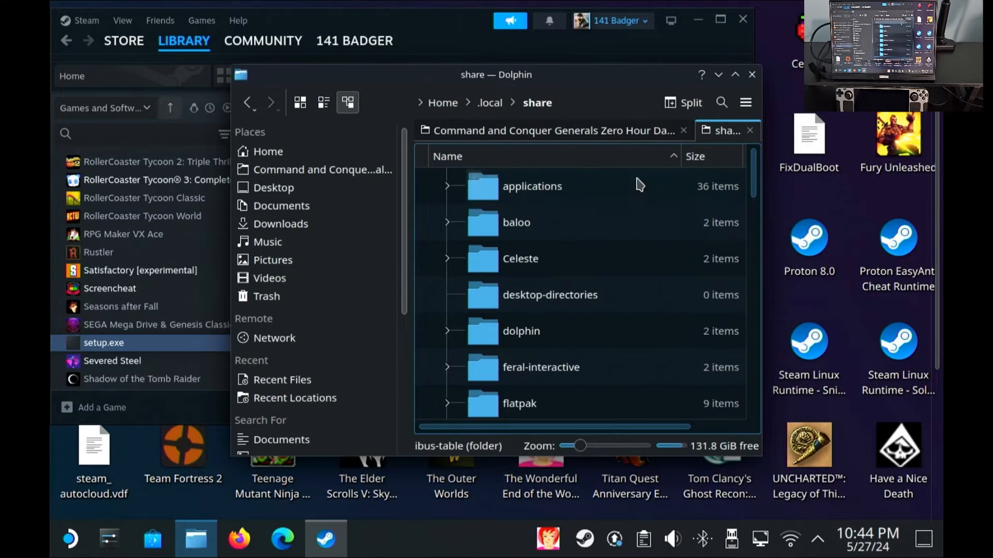
{"action": "scroll", "scroll_direction": "down", "scroll_amount": 3}
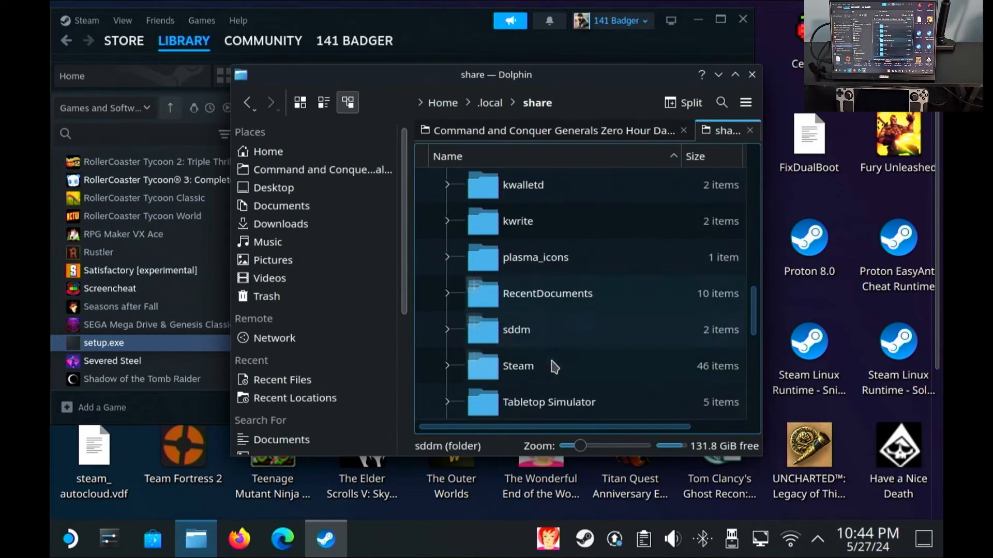
{"action": "double_click", "coordinate": [519, 366]}
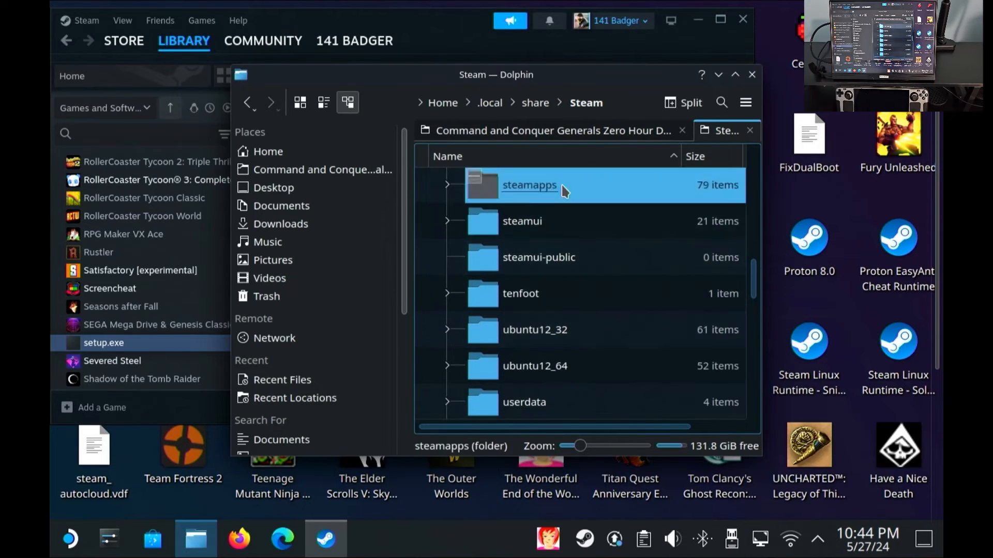
{"action": "double_click", "coordinate": [529, 184]}
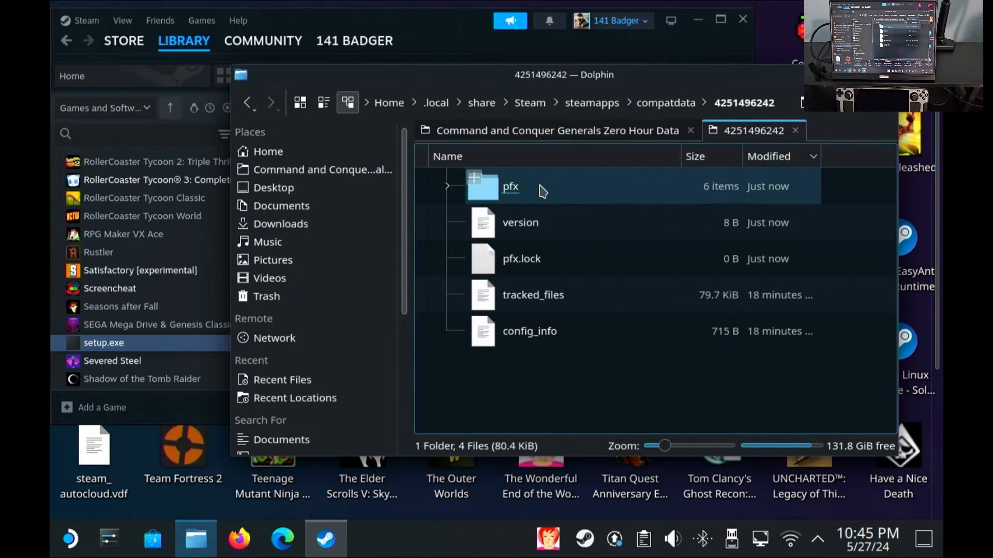
Paste GRAW.exe into the prefix's Ghost Recon Advanced Warfighter folder, overwriting the existing file
{"action": "double_click", "coordinate": [511, 186]}
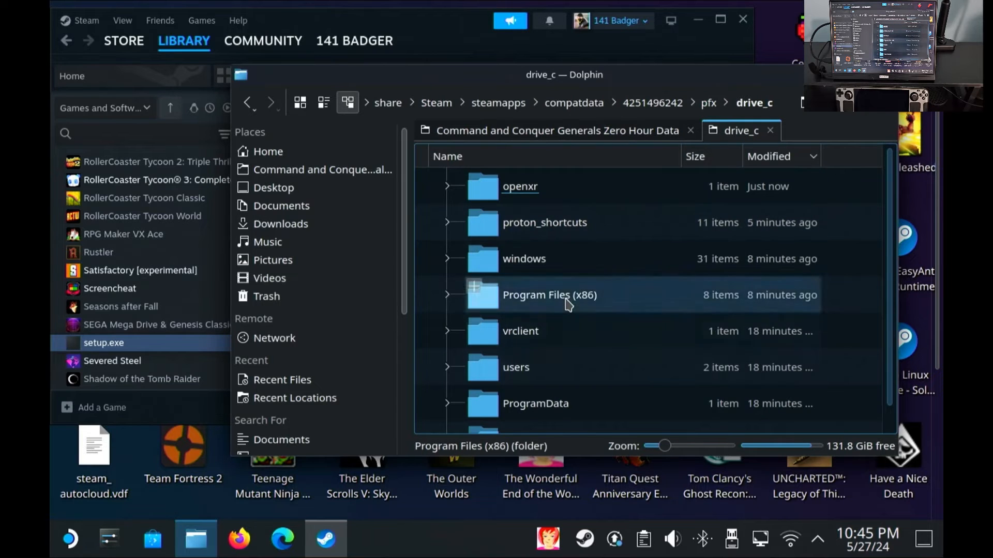
{"action": "double_click", "coordinate": [548, 295]}
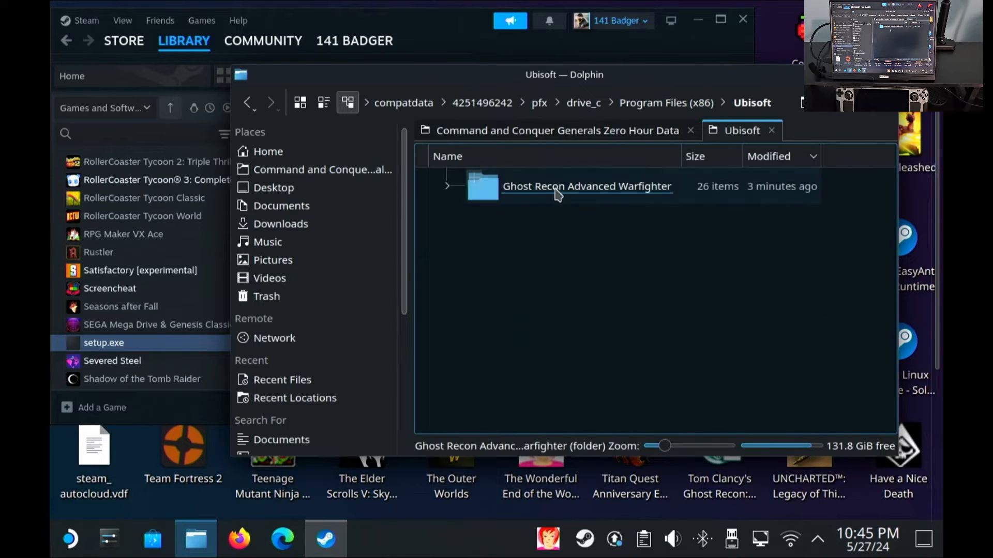
{"action": "double_click", "coordinate": [587, 186]}
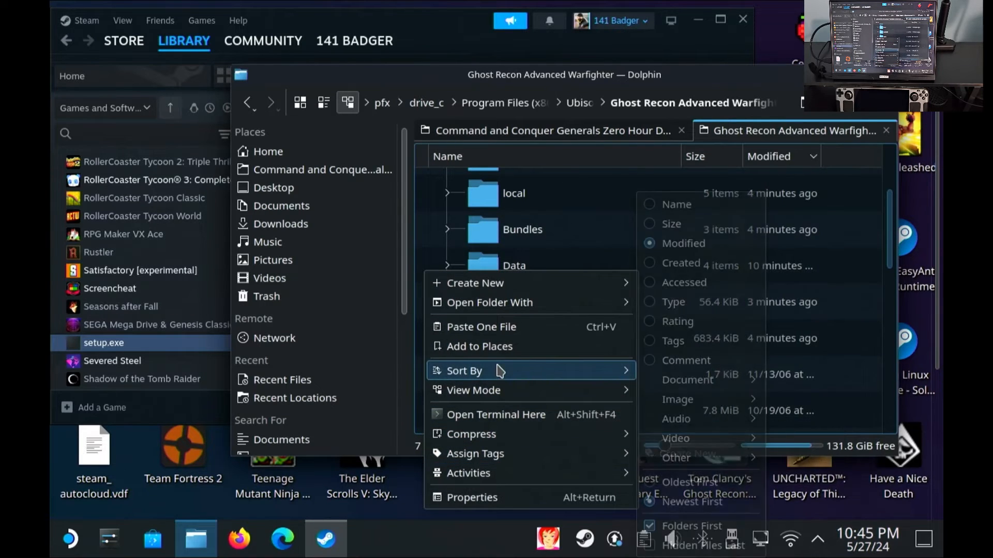
{"action": "left_click", "coordinate": [480, 327]}
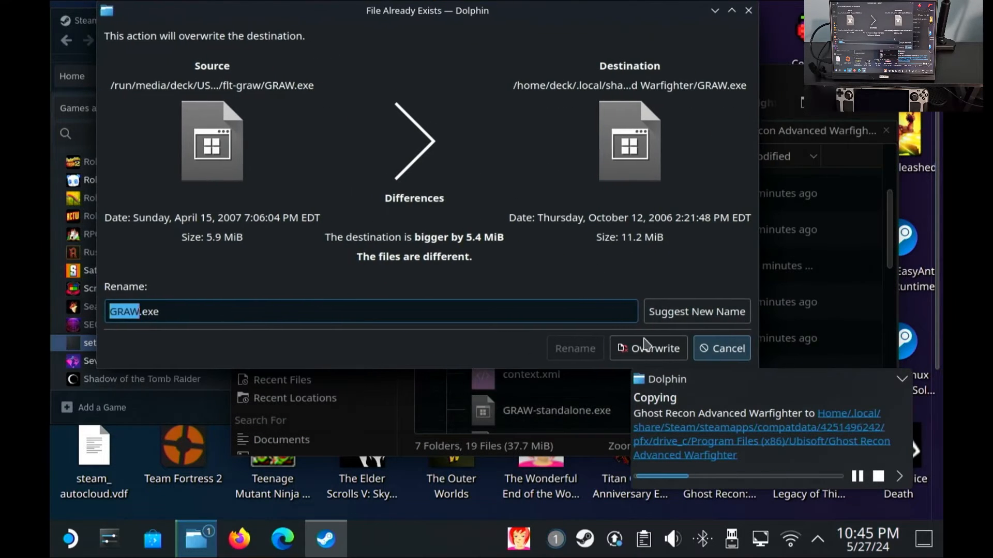
{"action": "left_click", "coordinate": [647, 348]}
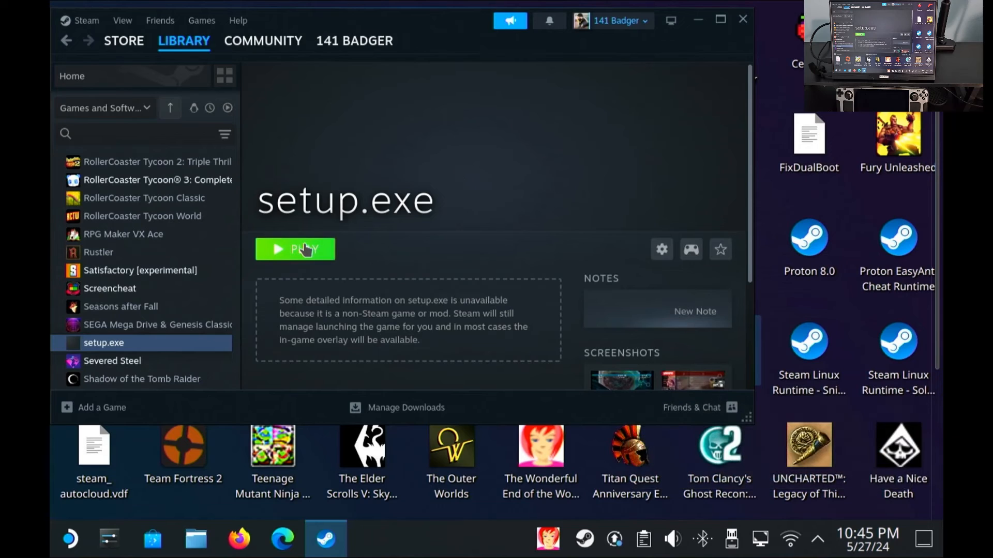
Launch GRAW, set Options > Video resolution to 1280x800@60, then quit the game
{"action": "left_click", "coordinate": [294, 248]}
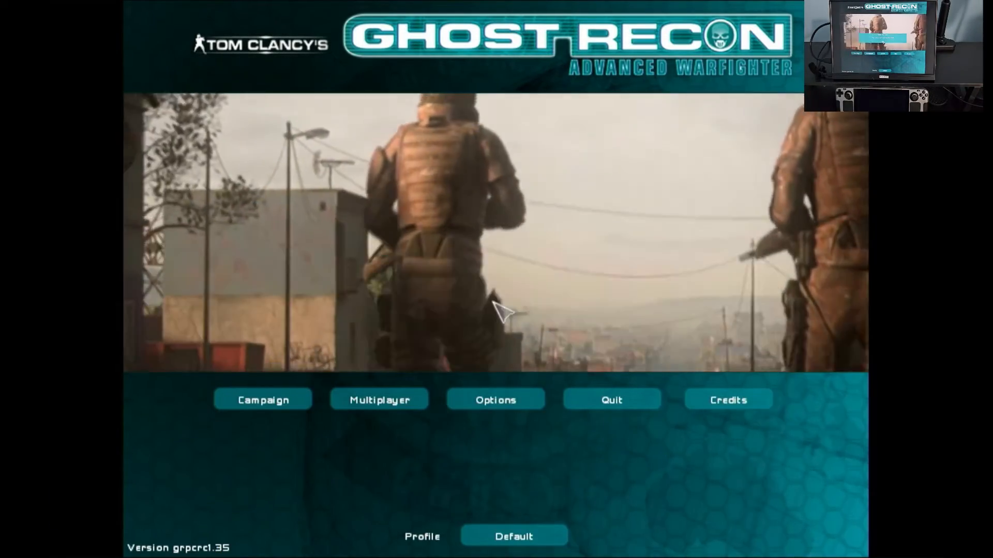
{"action": "left_click", "coordinate": [495, 400]}
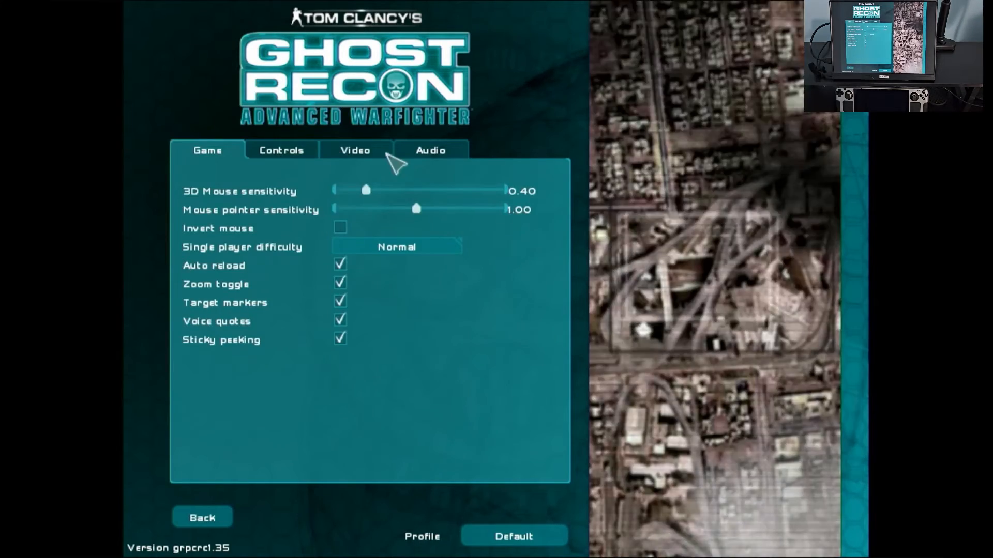
{"action": "left_click", "coordinate": [356, 150]}
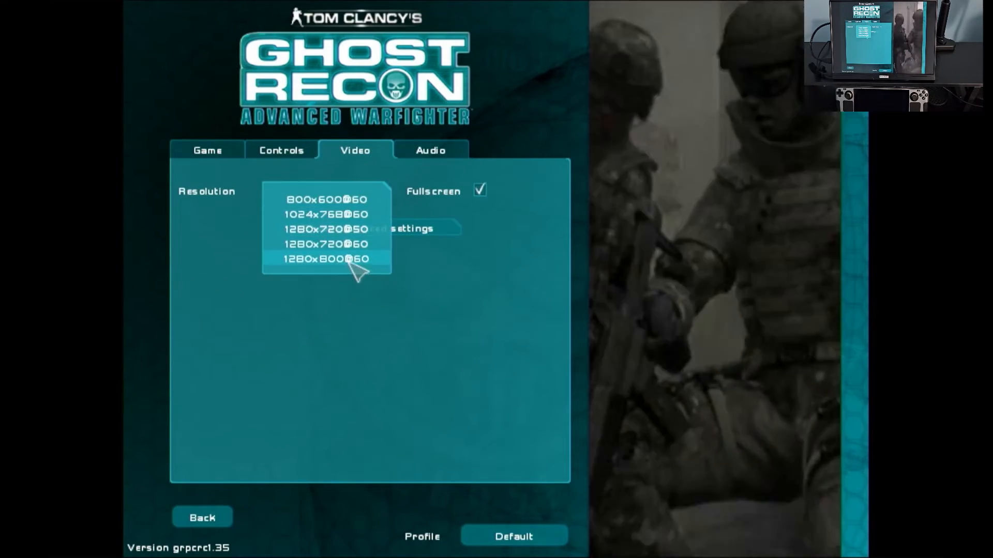
{"action": "left_click", "coordinate": [327, 259]}
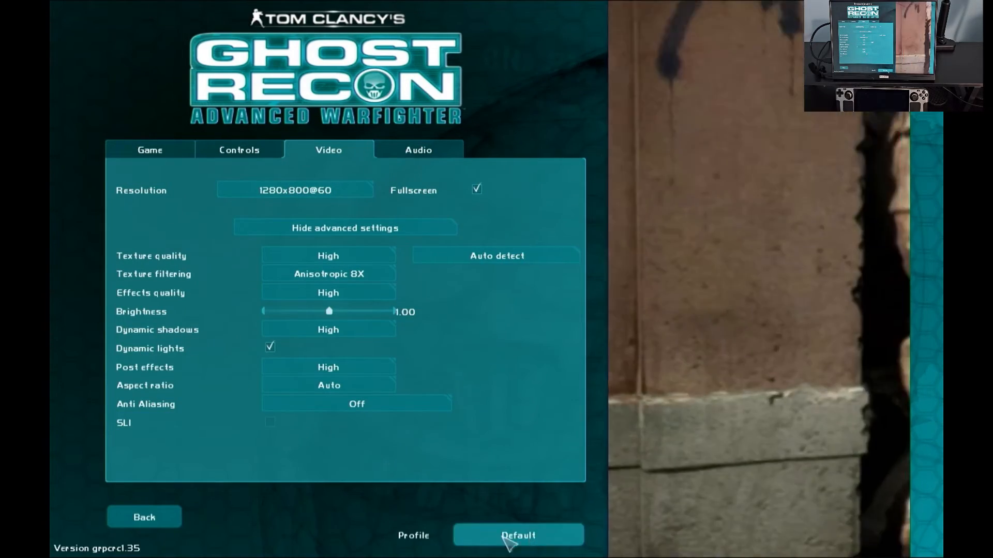
{"action": "left_click", "coordinate": [143, 517]}
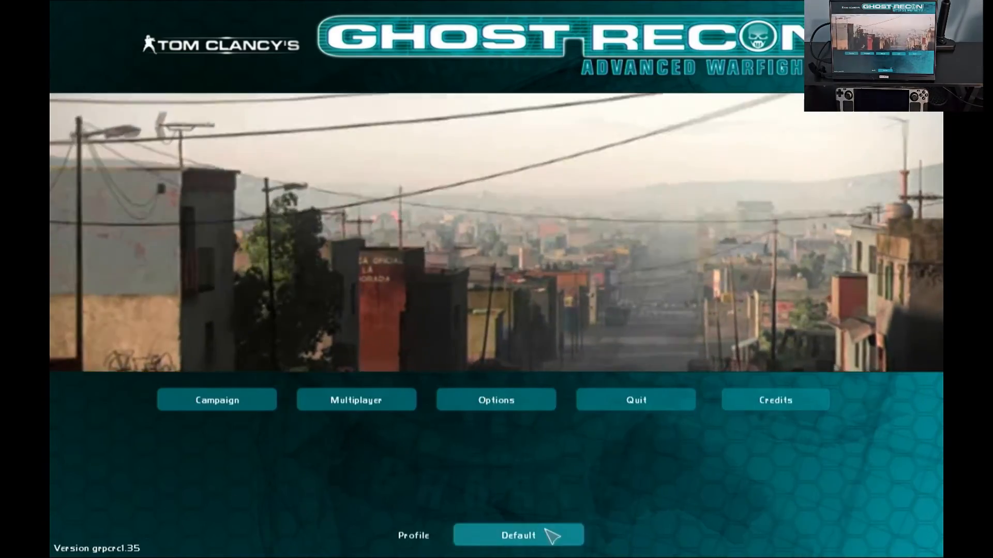
{"action": "left_click", "coordinate": [635, 399]}
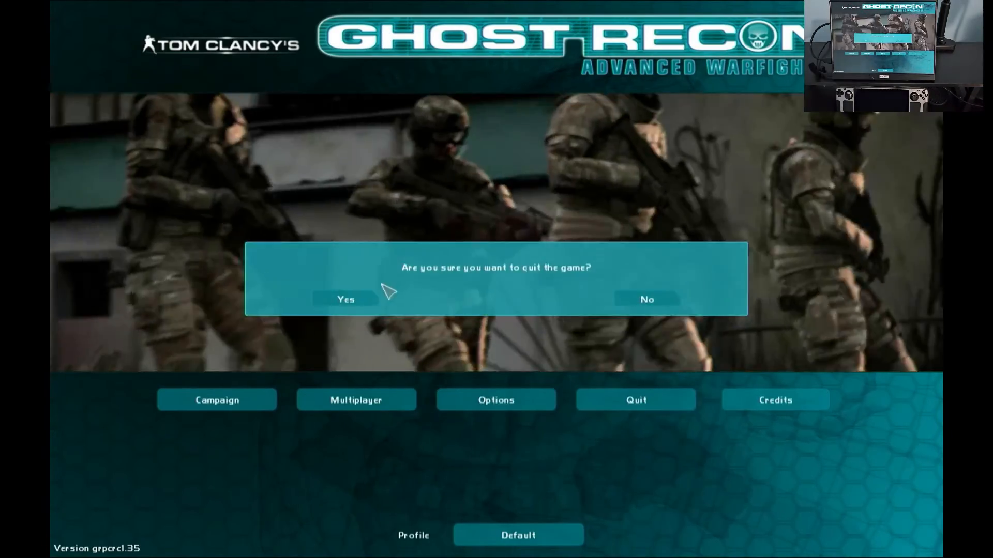
{"action": "left_click", "coordinate": [346, 299]}
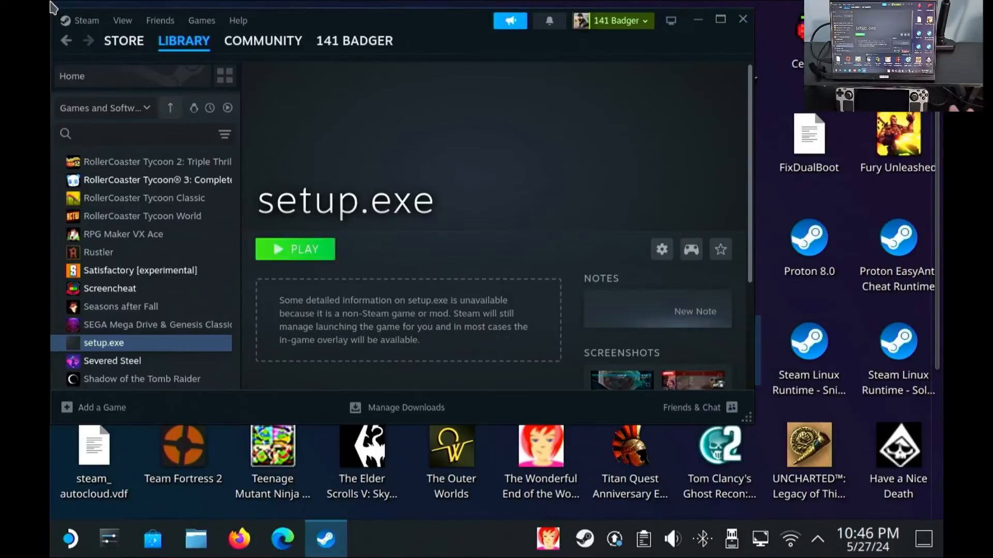
Rename the setup.exe shortcut to GRAW in its Properties and close the dialog
{"action": "left_click", "coordinate": [661, 249]}
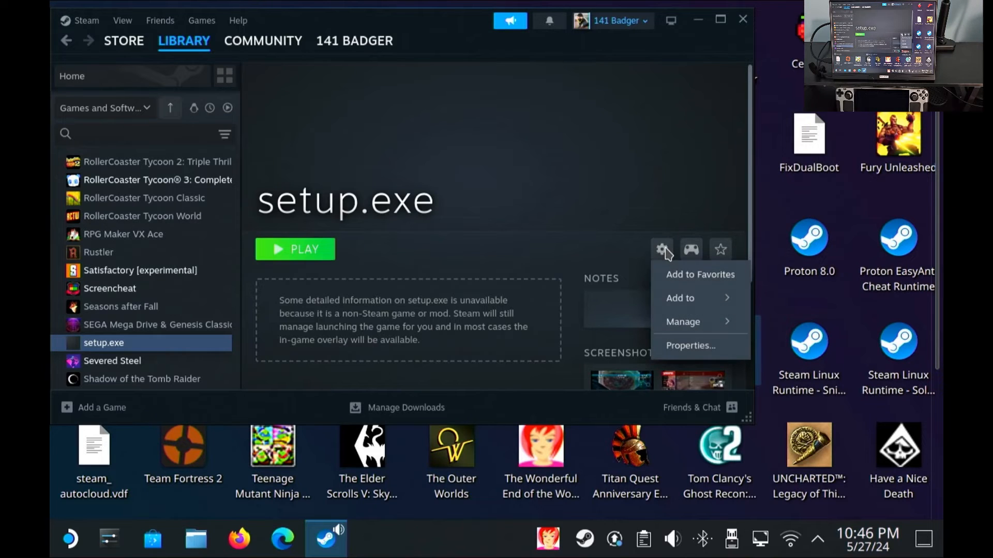
{"action": "left_click", "coordinate": [690, 345]}
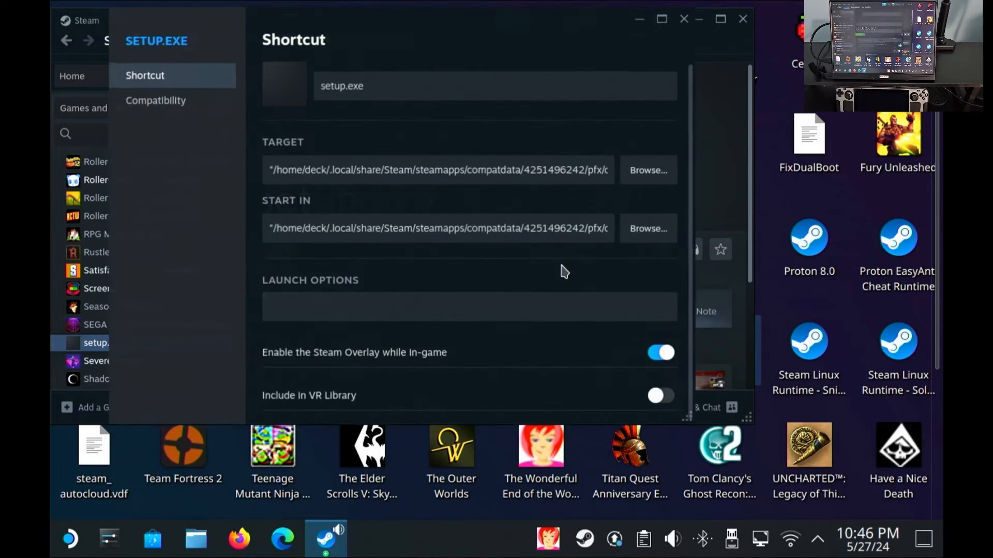
{"action": "left_click", "coordinate": [383, 86]}
{"action": "type", "text": "GRA"}
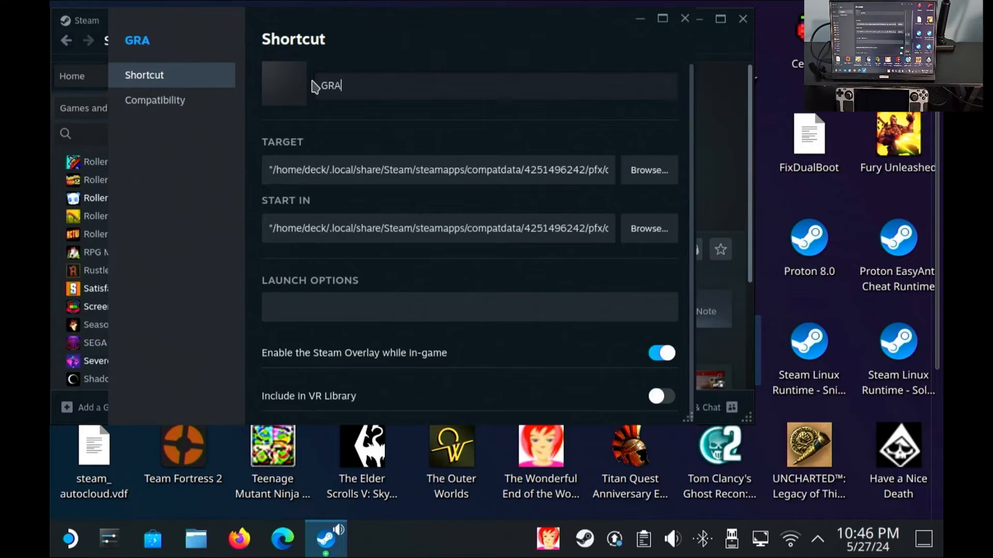
{"action": "type", "text": "W"}
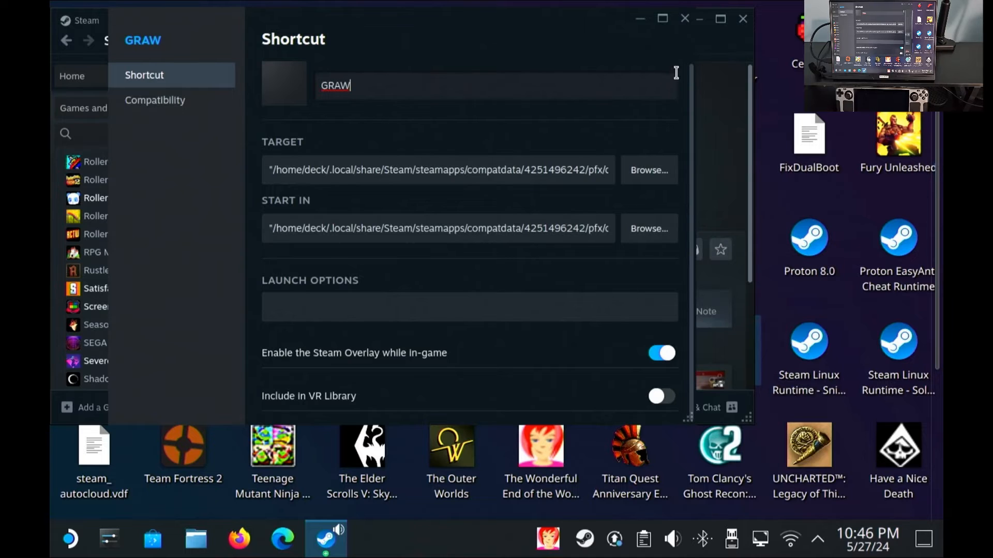
{"action": "left_click", "coordinate": [742, 17]}
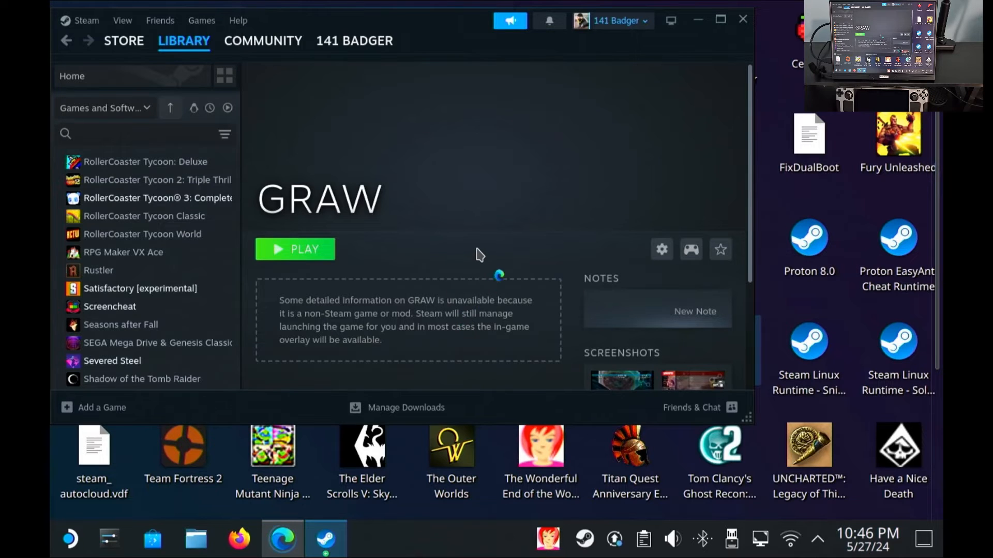
{"action": "left_click", "coordinate": [282, 539]}
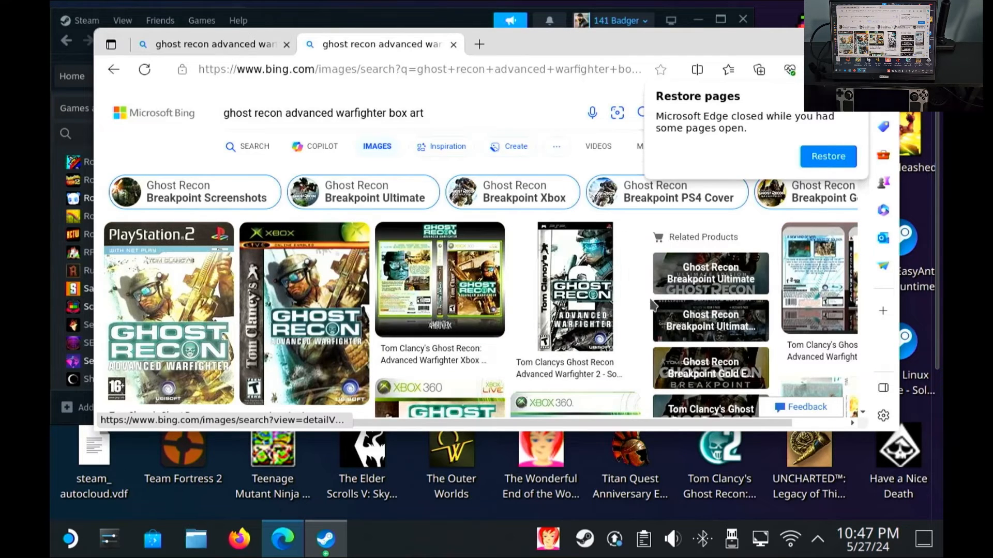
Save a Ghost Recon Advanced Warfighter cover image from Bing Images as GRAW.jpeg in Downloads
{"action": "scroll", "scroll_direction": "down", "scroll_amount": 3}
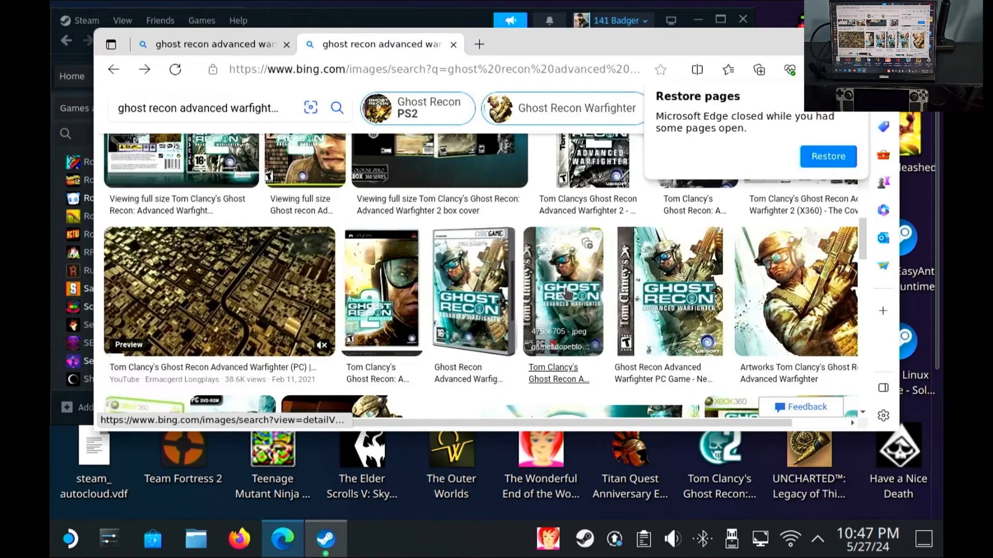
{"action": "left_click", "coordinate": [561, 290]}
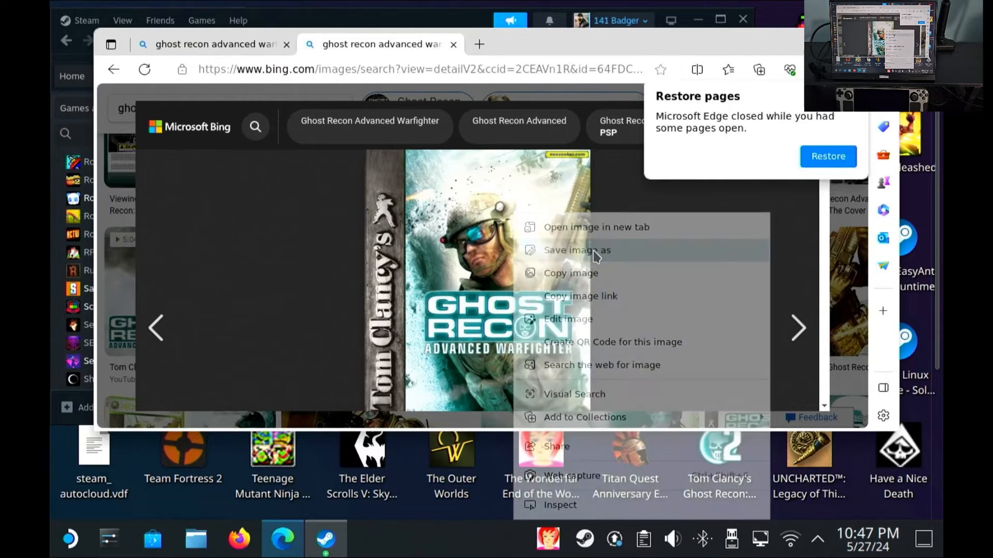
{"action": "left_click", "coordinate": [576, 250]}
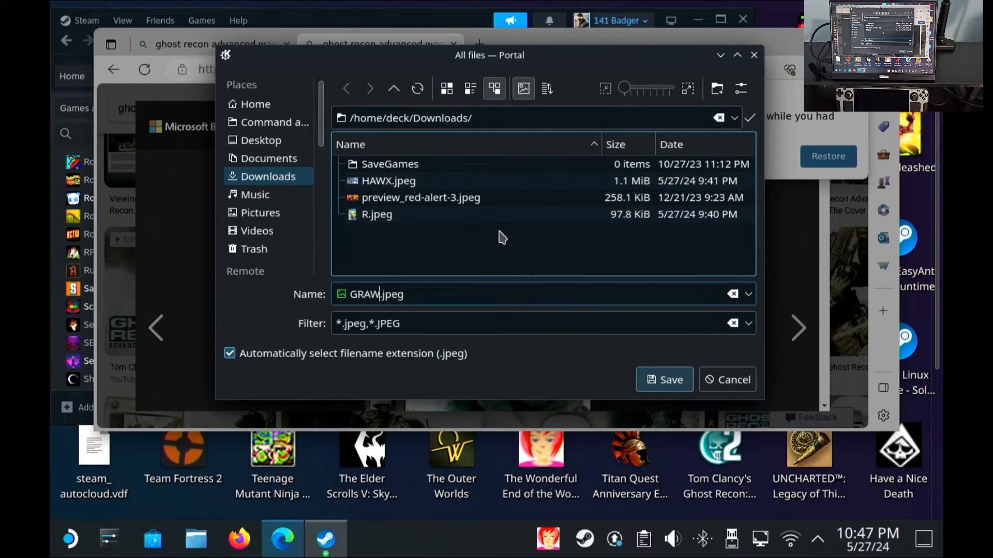
{"action": "type", "text": "B"}
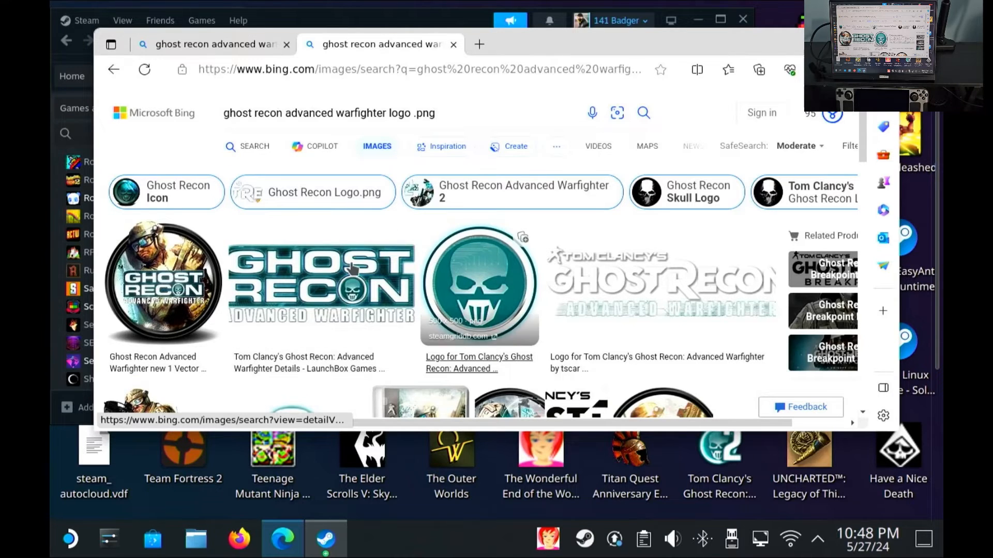
Save the round teal skull logo image as GRAWLOGO.png in Downloads
{"action": "left_click", "coordinate": [320, 285]}
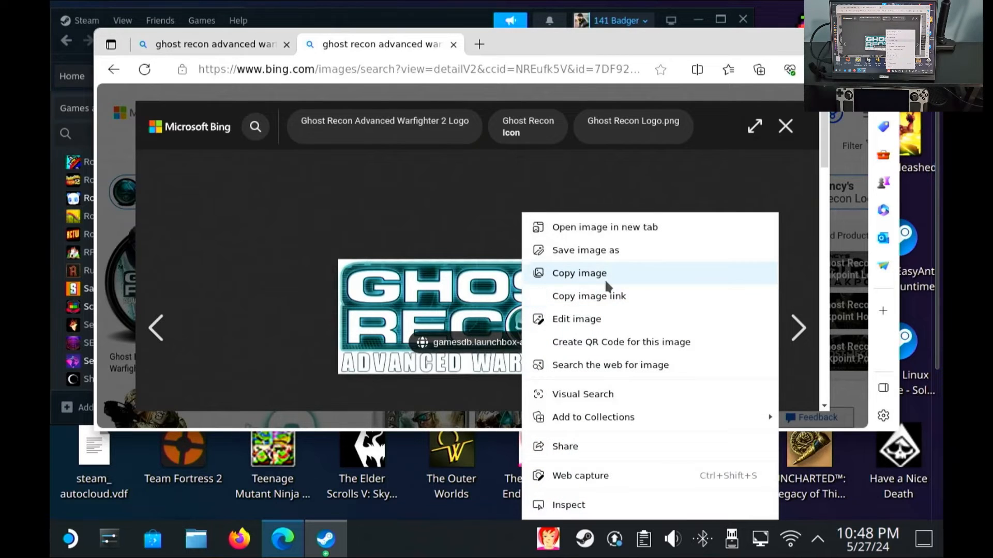
{"action": "left_click", "coordinate": [584, 250]}
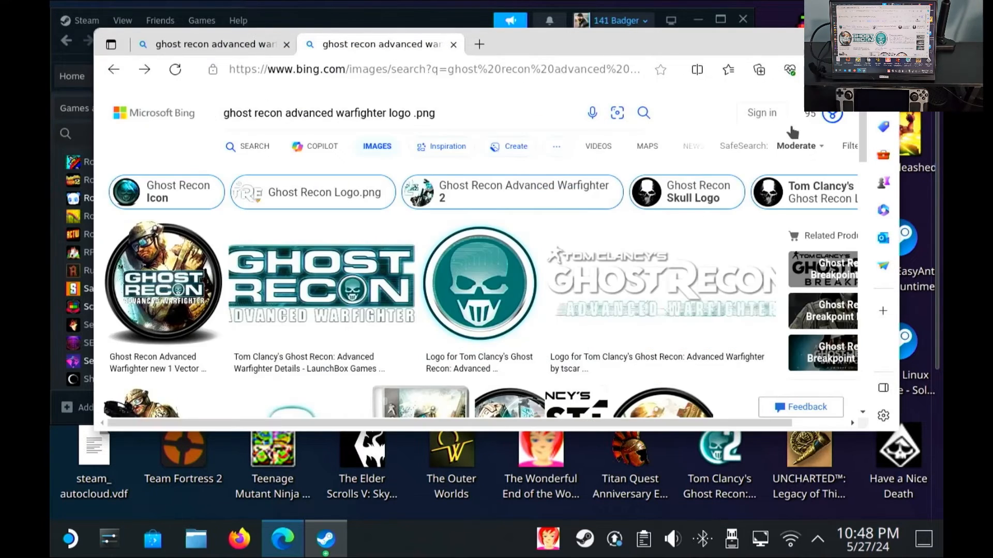
{"action": "left_click", "coordinate": [479, 284]}
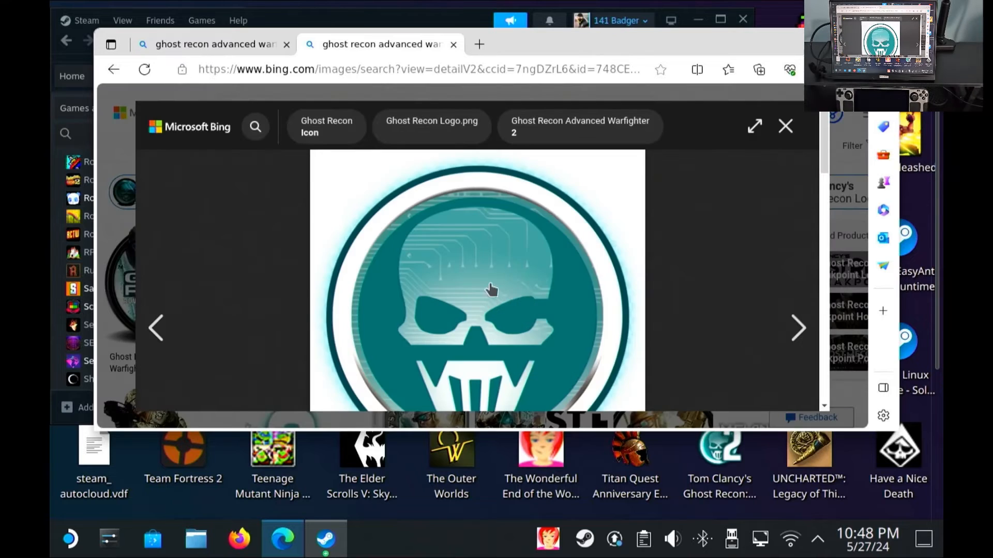
{"action": "right_click", "coordinate": [491, 290]}
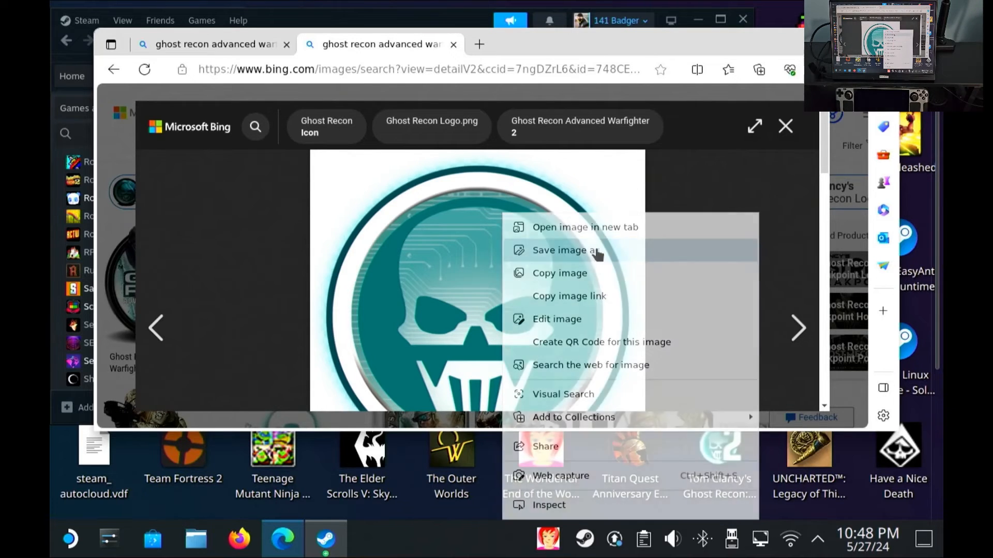
{"action": "left_click", "coordinate": [563, 249]}
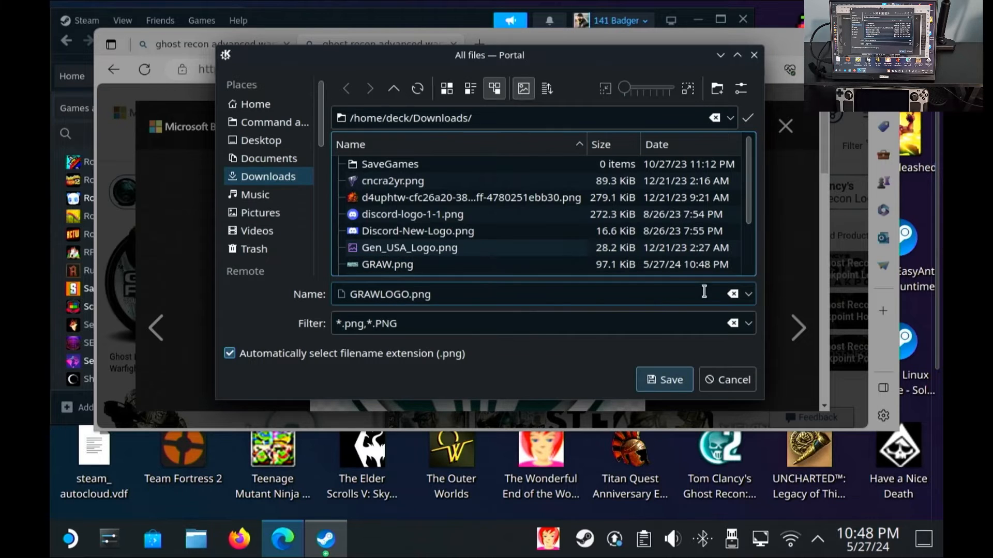
{"action": "left_click", "coordinate": [726, 379]}
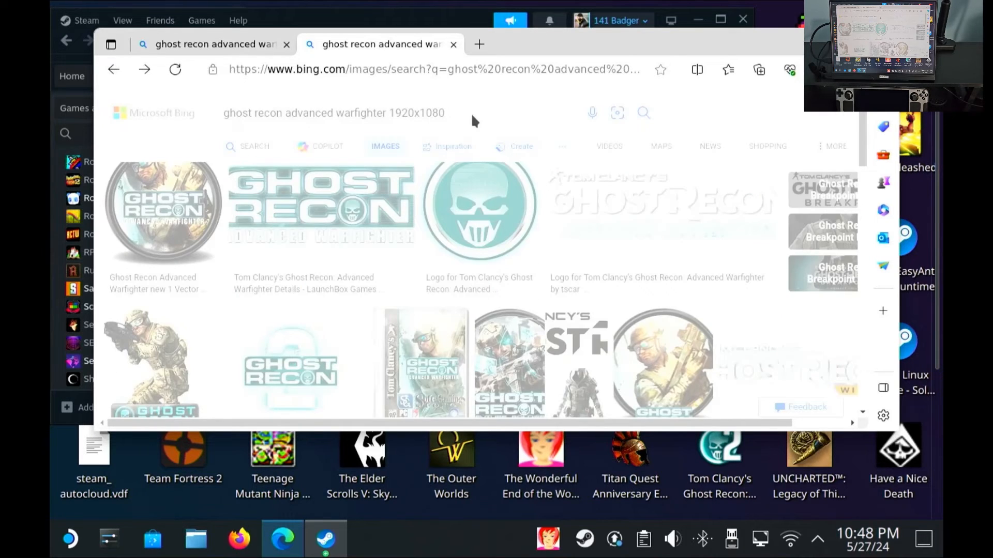
Save the 1920x1080 two-soldier Ghost Recon wallpaper as GRAW.jpeg in Downloads
{"action": "scroll", "scroll_direction": "down", "scroll_amount": 3}
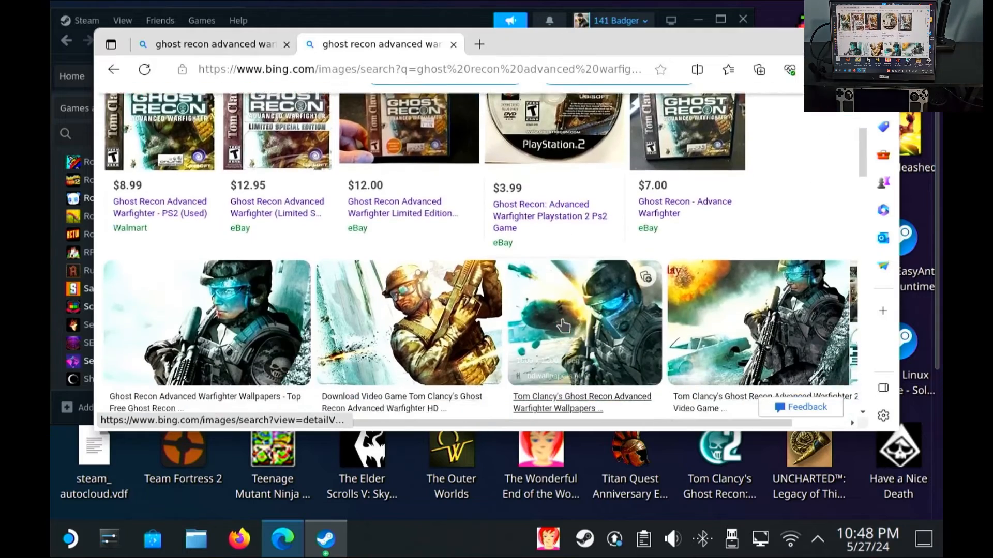
{"action": "scroll", "scroll_direction": "down", "scroll_amount": 3}
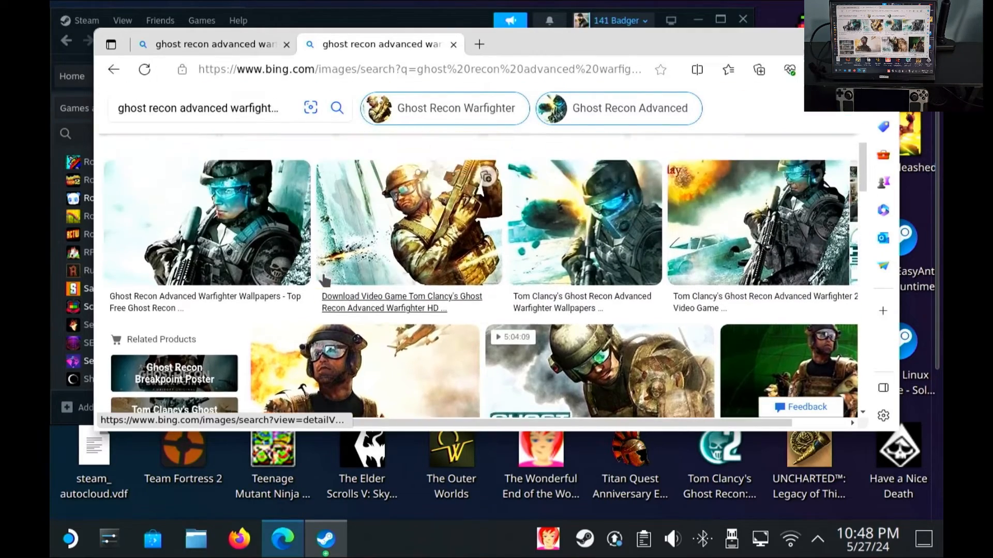
{"action": "scroll", "scroll_direction": "down", "scroll_amount": 3}
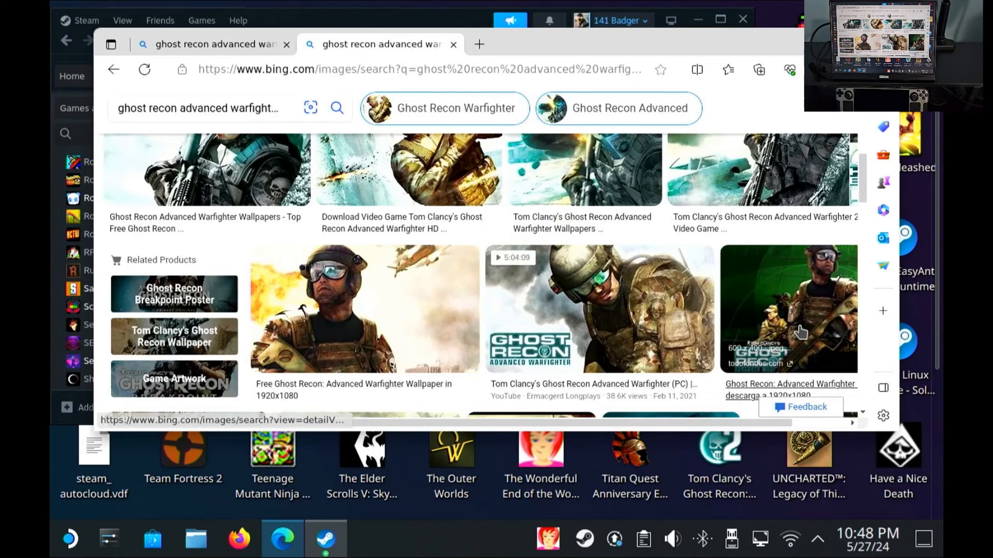
{"action": "left_click", "coordinate": [788, 308]}
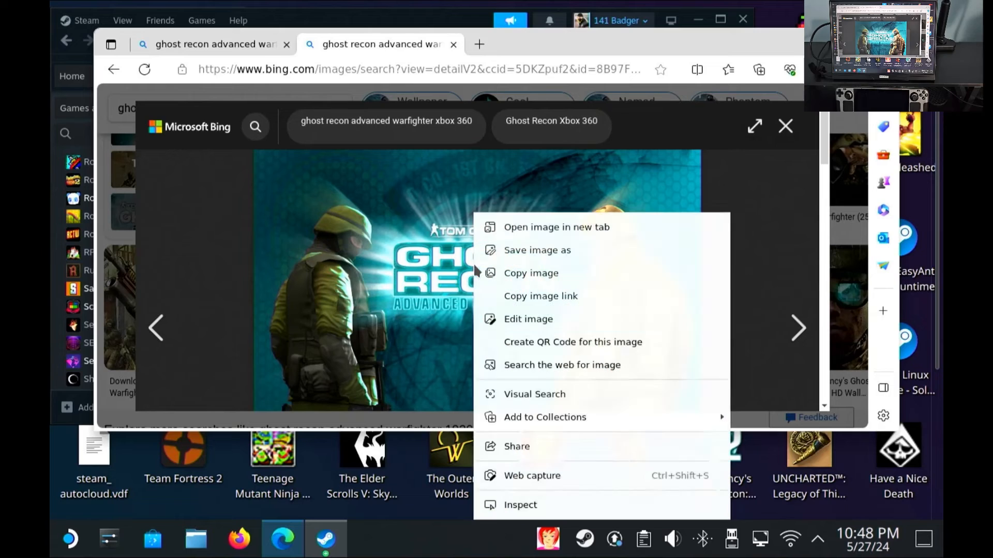
{"action": "left_click", "coordinate": [537, 249]}
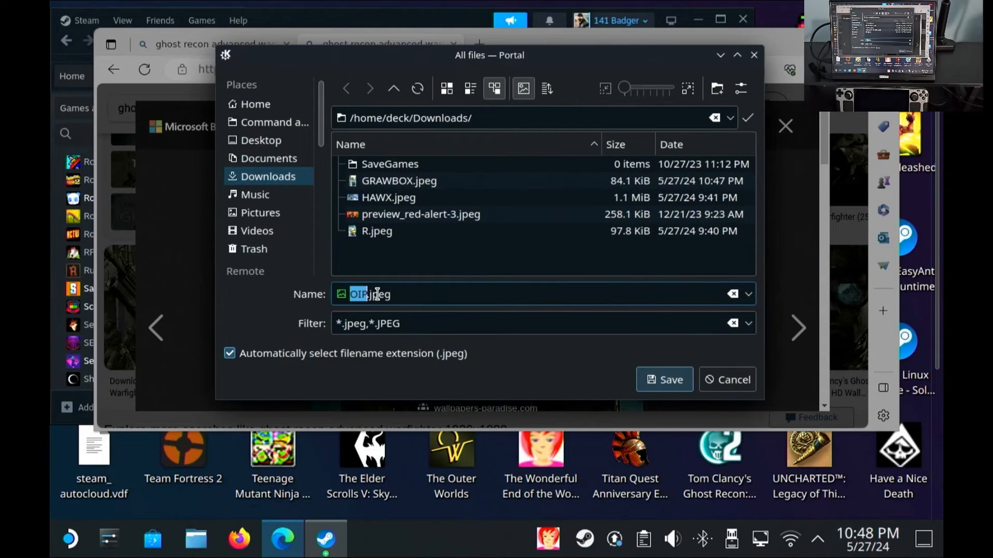
{"action": "type", "text": "GRAW"}
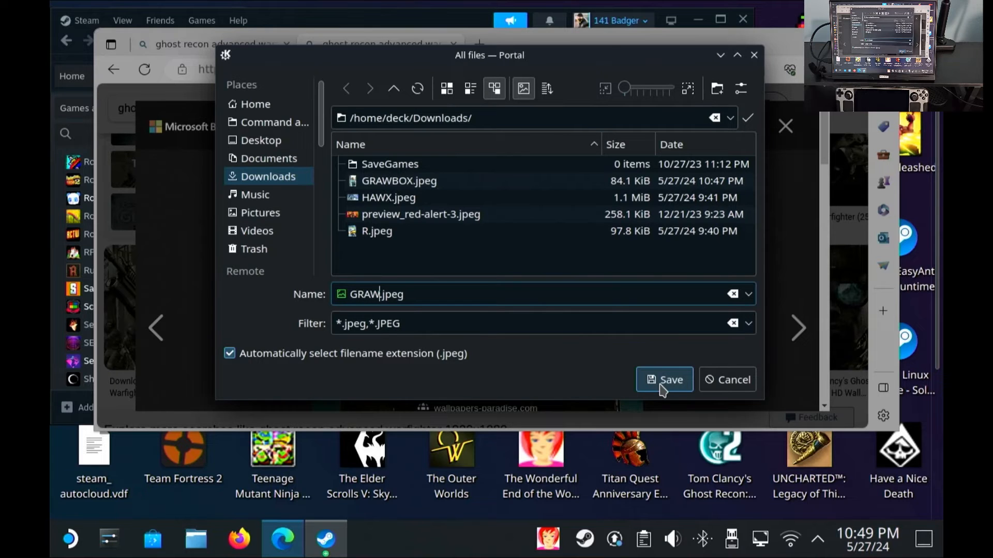
{"action": "left_click", "coordinate": [664, 379]}
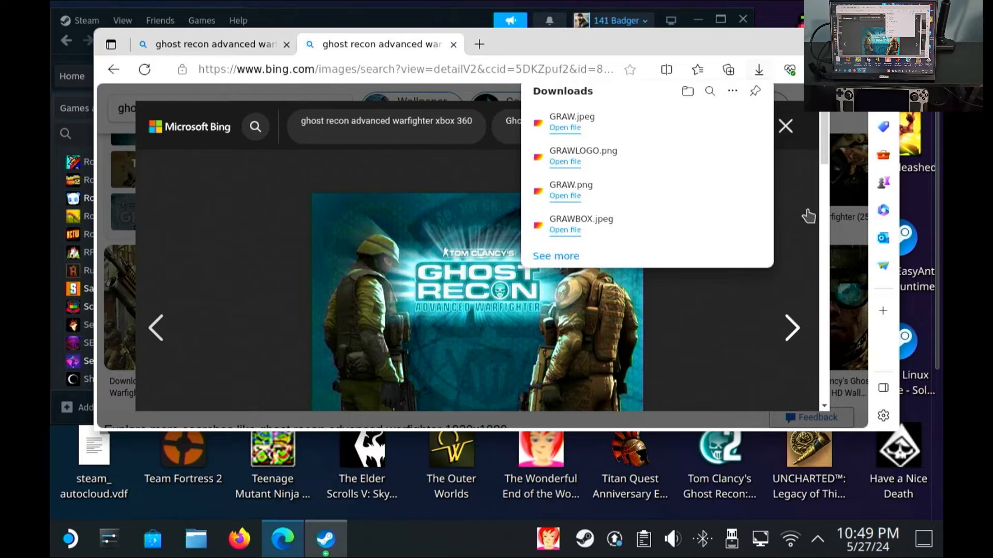
{"action": "left_click", "coordinate": [327, 539]}
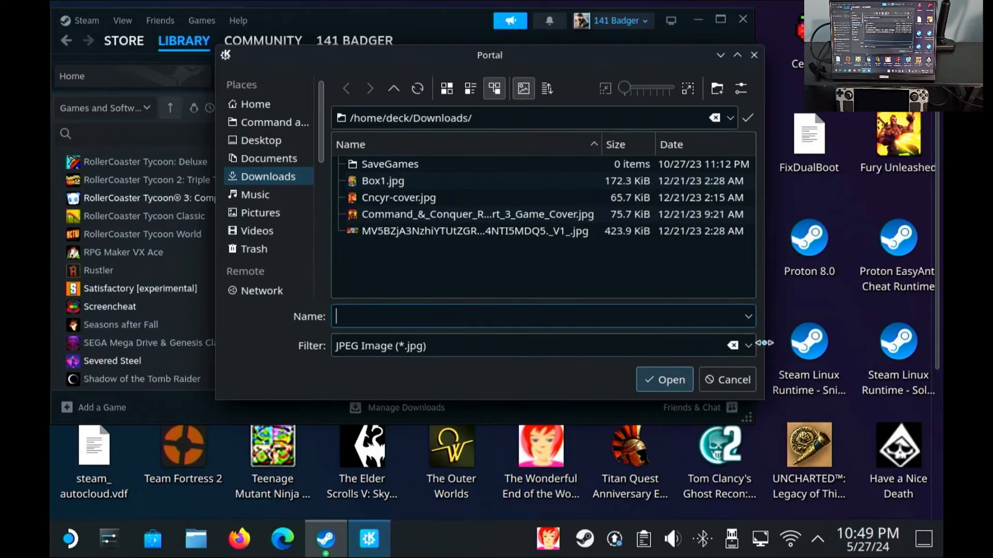
Set GRAW.jpeg as the GRAW library page's custom background
{"action": "left_click", "coordinate": [748, 346]}
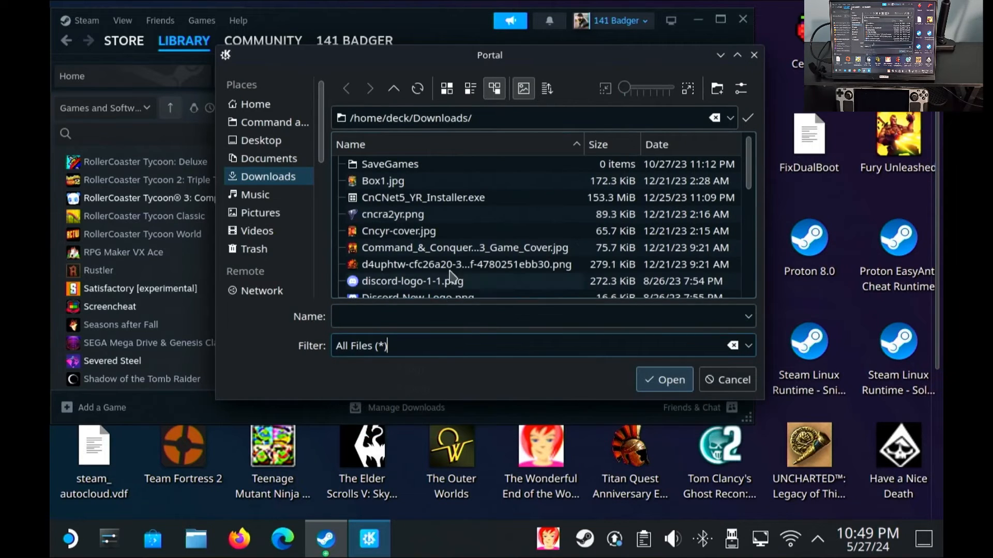
{"action": "scroll", "scroll_direction": "down", "scroll_amount": 3}
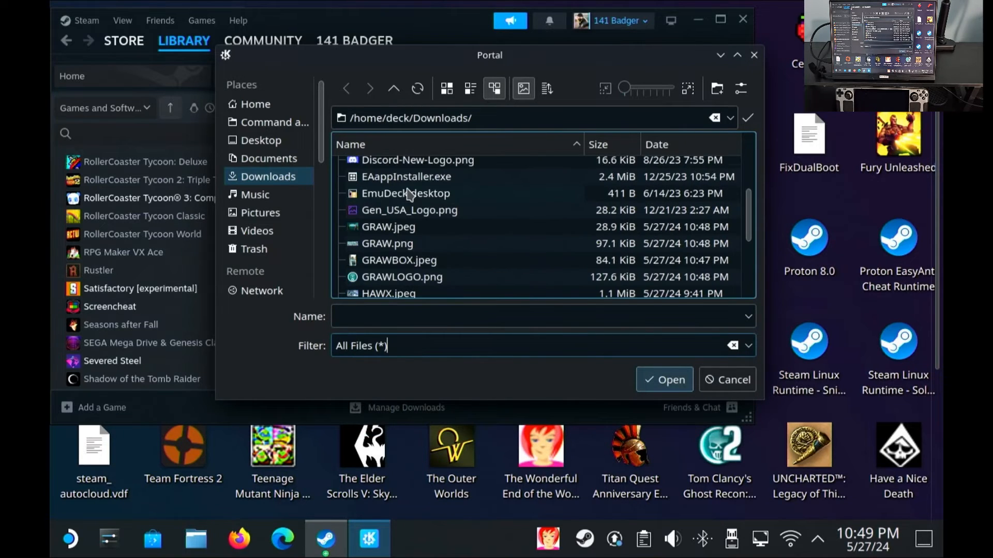
{"action": "mouse_move", "coordinate": [421, 231]}
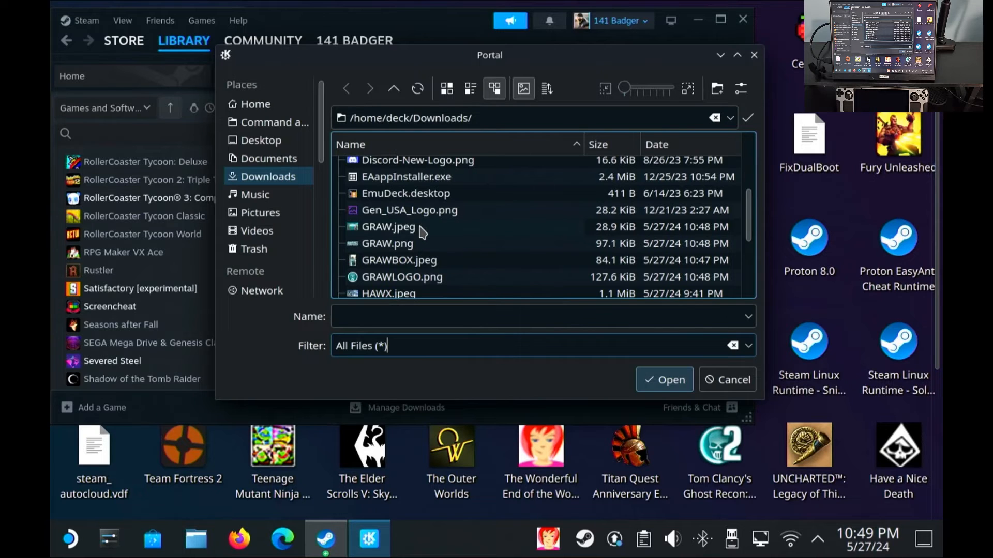
{"action": "left_click", "coordinate": [726, 379]}
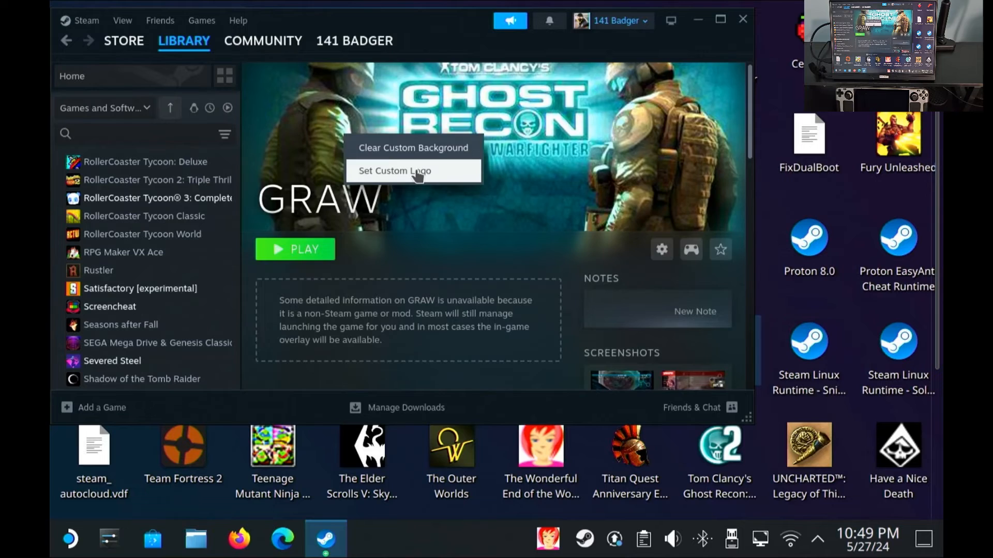
Set a custom logo for GRAW, filtering the picker to PNG images to find GRAWLOGO.png
{"action": "left_click", "coordinate": [395, 171]}
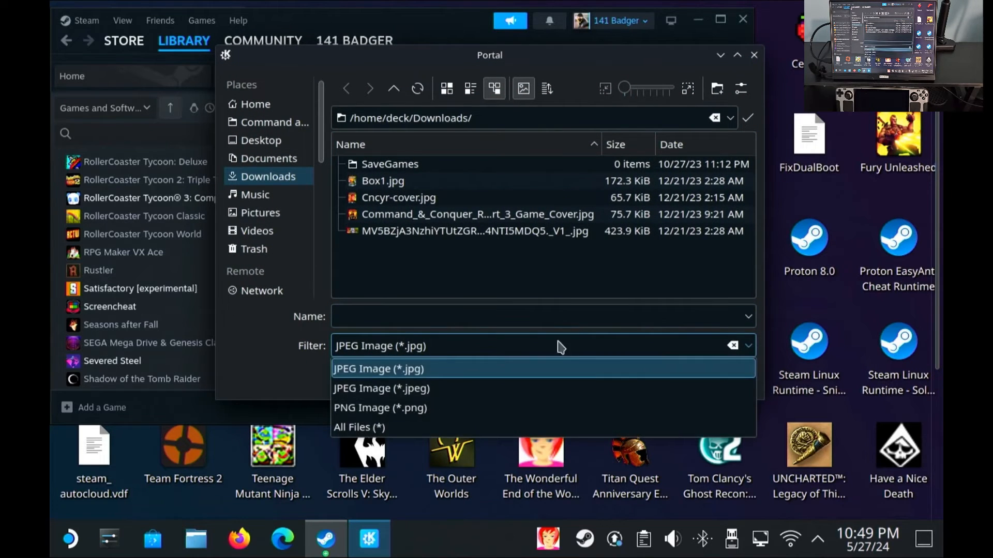
{"action": "left_click", "coordinate": [359, 427]}
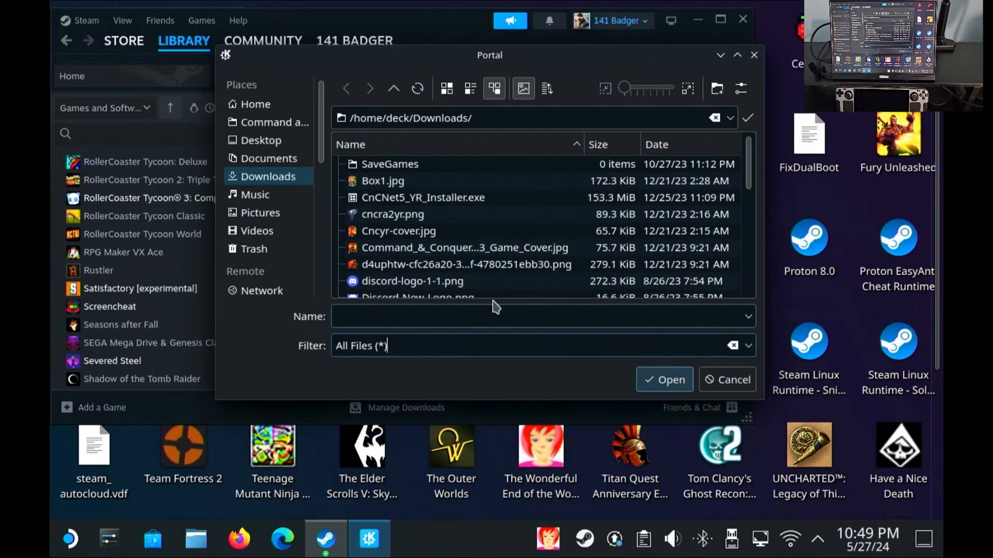
{"action": "left_click", "coordinate": [748, 346]}
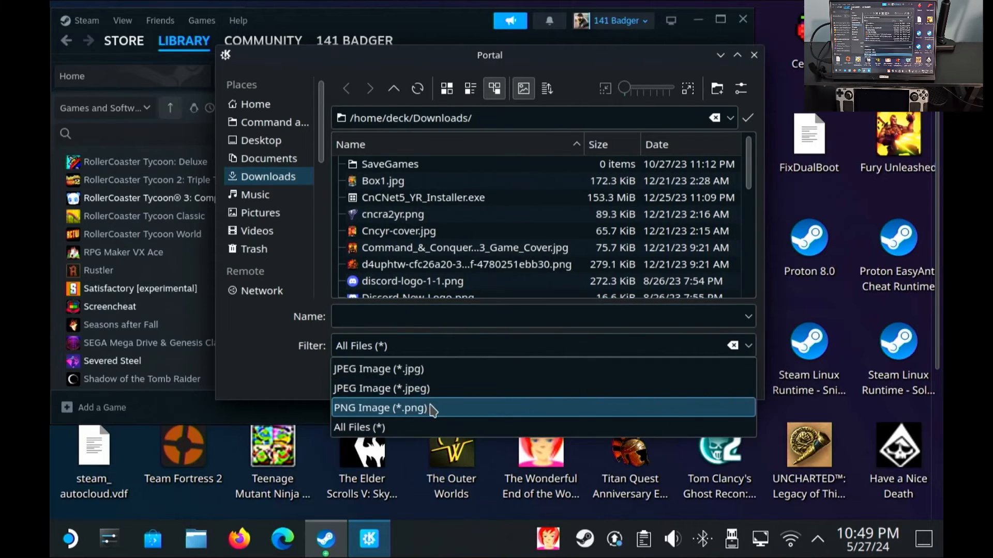
{"action": "left_click", "coordinate": [379, 408]}
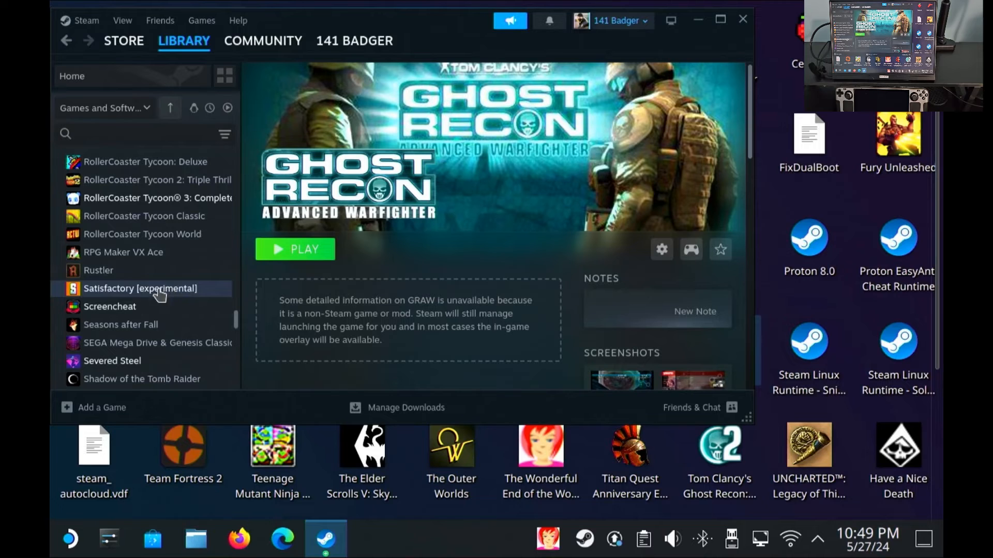
{"action": "scroll", "scroll_direction": "down", "scroll_amount": 3}
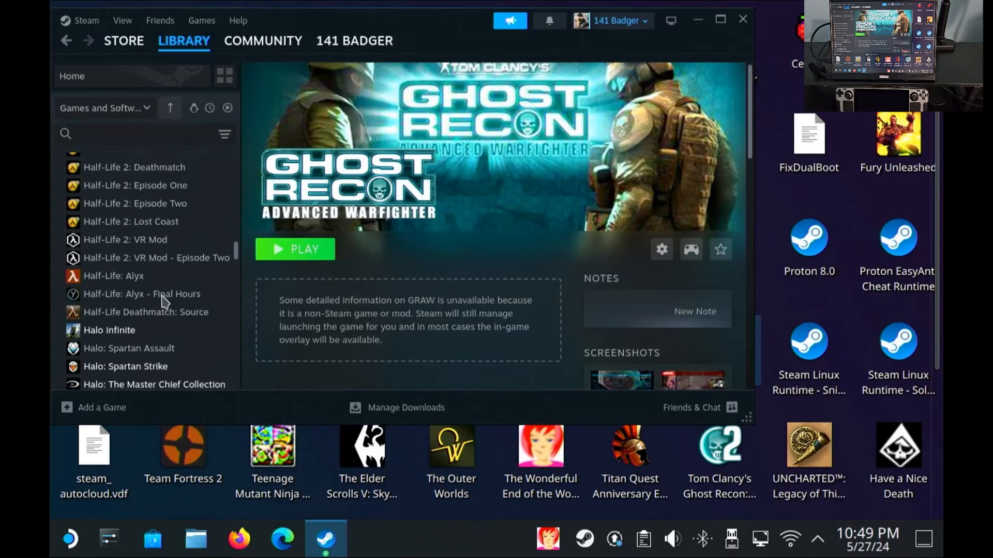
Give the GRAW shortcut the teal skull image as its icon in Properties
{"action": "right_click", "coordinate": [89, 321]}
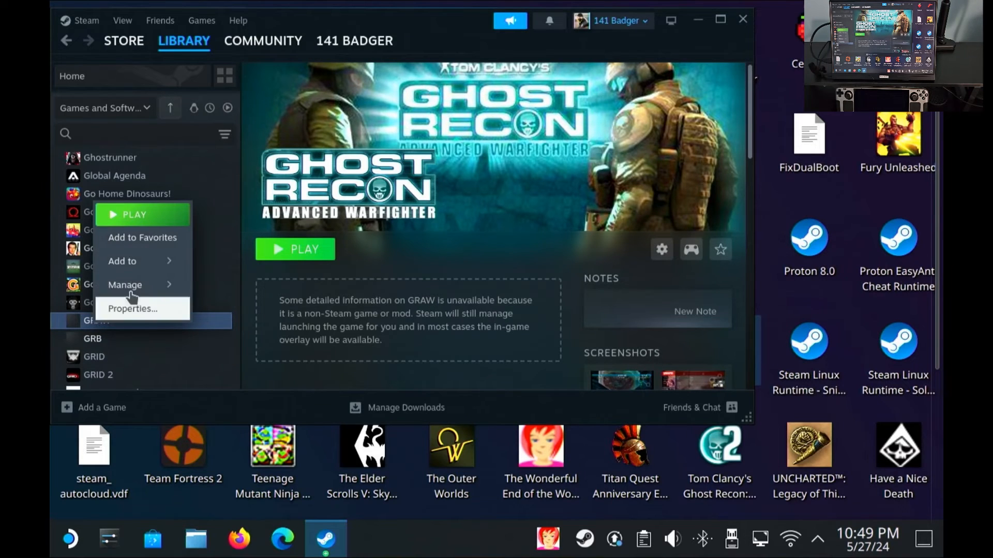
{"action": "left_click", "coordinate": [132, 309]}
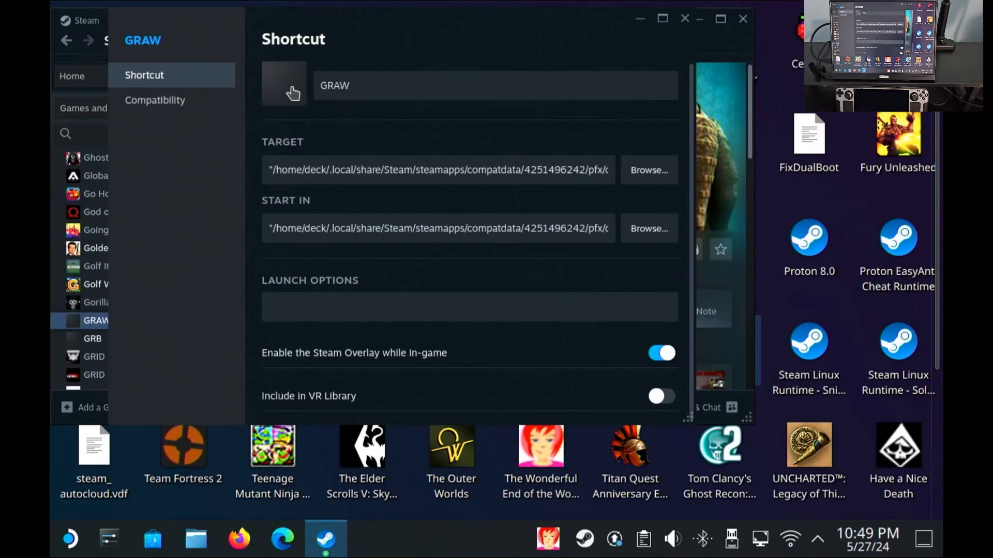
{"action": "left_click", "coordinate": [284, 85]}
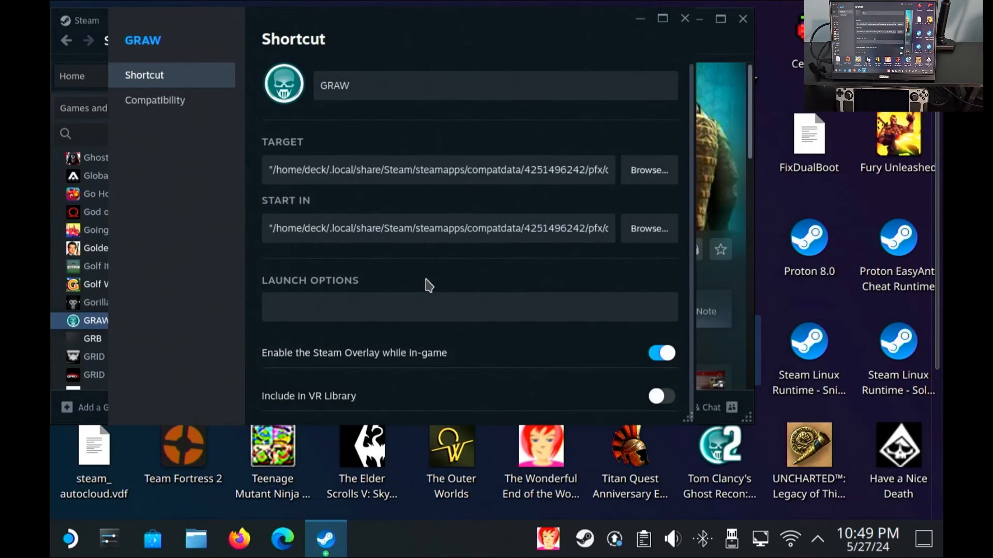
{"action": "left_click", "coordinate": [742, 18]}
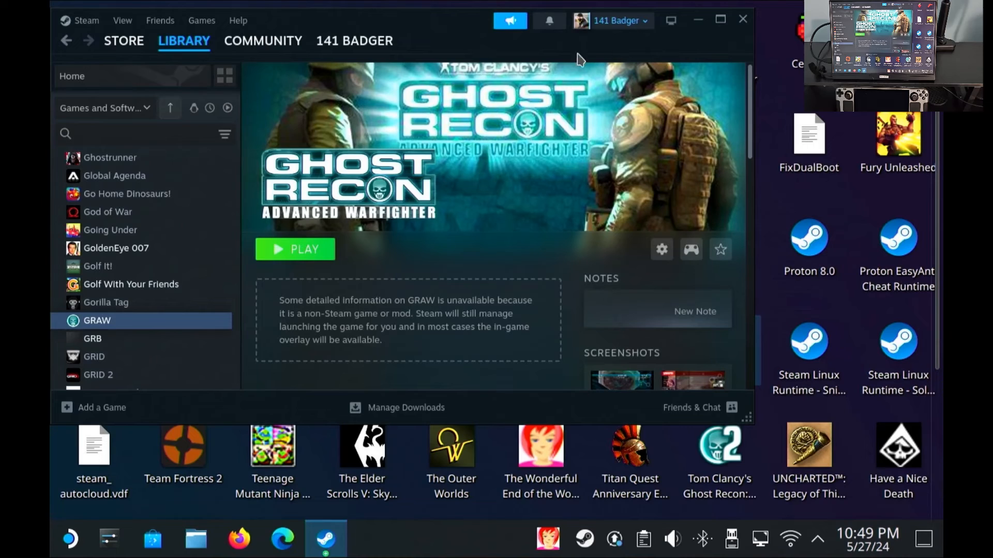
On the library home, open the custom artwork picker for the blank GRAW tile
{"action": "left_click", "coordinate": [71, 76]}
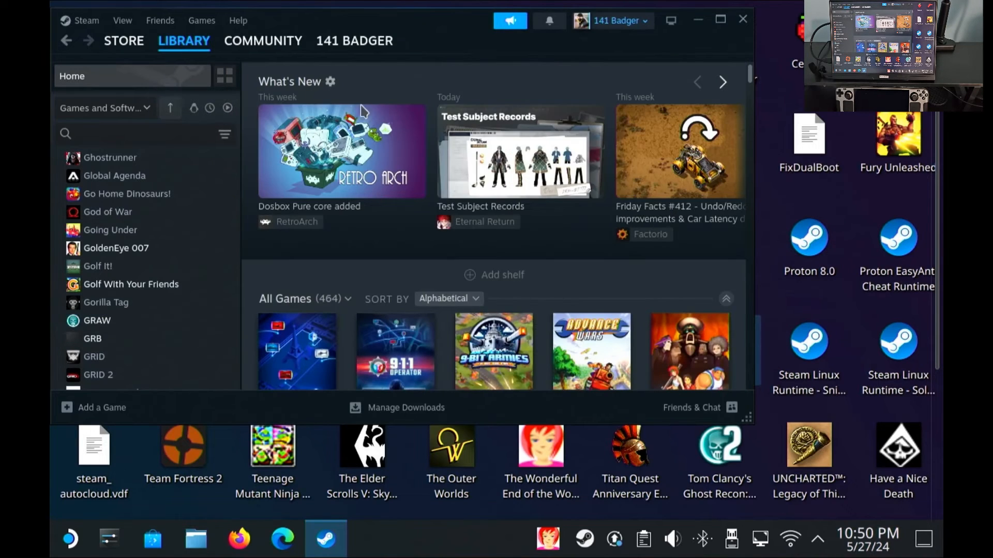
{"action": "scroll", "scroll_direction": "down", "scroll_amount": 3}
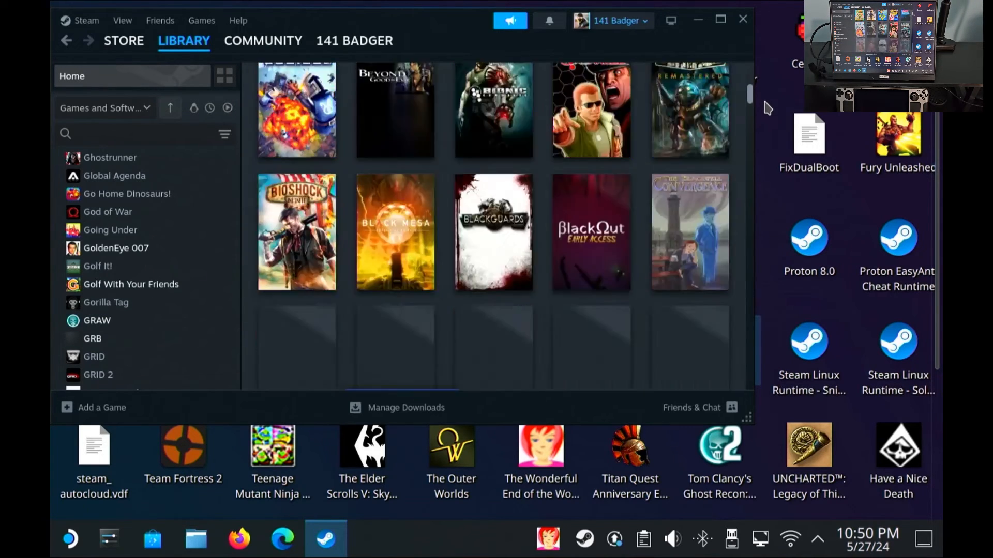
{"action": "scroll", "scroll_direction": "down", "scroll_amount": 3}
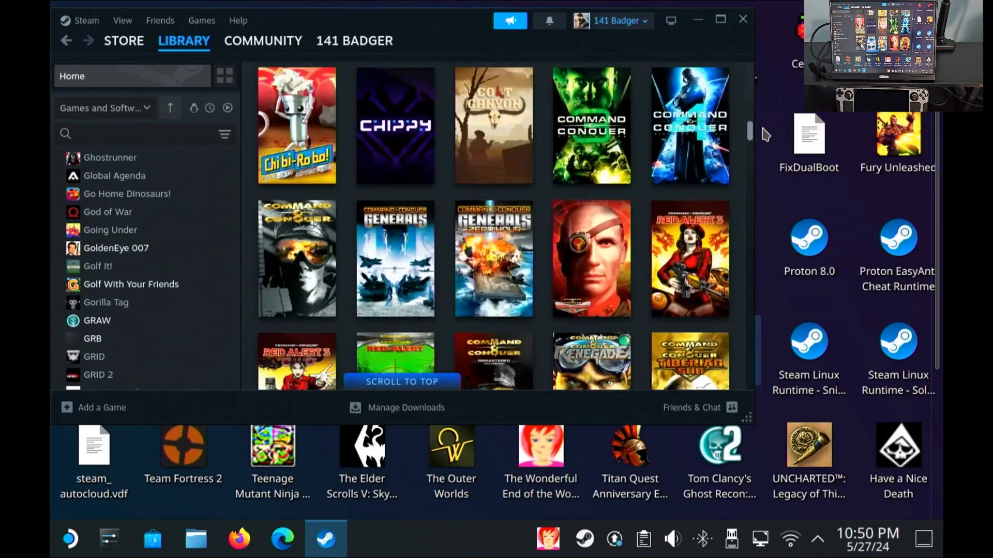
{"action": "scroll", "scroll_direction": "down", "scroll_amount": 3}
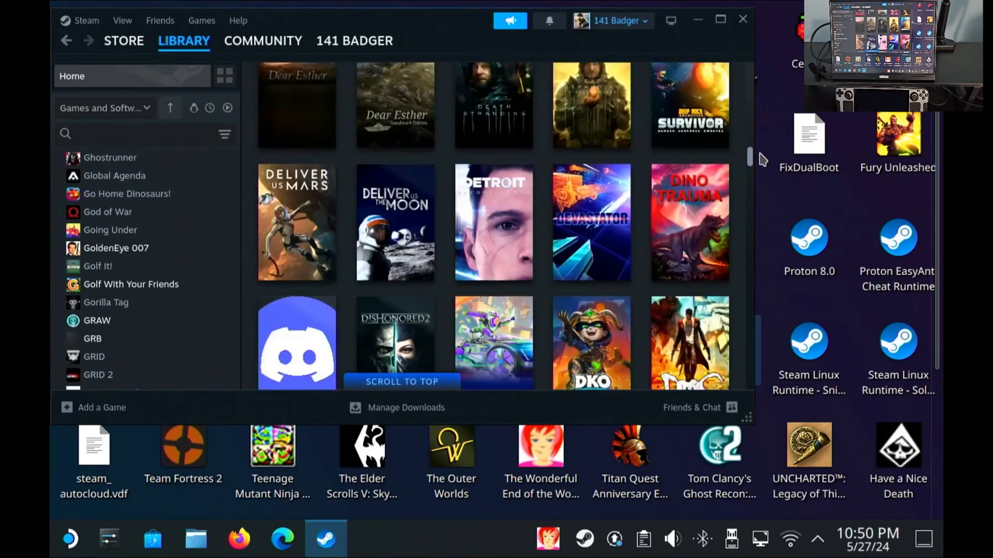
{"action": "scroll", "scroll_direction": "down", "scroll_amount": 3}
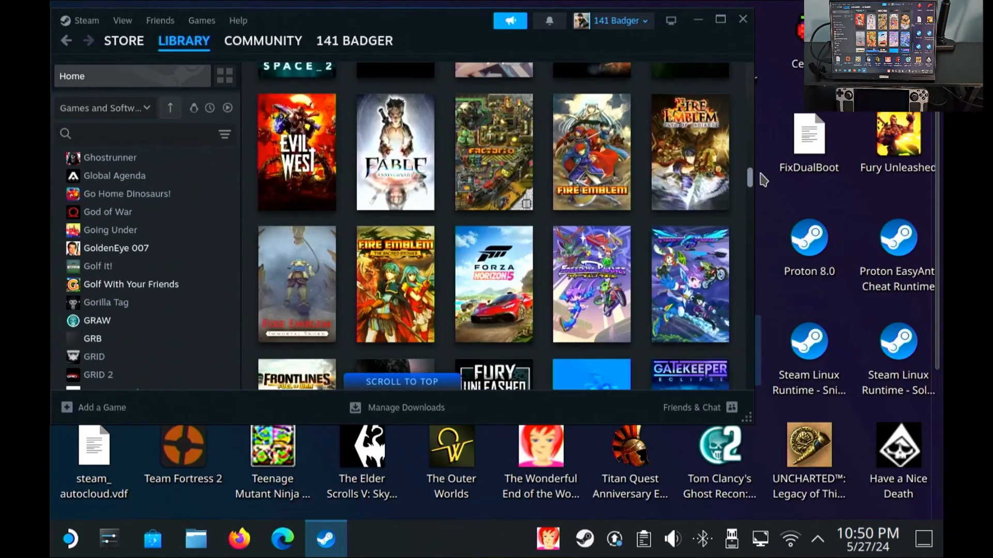
{"action": "scroll", "scroll_direction": "down", "scroll_amount": 3}
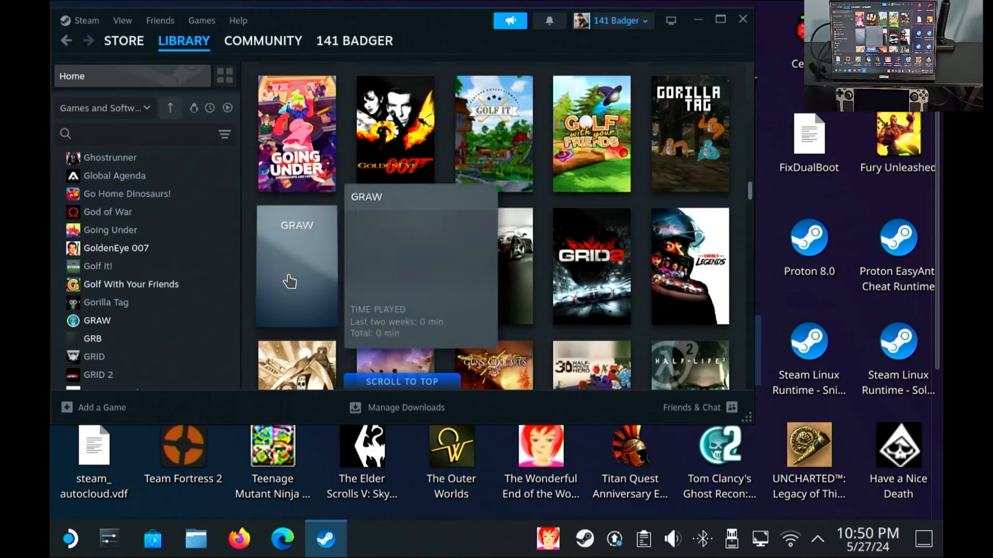
{"action": "right_click", "coordinate": [296, 266]}
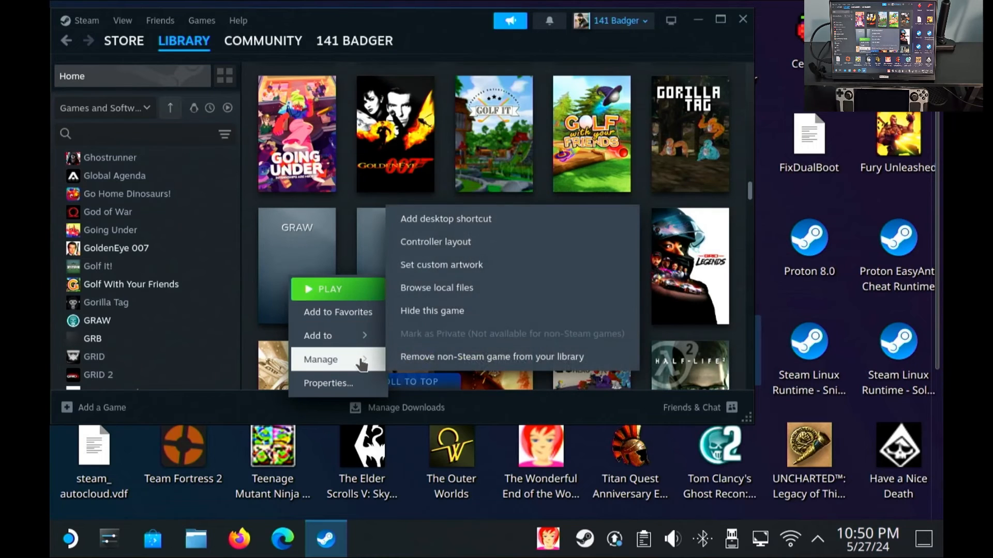
{"action": "mouse_move", "coordinate": [518, 265]}
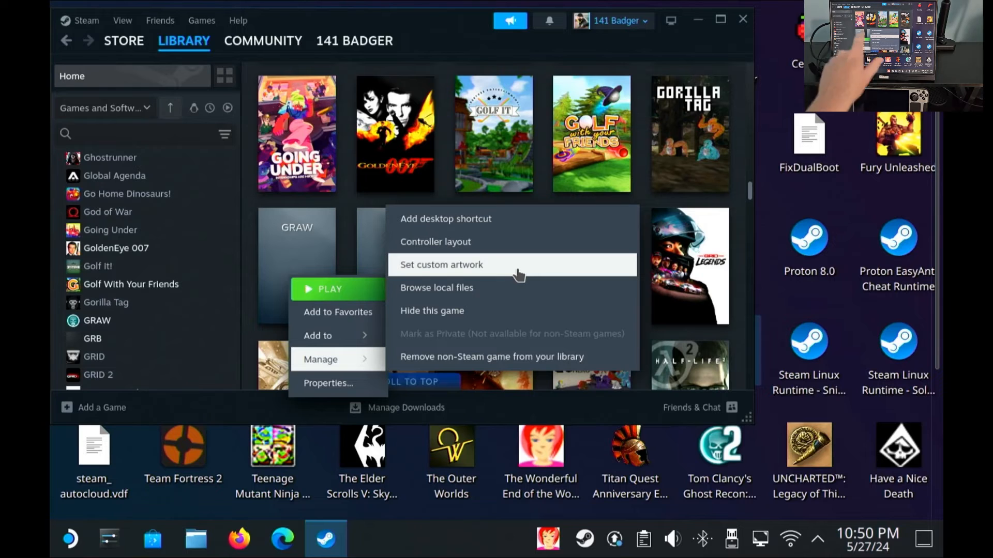
{"action": "left_click", "coordinate": [441, 265]}
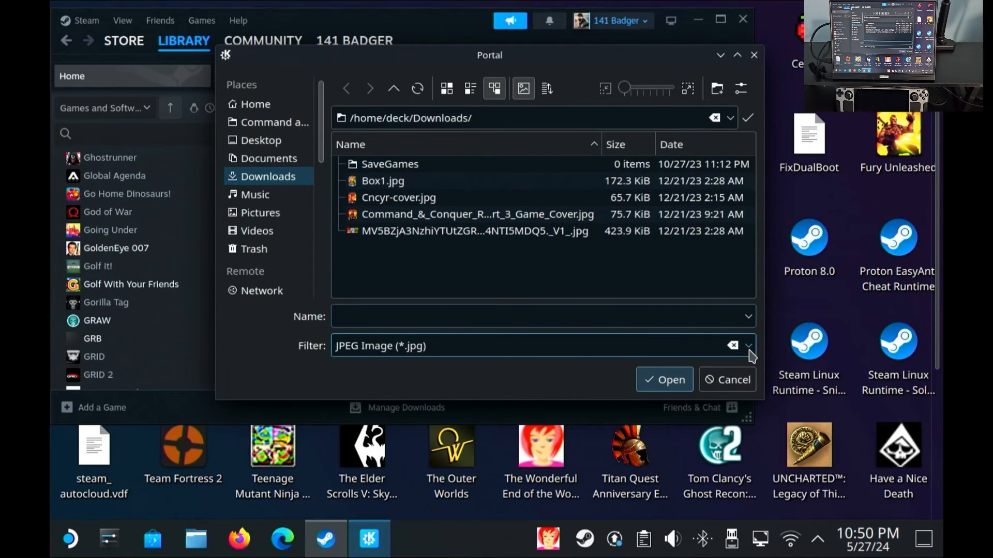
{"action": "left_click", "coordinate": [748, 346]}
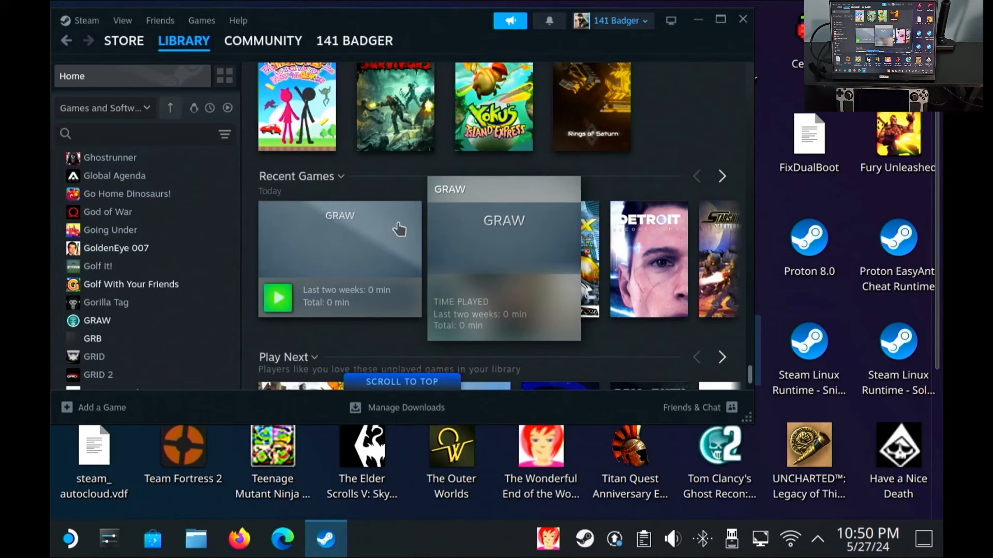
{"action": "mouse_move", "coordinate": [353, 241]}
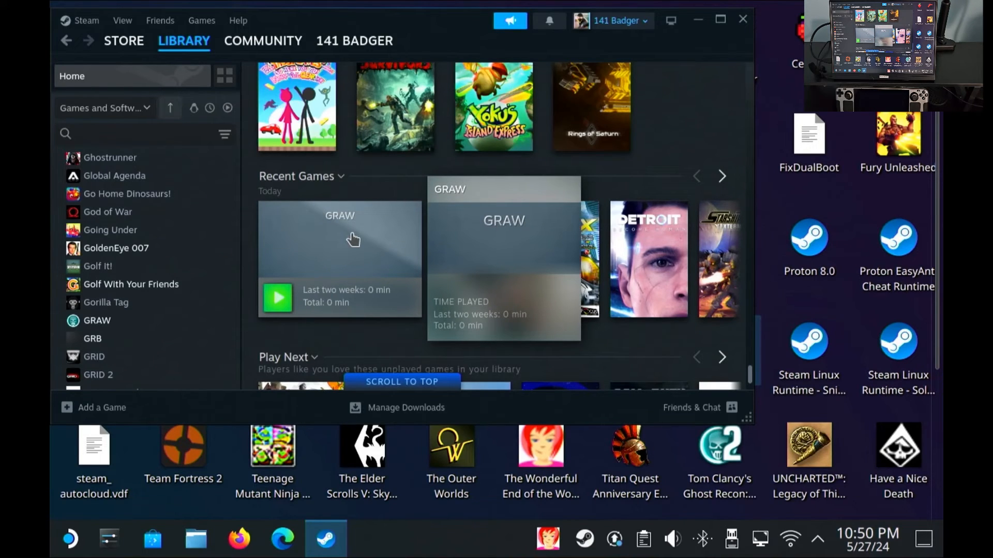
Set GRAW.jpeg as the custom artwork on GRAW's Recent Games tile
{"action": "right_click", "coordinate": [338, 241]}
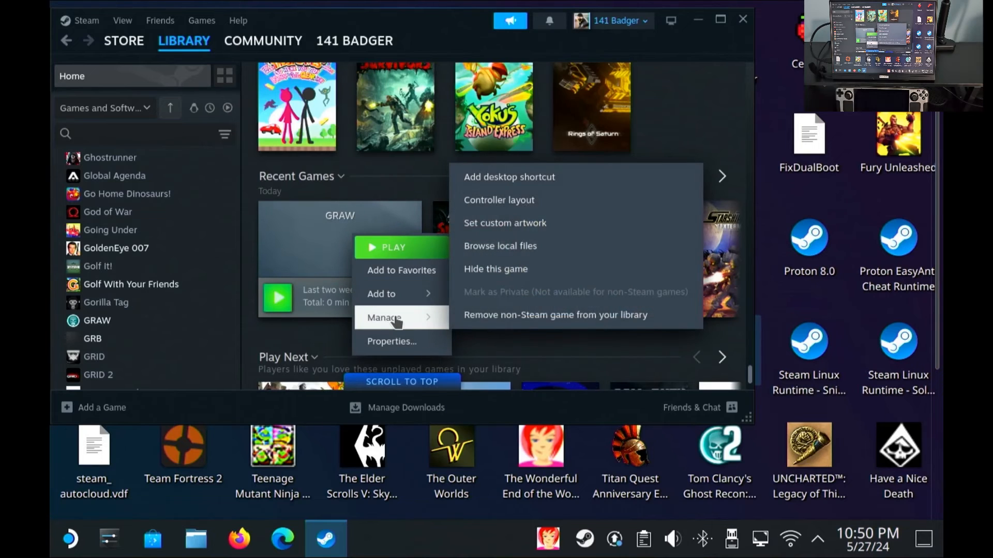
{"action": "left_click", "coordinate": [505, 222]}
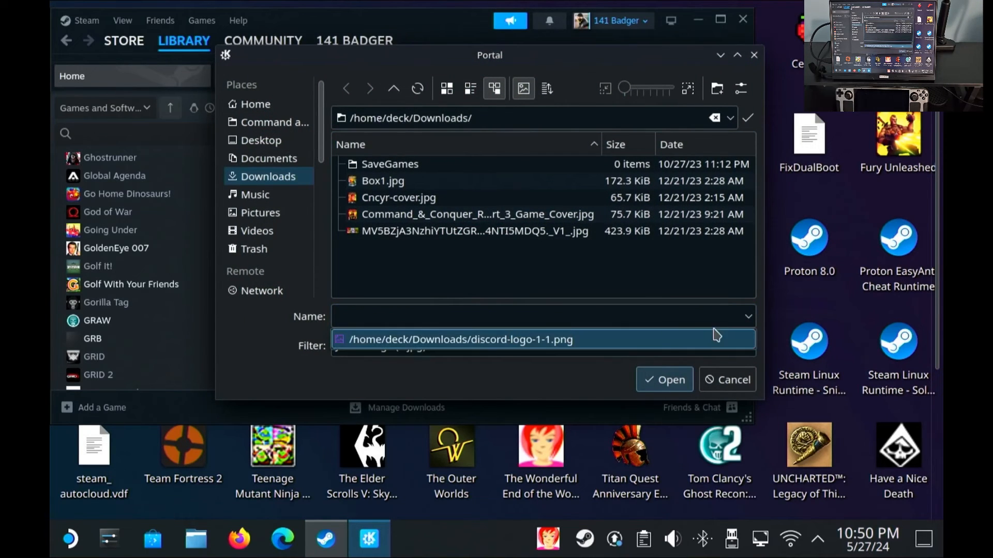
{"action": "left_click", "coordinate": [747, 346]}
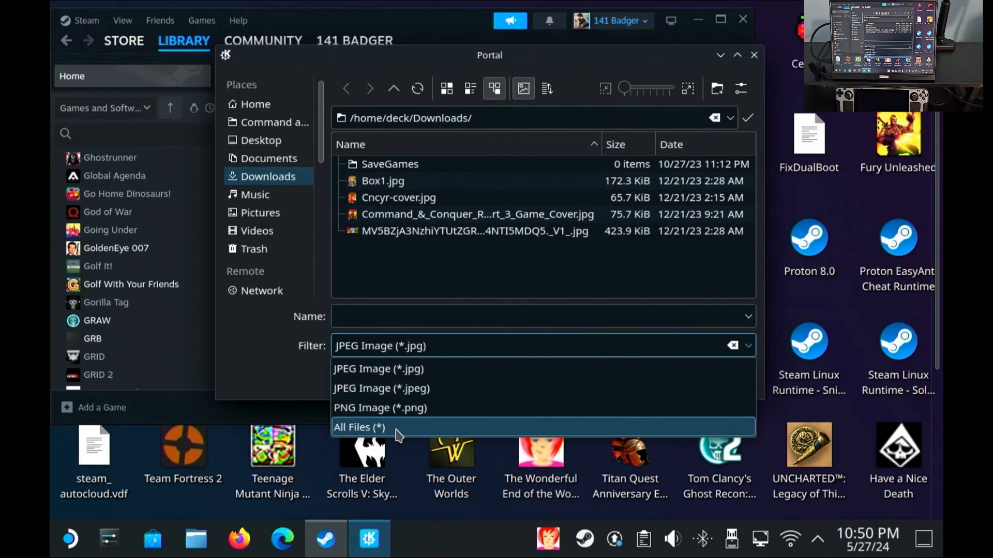
{"action": "left_click", "coordinate": [359, 427]}
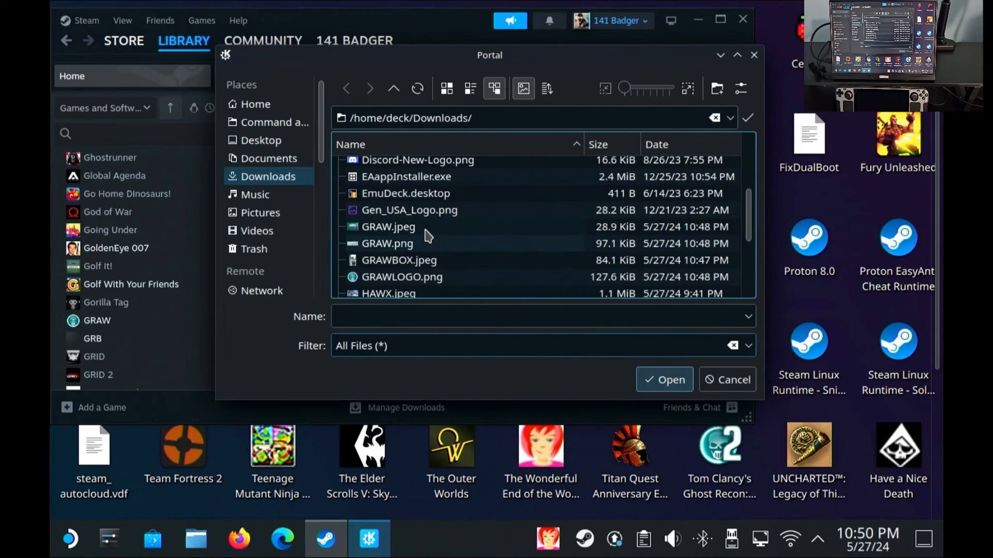
{"action": "left_click", "coordinate": [387, 226]}
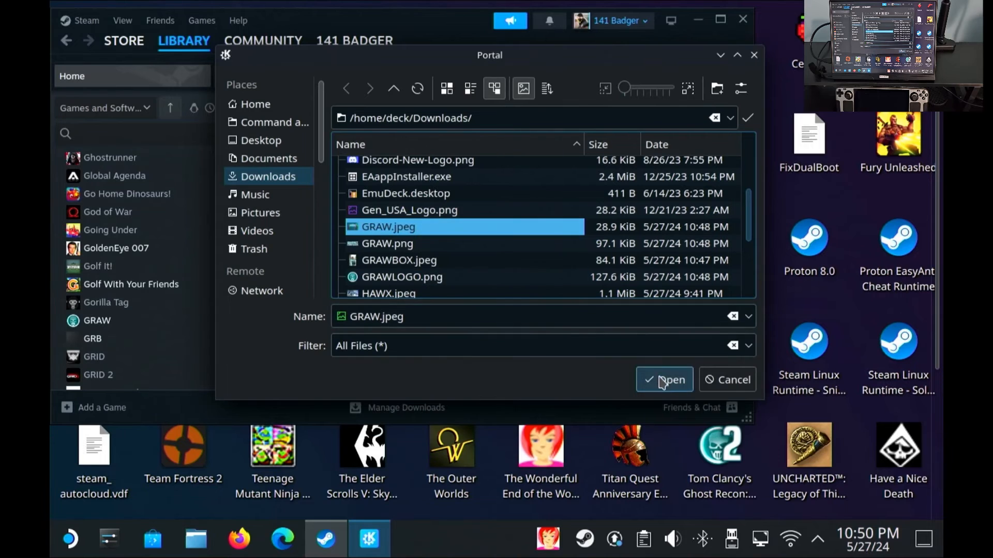
{"action": "left_click", "coordinate": [663, 379]}
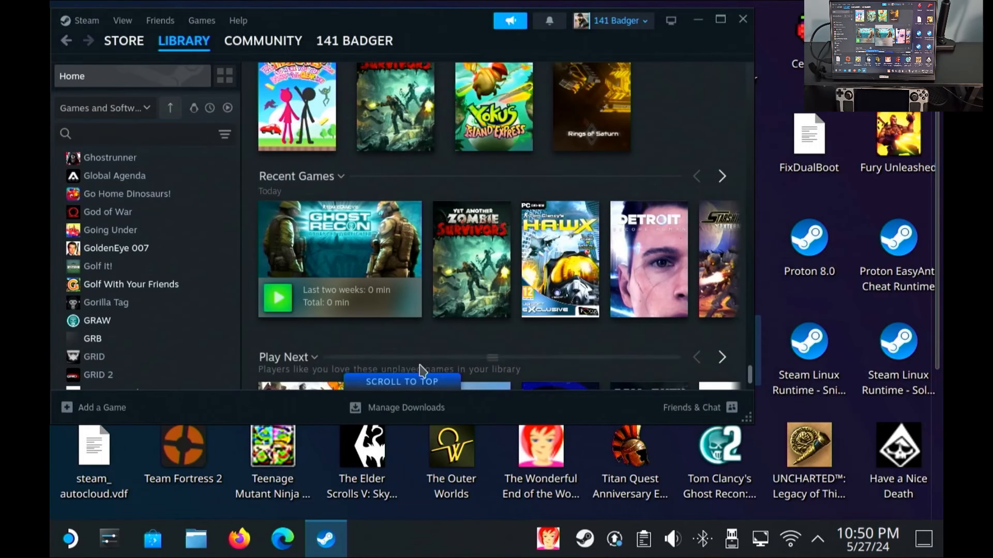
{"action": "mouse_move", "coordinate": [747, 34]}
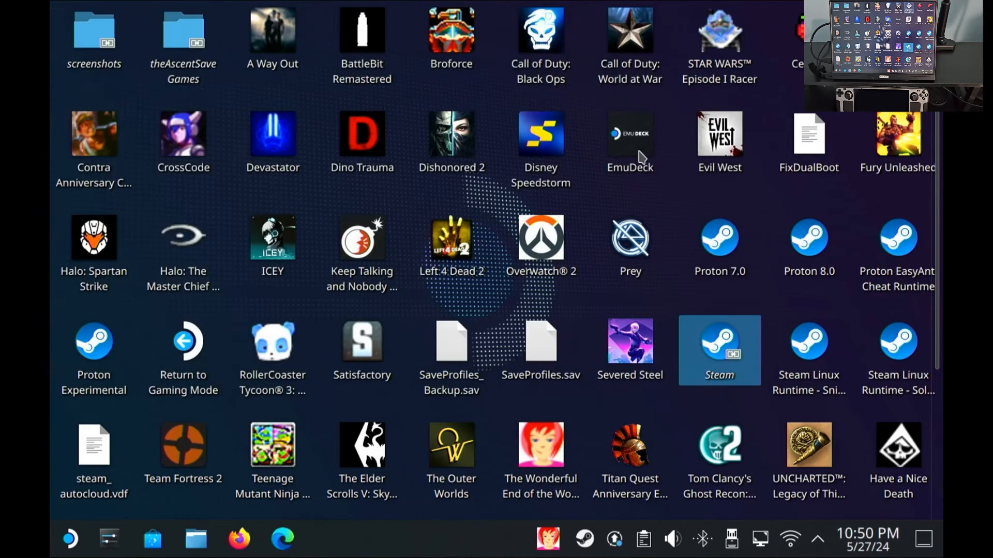
{"action": "mouse_move", "coordinate": [663, 273]}
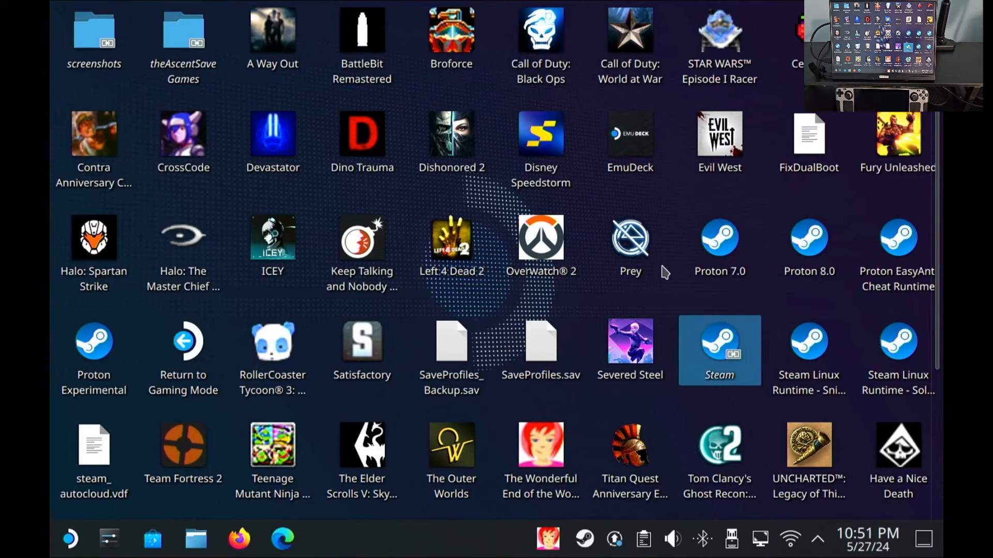
{"action": "mouse_move", "coordinate": [132, 477]}
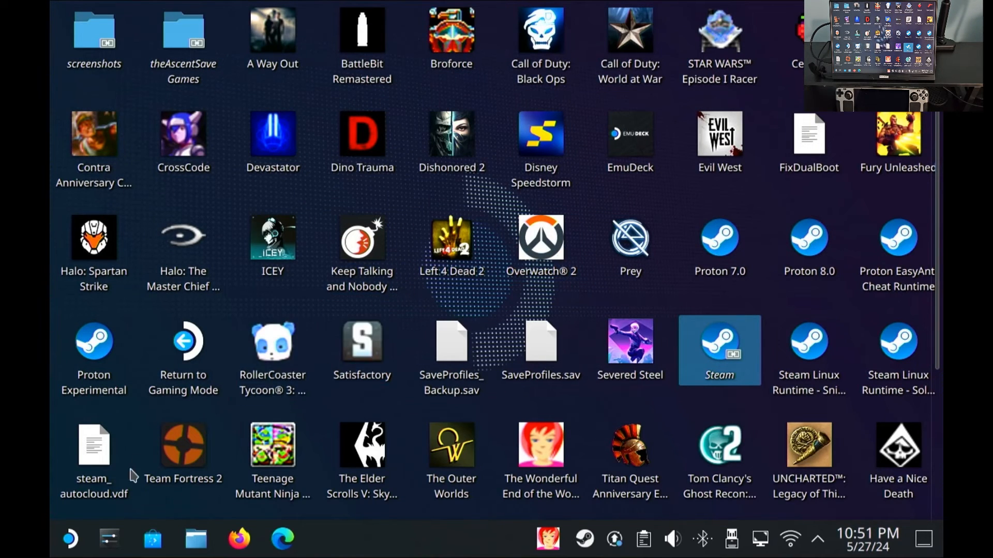
{"action": "mouse_move", "coordinate": [76, 521]}
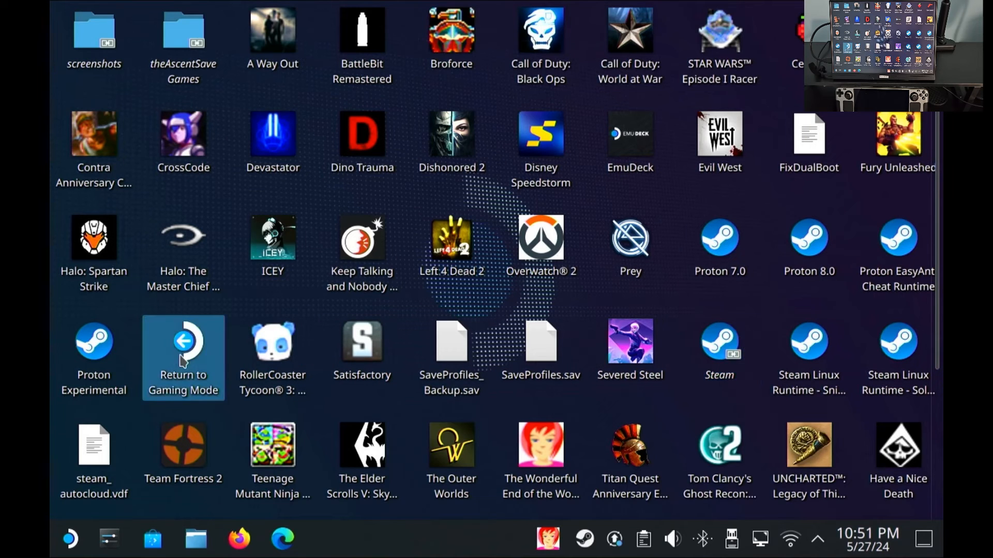
Use the Return to Gaming Mode desktop icon twice to shut Steam down and enter Gaming Mode
{"action": "double_click", "coordinate": [183, 341]}
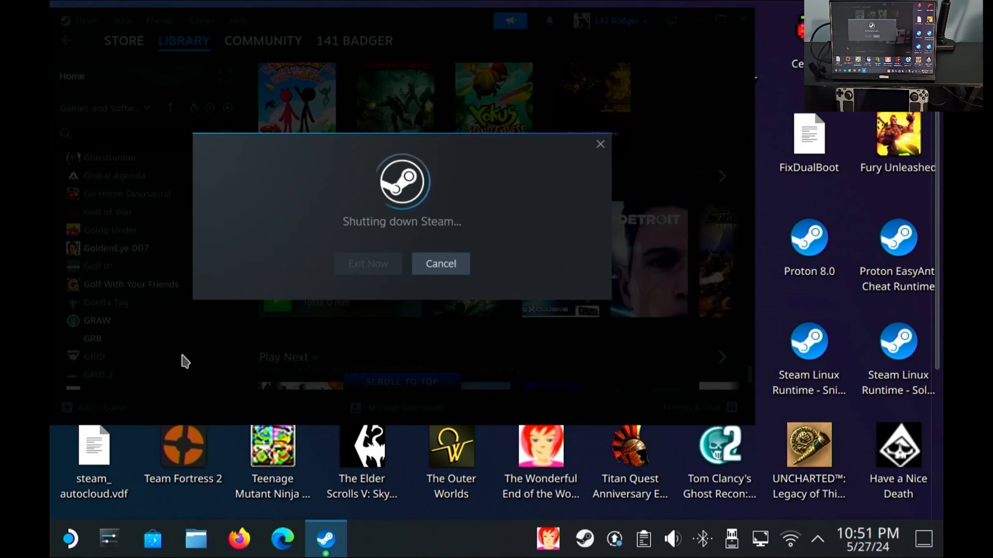
{"action": "left_click", "coordinate": [367, 264]}
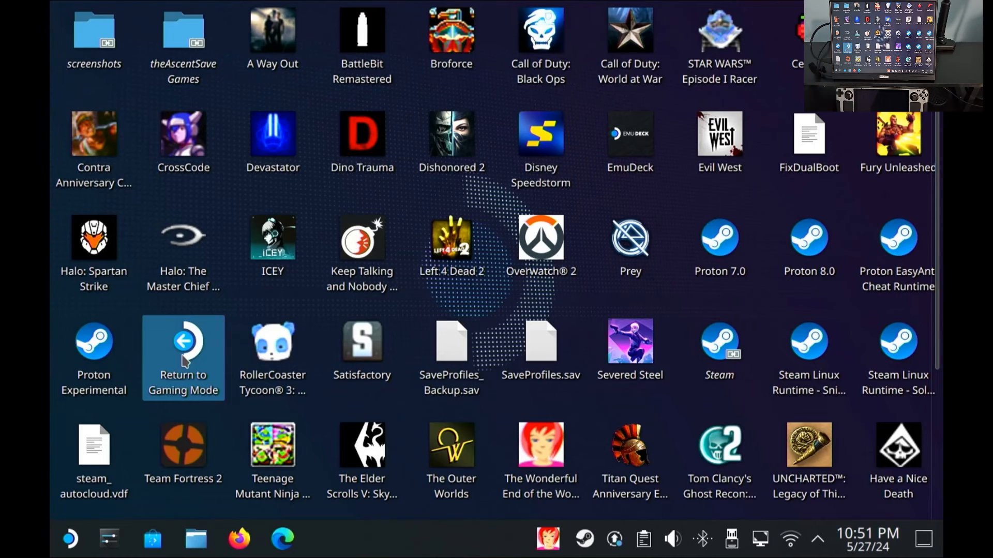
{"action": "double_click", "coordinate": [183, 349]}
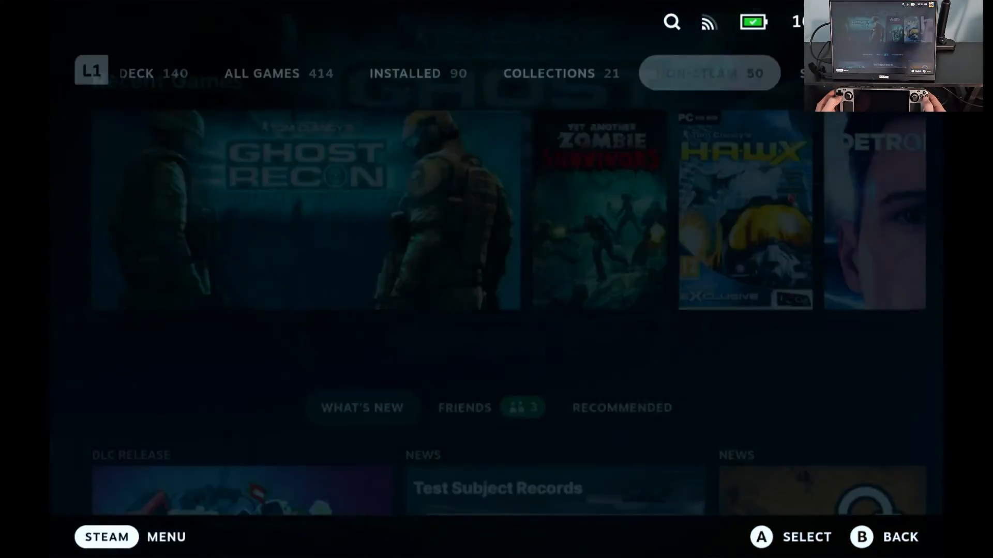
Open the Ghost Recon Advanced Warfighter tile from the NON-STEAM library tab
{"action": "left_click", "coordinate": [709, 73]}
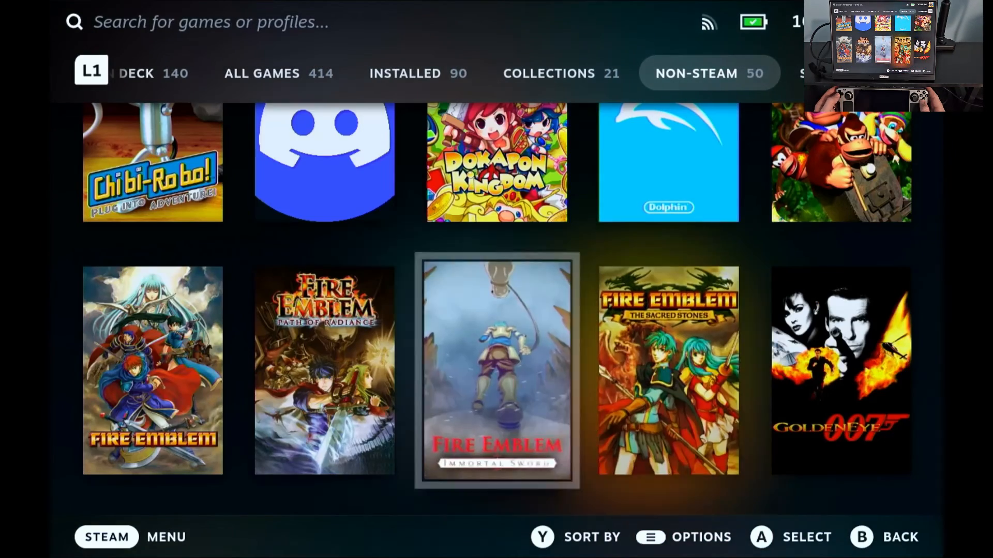
{"action": "scroll", "scroll_direction": "down", "scroll_amount": 3}
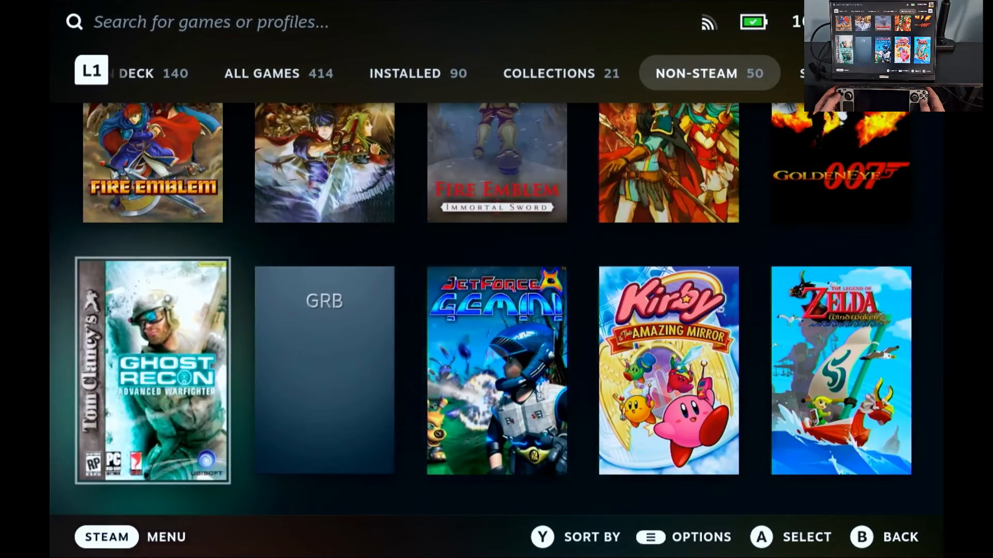
{"action": "left_click", "coordinate": [152, 370]}
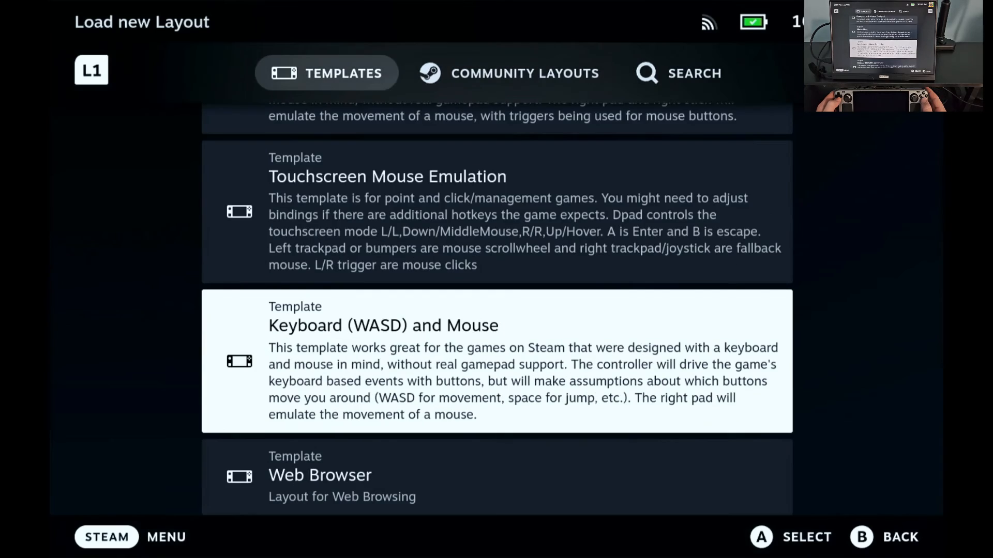
Load the Keyboard (WASD) and Mouse controller template for Ghost Recon Advanced Warfighter
{"action": "left_click", "coordinate": [496, 361]}
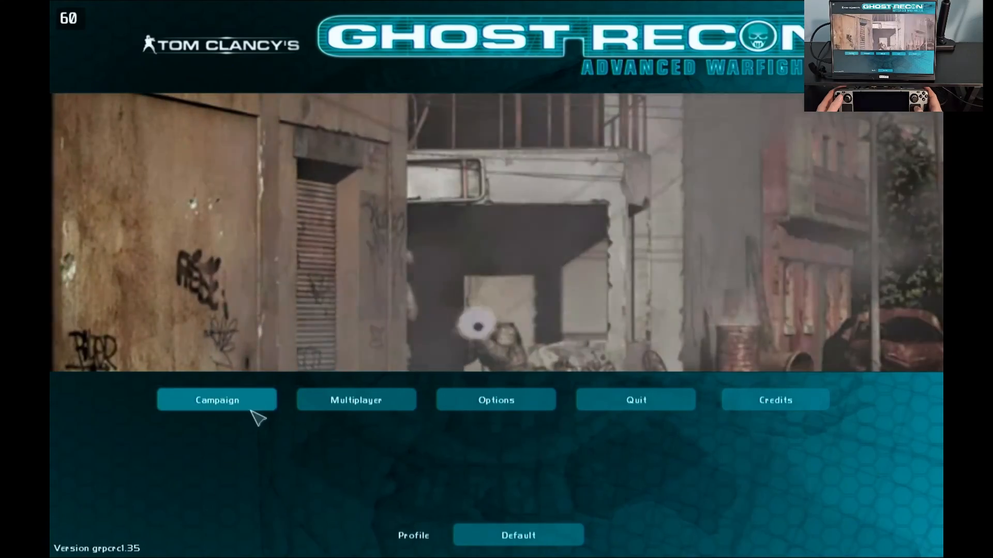
Start a new campaign from the Campaign menu to load the first mission, Contact!
{"action": "left_click", "coordinate": [217, 399]}
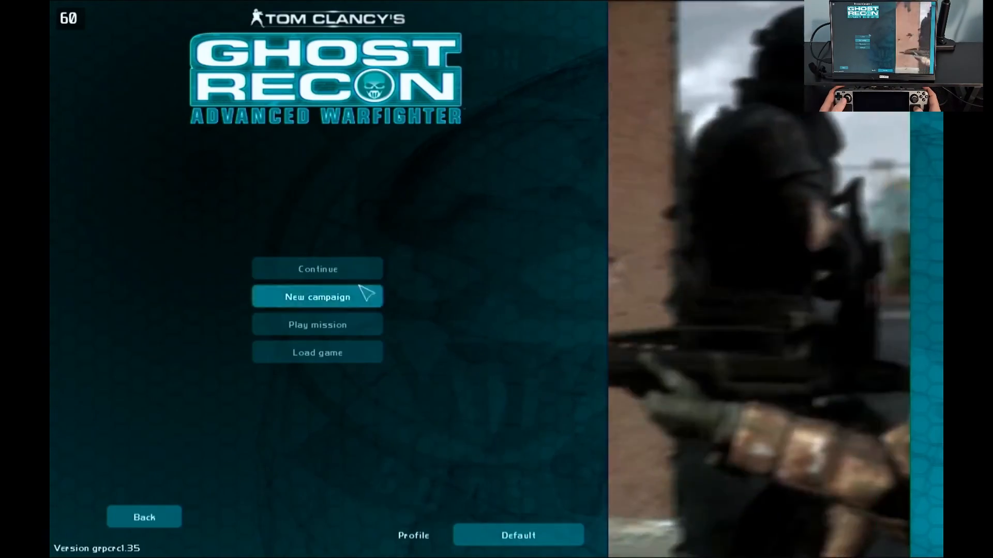
{"action": "left_click", "coordinate": [316, 296]}
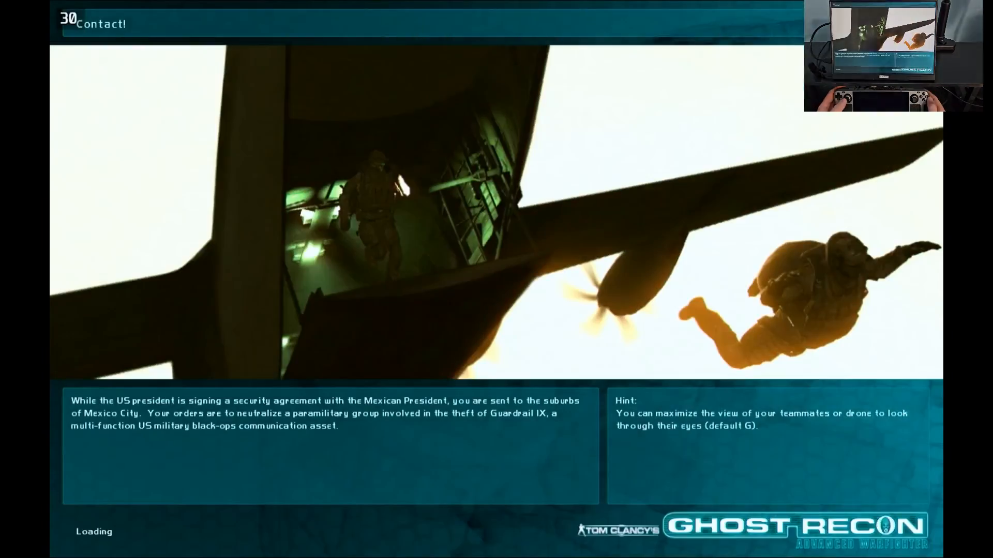